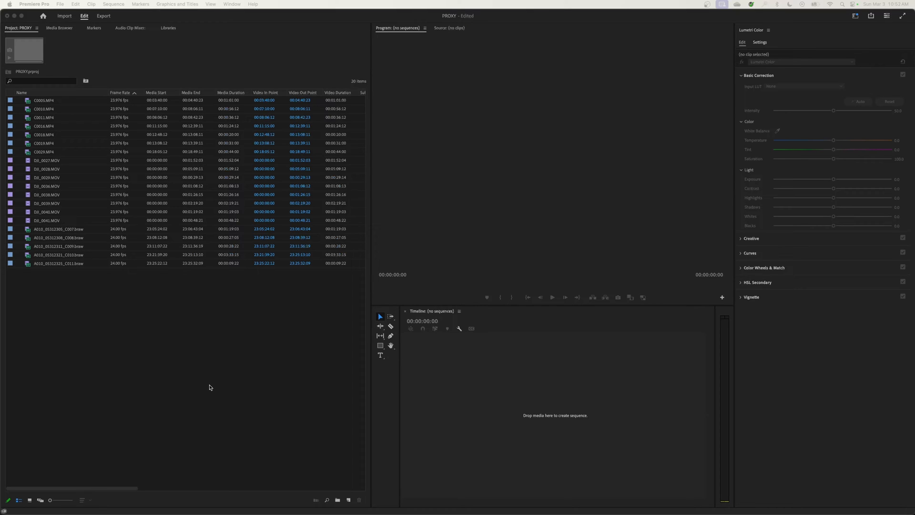
{"action": "mouse_move", "coordinate": [128, 399]}
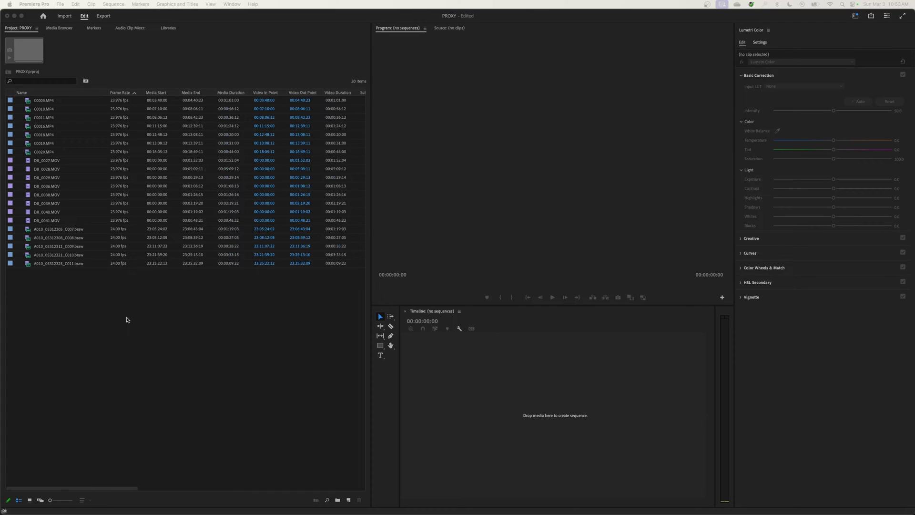
{"action": "mouse_move", "coordinate": [50, 112]}
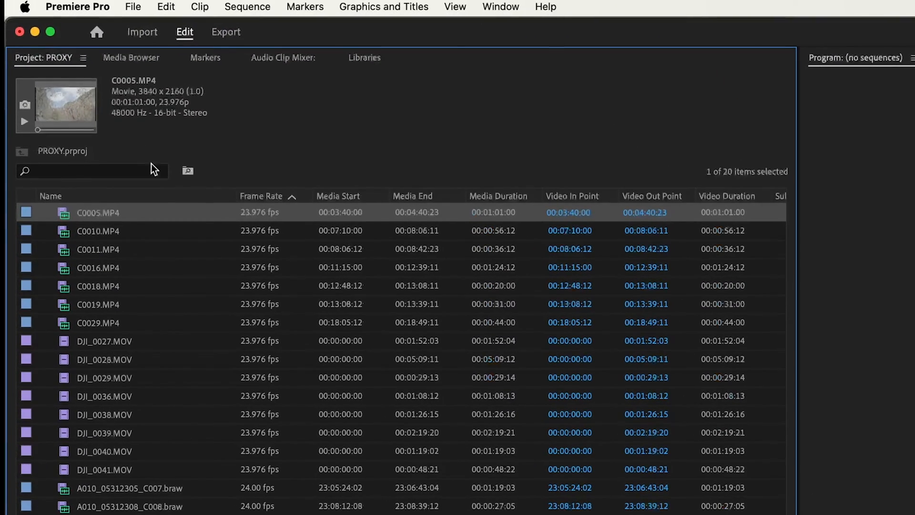
{"action": "mouse_move", "coordinate": [156, 361]}
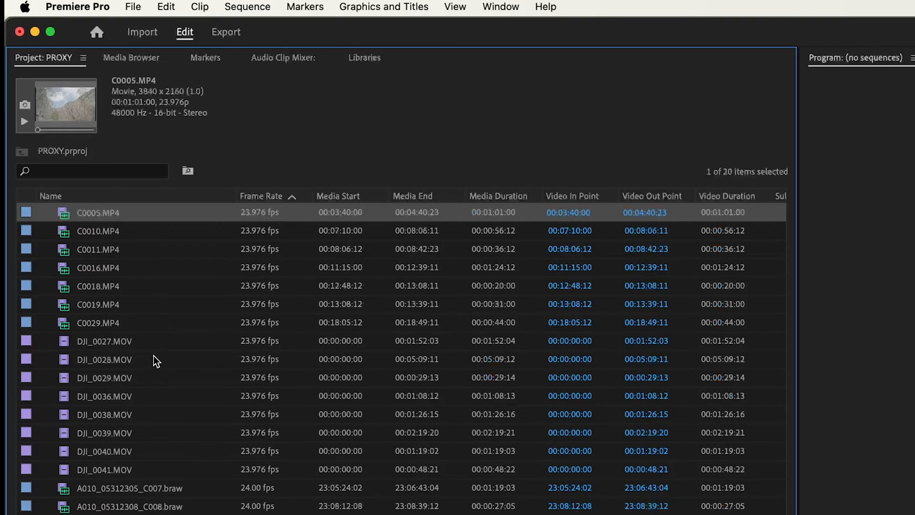
- Check the resolutions of the DJI_0027.MOV, A010_05312305_C007.braw and C0010.MP4 clips
{"action": "left_click", "coordinate": [104, 341]}
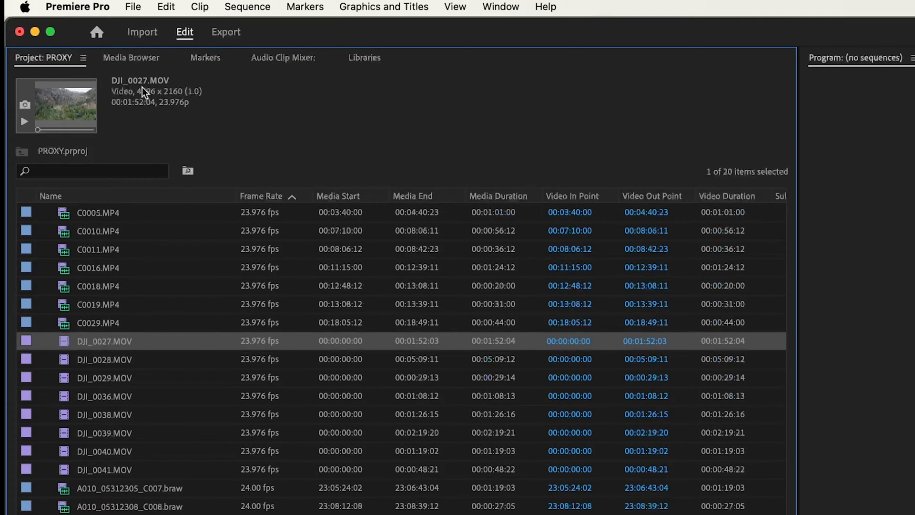
{"action": "mouse_move", "coordinate": [189, 396]}
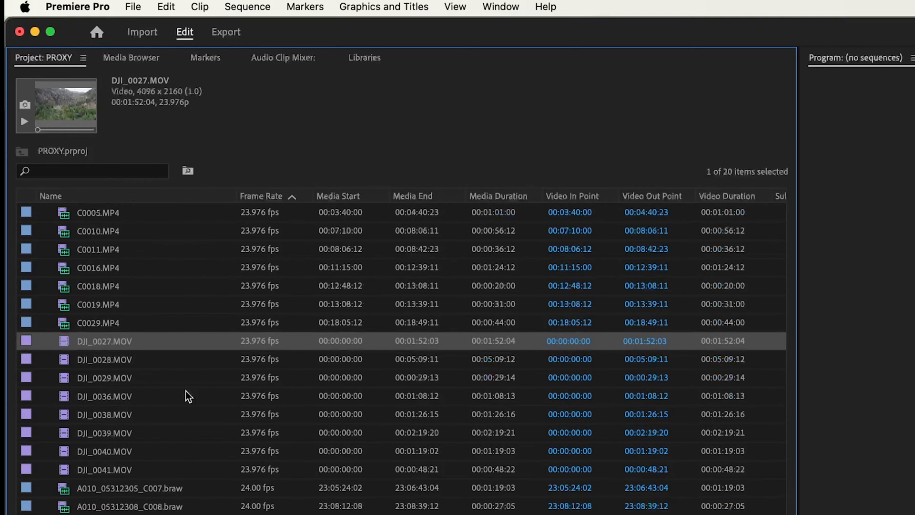
{"action": "left_click", "coordinate": [129, 488]}
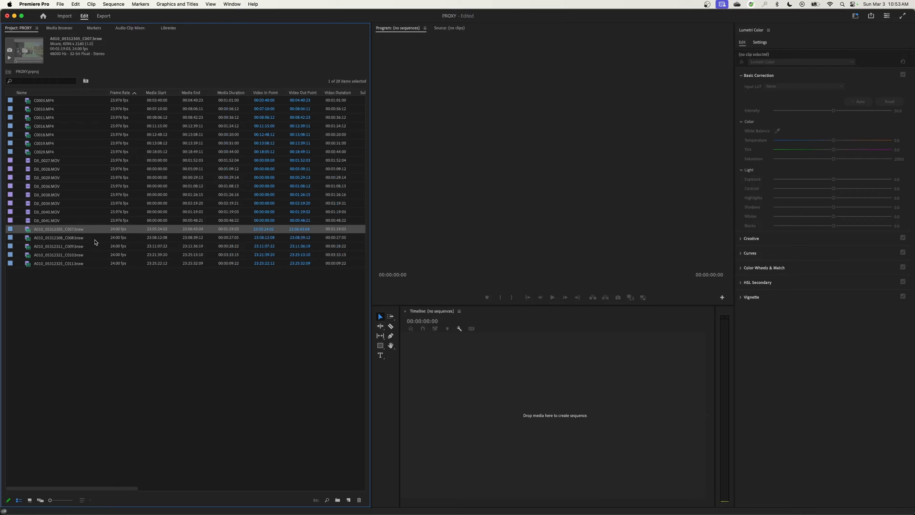
{"action": "mouse_move", "coordinate": [93, 243]}
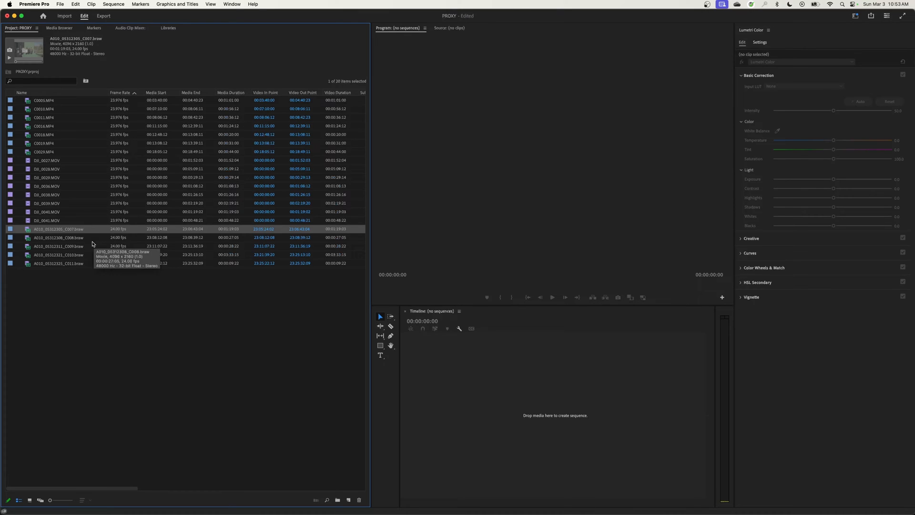
{"action": "mouse_move", "coordinate": [87, 257]}
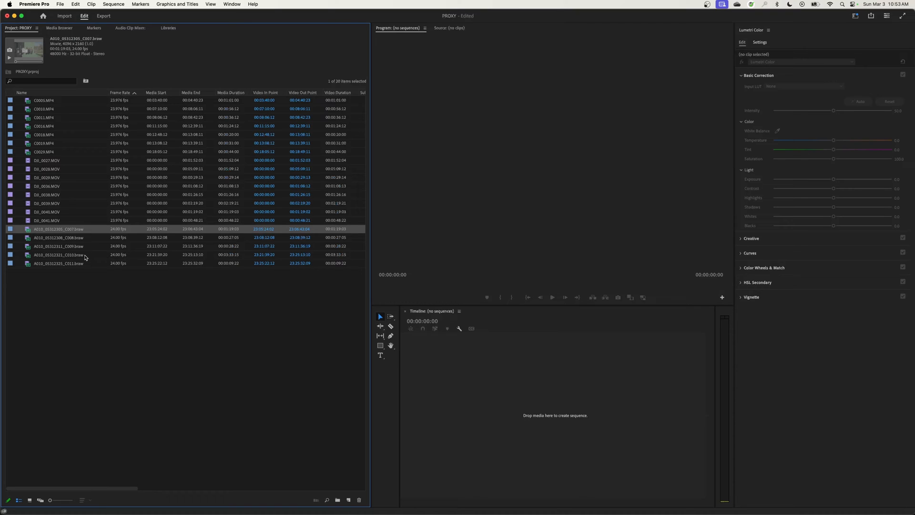
{"action": "mouse_move", "coordinate": [105, 251]}
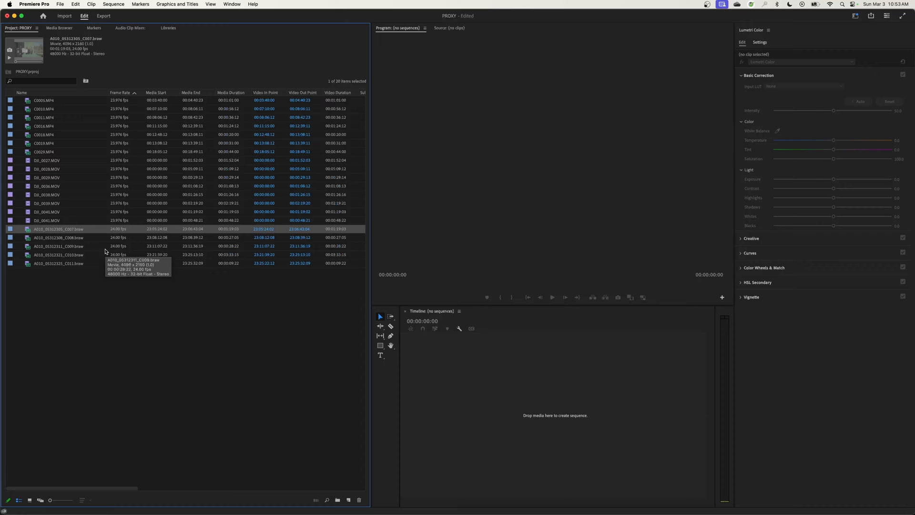
{"action": "mouse_move", "coordinate": [74, 271]}
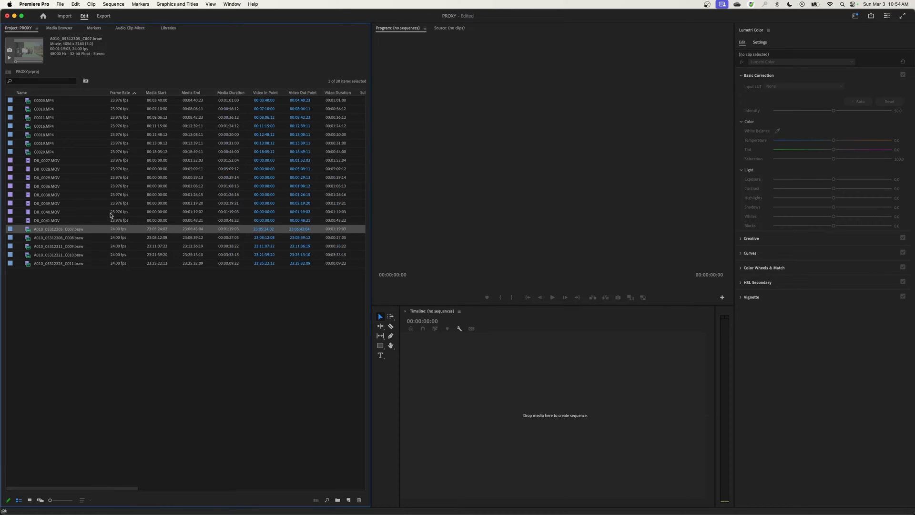
{"action": "mouse_move", "coordinate": [56, 126]}
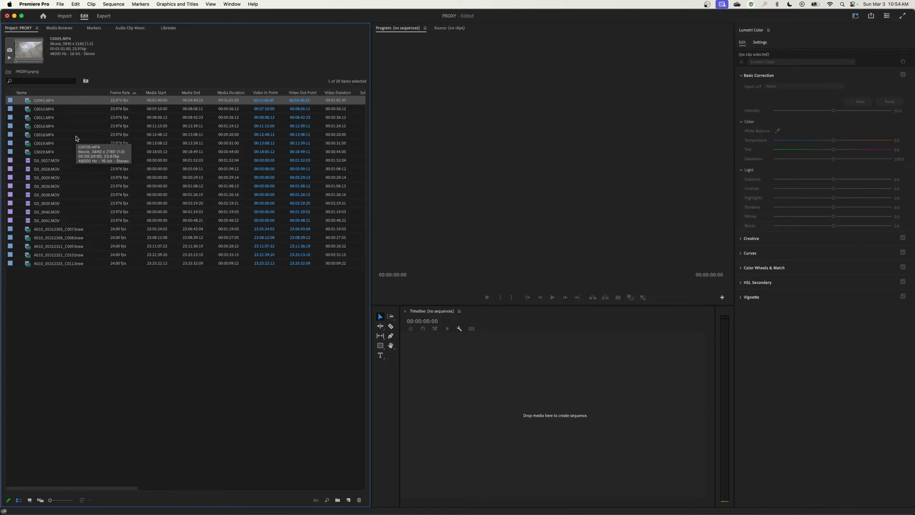
{"action": "mouse_move", "coordinate": [64, 146]}
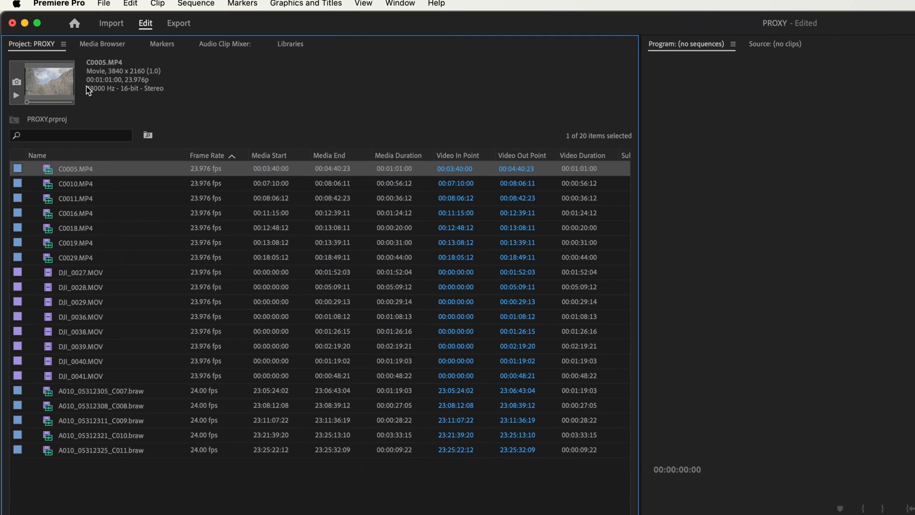
{"action": "mouse_move", "coordinate": [106, 81]}
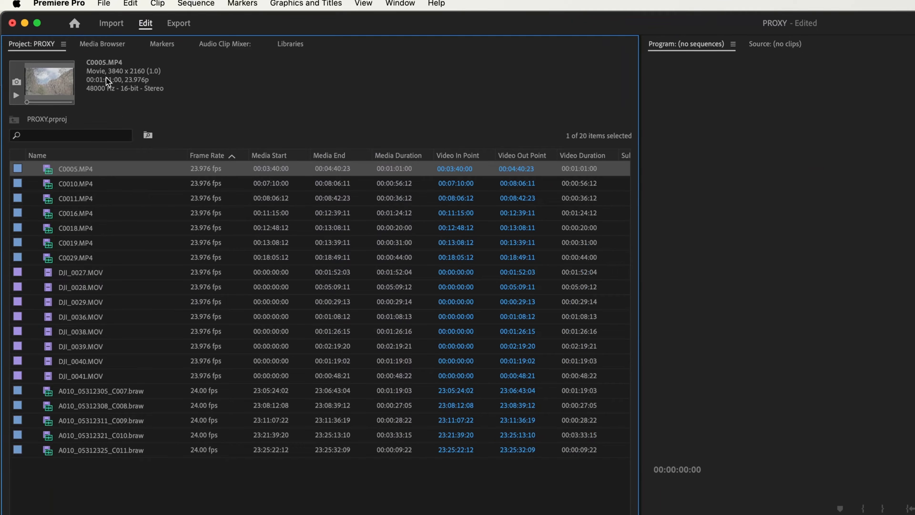
{"action": "left_click", "coordinate": [80, 272]}
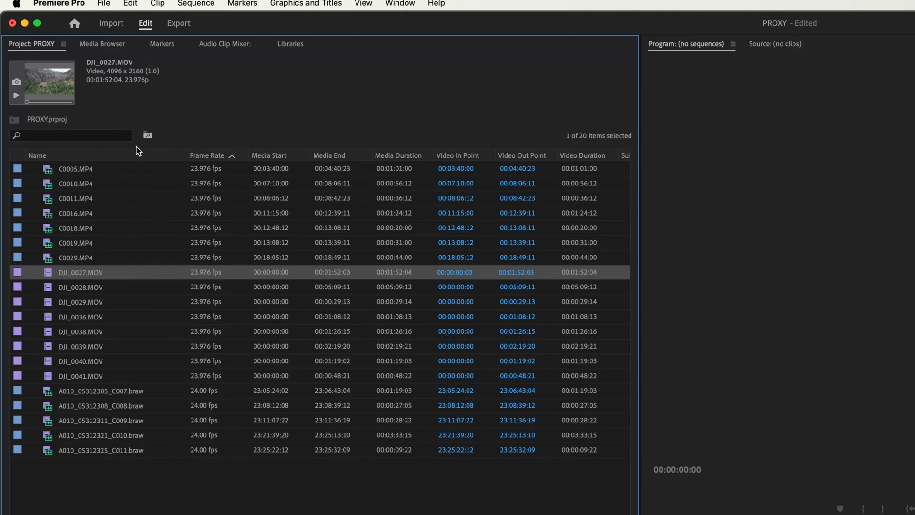
{"action": "mouse_move", "coordinate": [124, 174]}
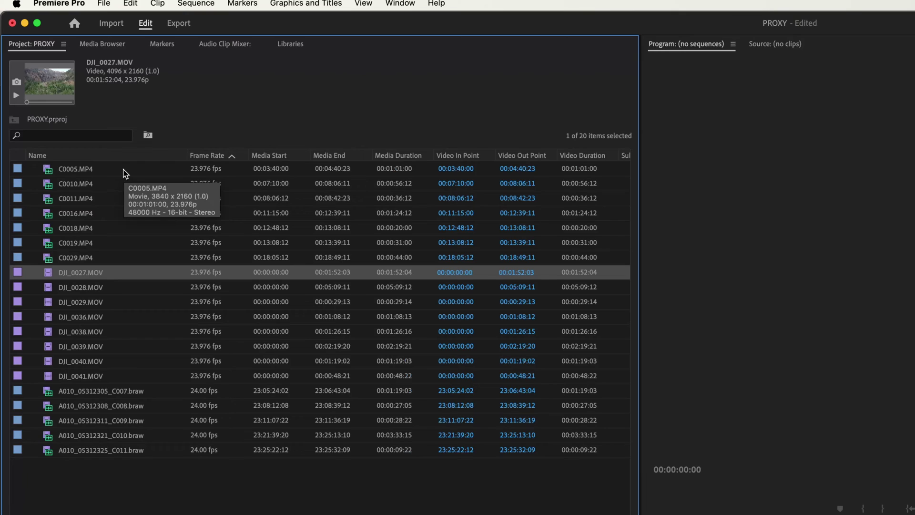
{"action": "mouse_move", "coordinate": [134, 98]}
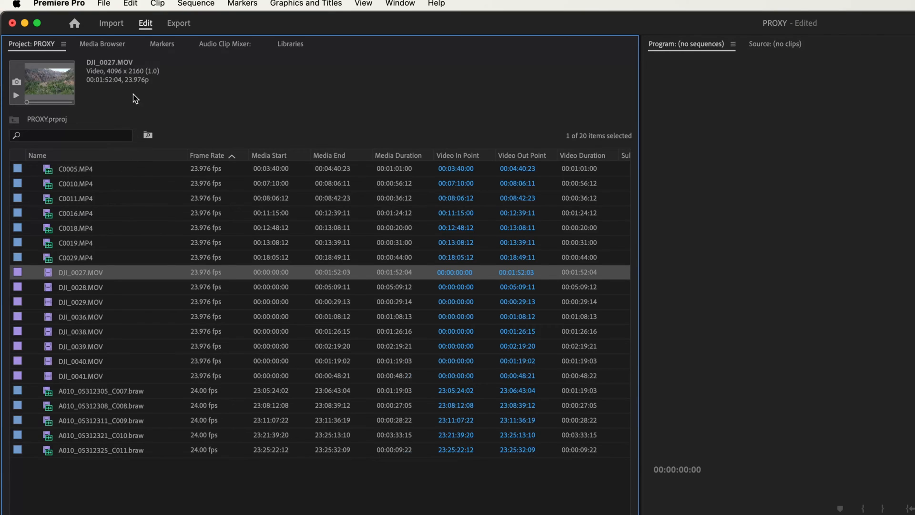
{"action": "mouse_move", "coordinate": [123, 80]}
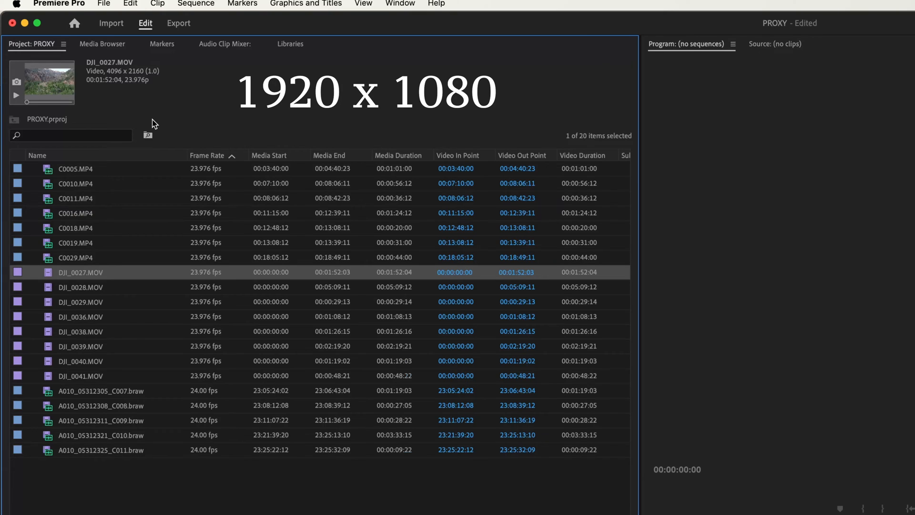
{"action": "left_click", "coordinate": [75, 183]}
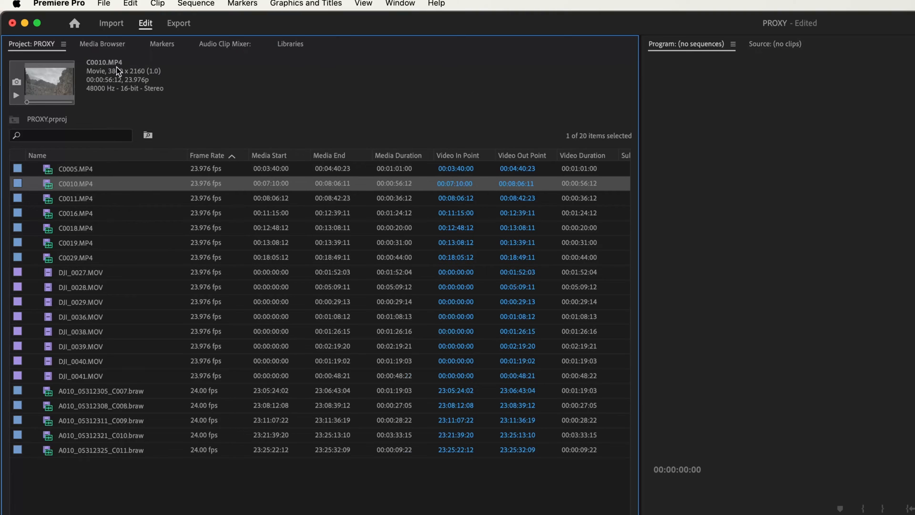
{"action": "mouse_move", "coordinate": [178, 132]}
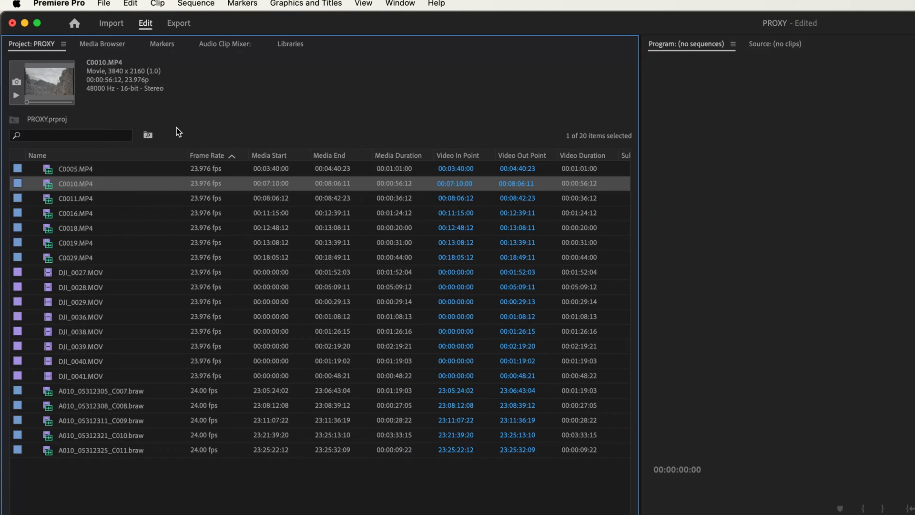
{"action": "mouse_move", "coordinate": [183, 132]}
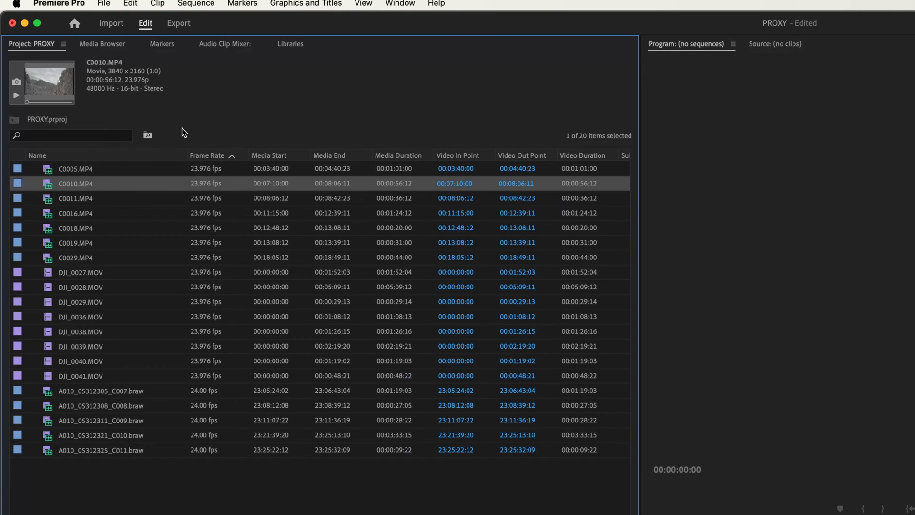
{"action": "mouse_move", "coordinate": [201, 146]}
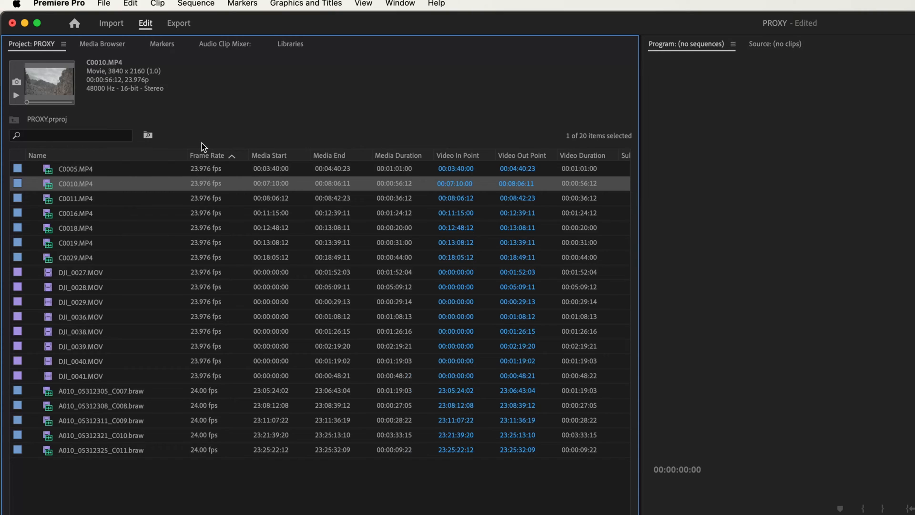
{"action": "mouse_move", "coordinate": [184, 172]}
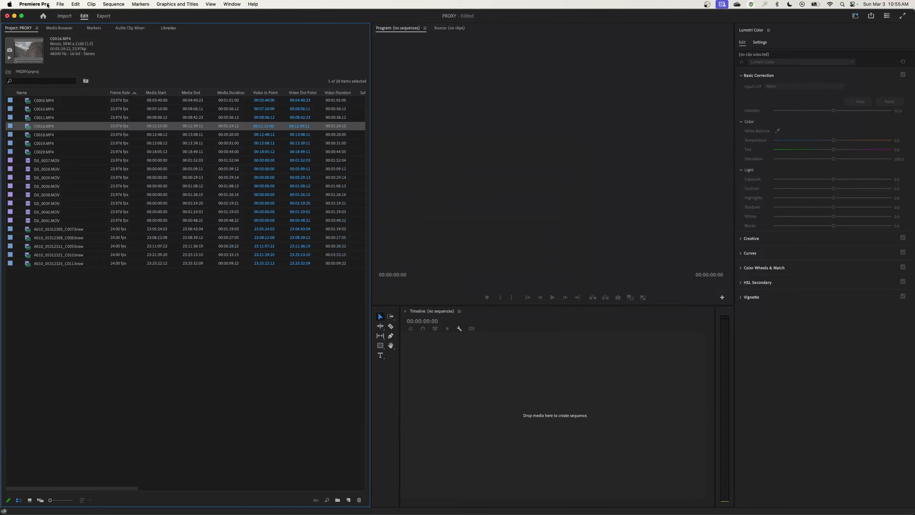
- Set the project's ingest action to Create Proxies in Project Settings
{"action": "left_click", "coordinate": [60, 4]}
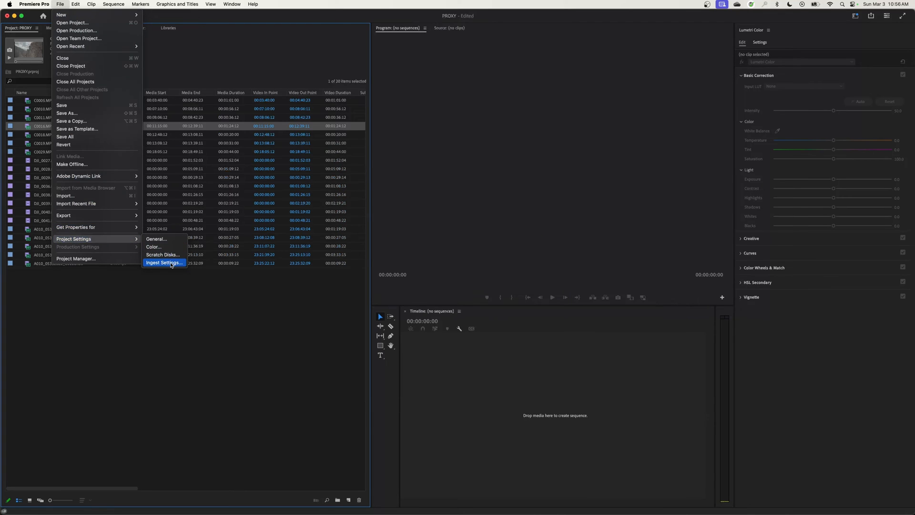
{"action": "left_click", "coordinate": [164, 262]}
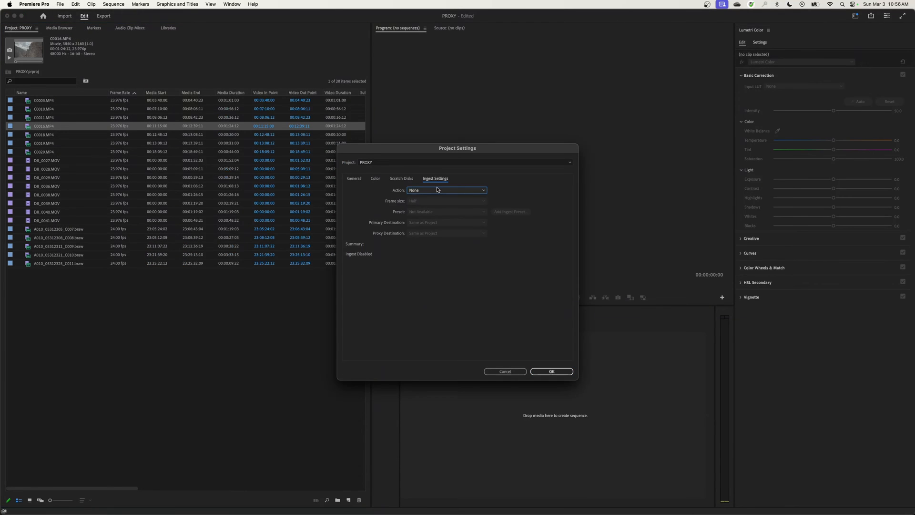
{"action": "mouse_move", "coordinate": [441, 185]}
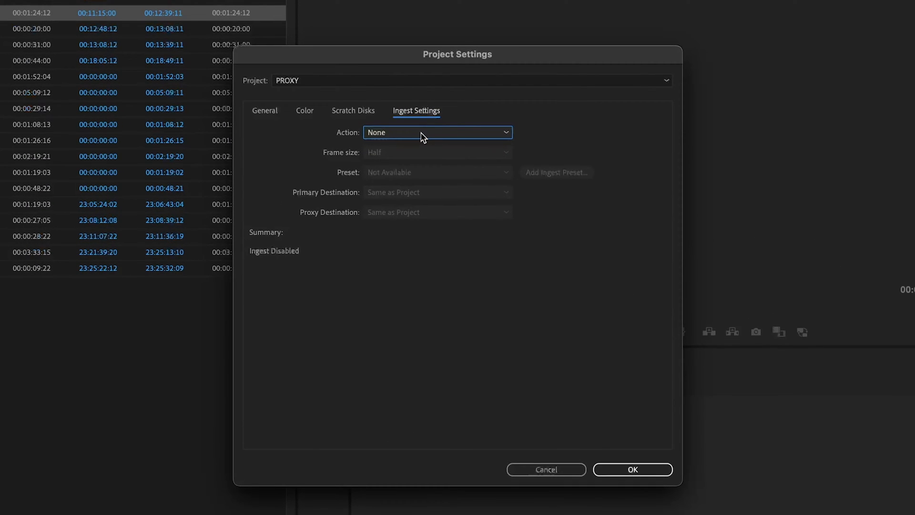
{"action": "left_click", "coordinate": [437, 132]}
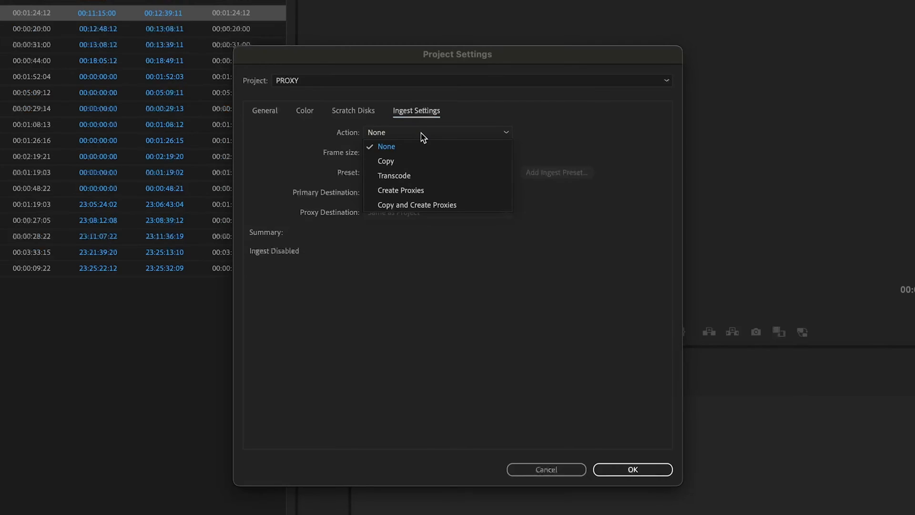
{"action": "mouse_move", "coordinate": [400, 190]}
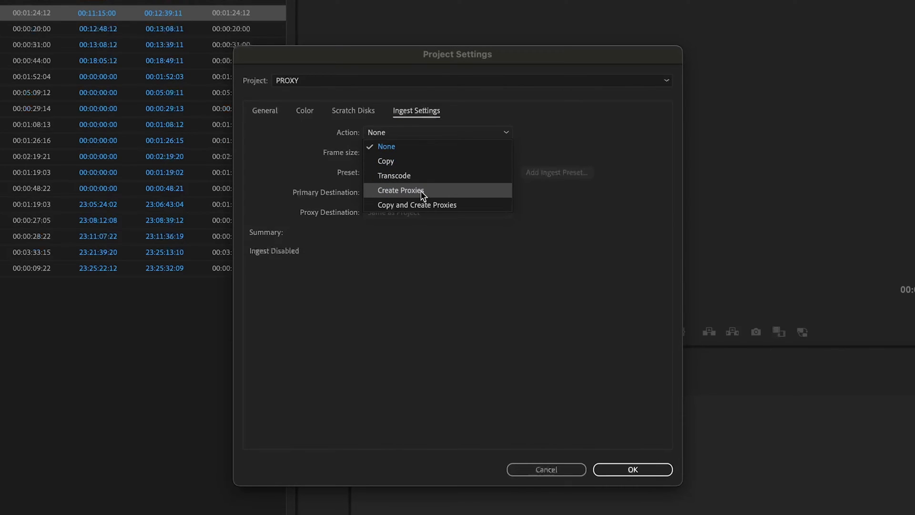
{"action": "left_click", "coordinate": [400, 189]}
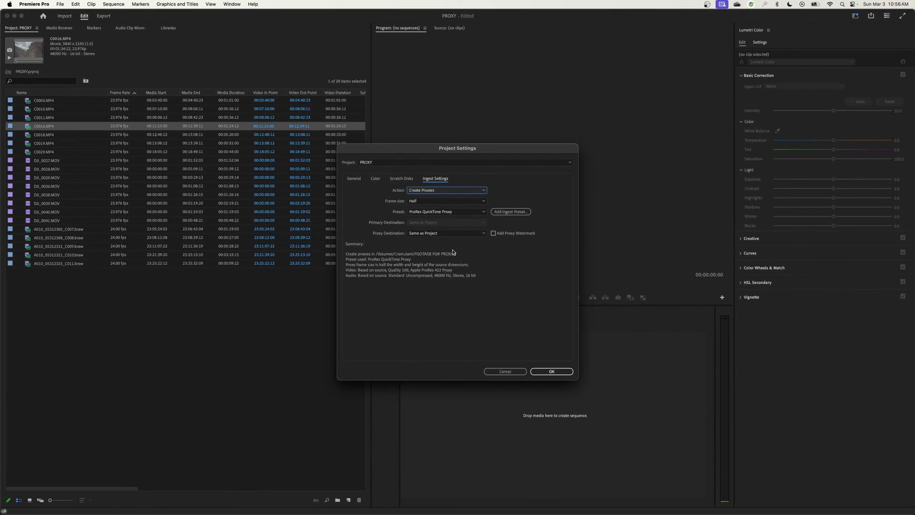
{"action": "mouse_move", "coordinate": [504, 305]}
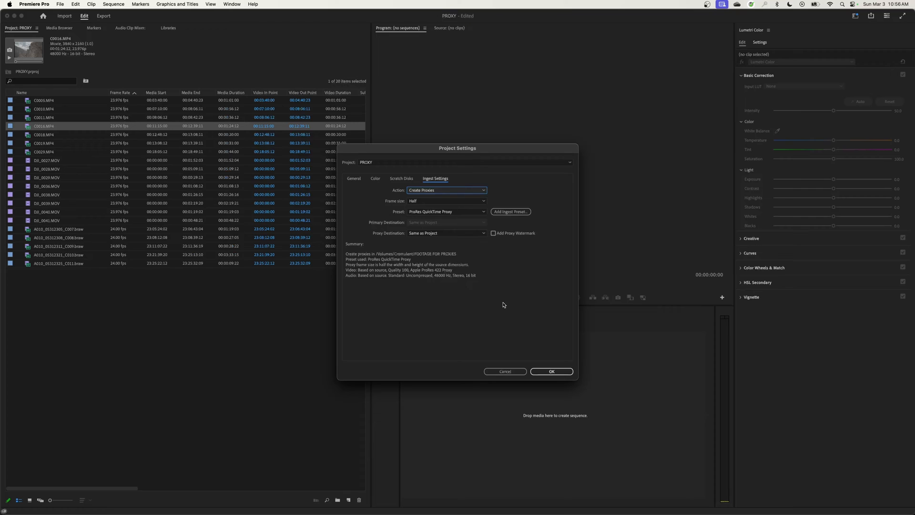
{"action": "mouse_move", "coordinate": [494, 291]}
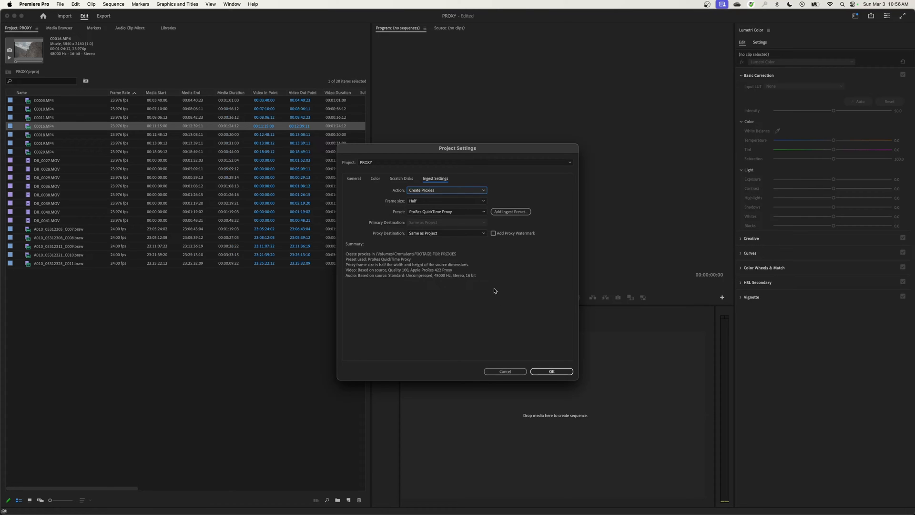
{"action": "mouse_move", "coordinate": [494, 292]}
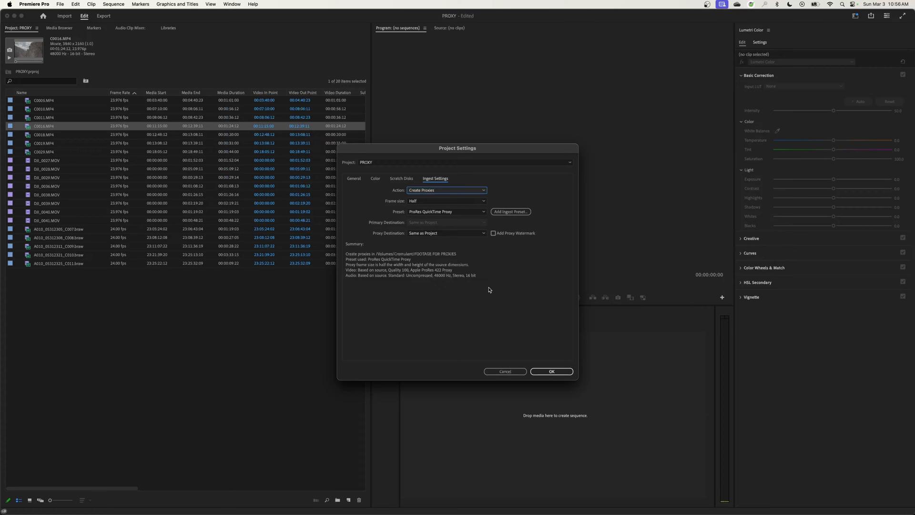
{"action": "mouse_move", "coordinate": [497, 302]}
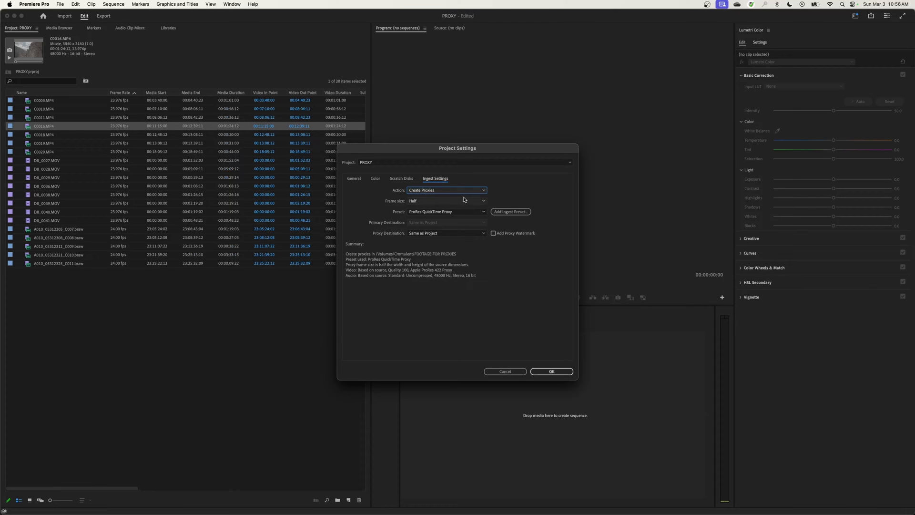
{"action": "mouse_move", "coordinate": [466, 265]}
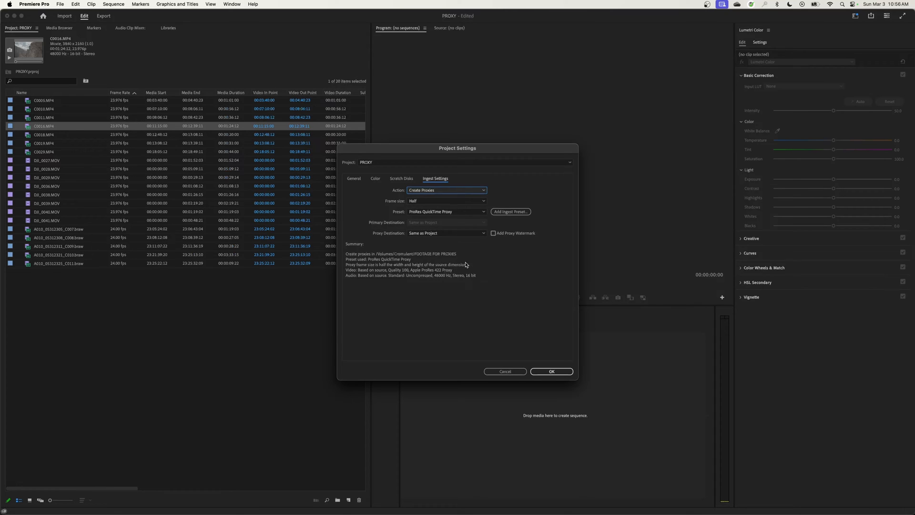
{"action": "mouse_move", "coordinate": [514, 363]}
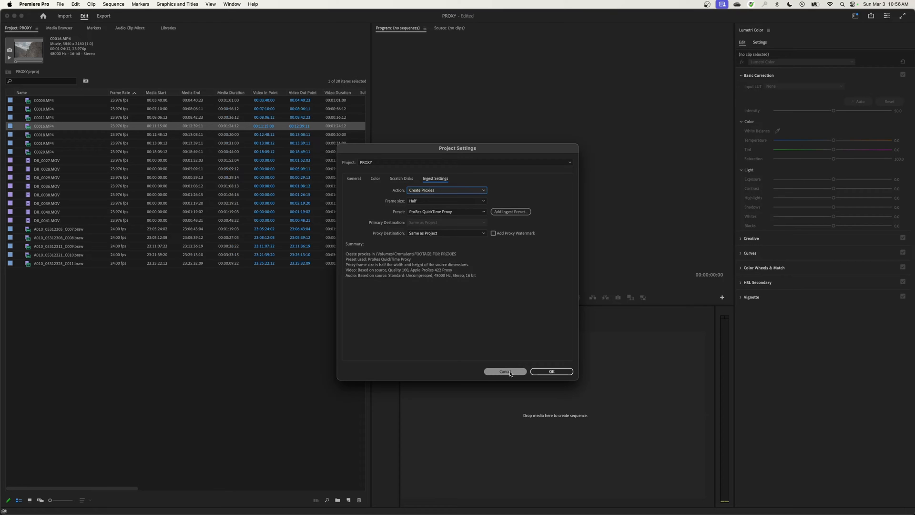
- Cancel Project Settings, select all 20 clips, and bring up their context menu
{"action": "left_click", "coordinate": [504, 372]}
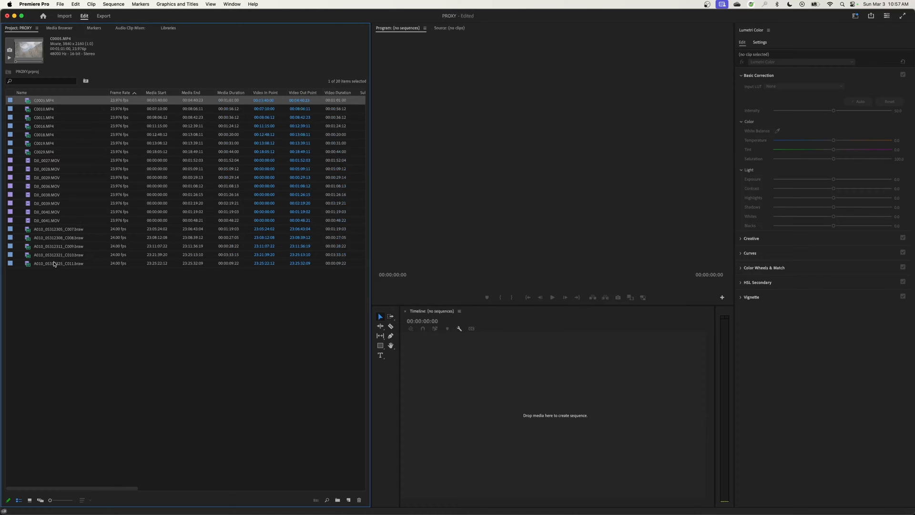
{"action": "key", "text": "cmd+a"}
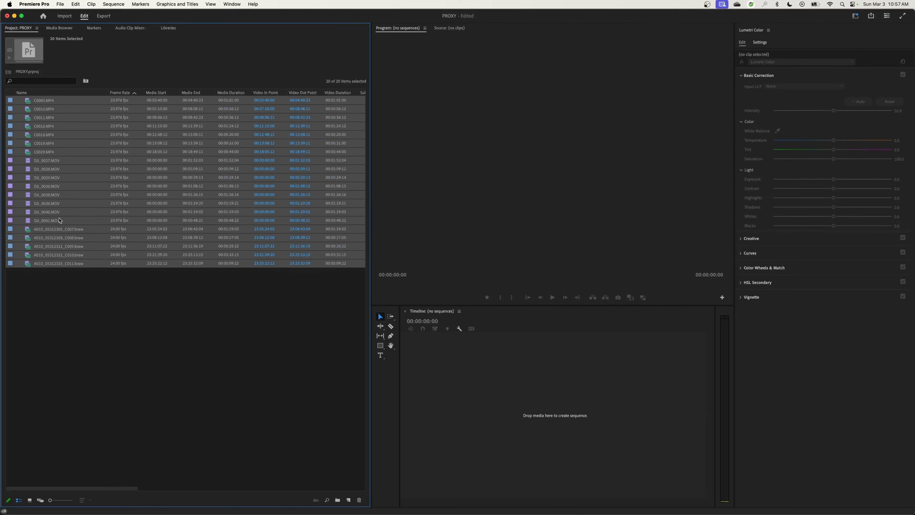
{"action": "left_click", "coordinate": [58, 229]}
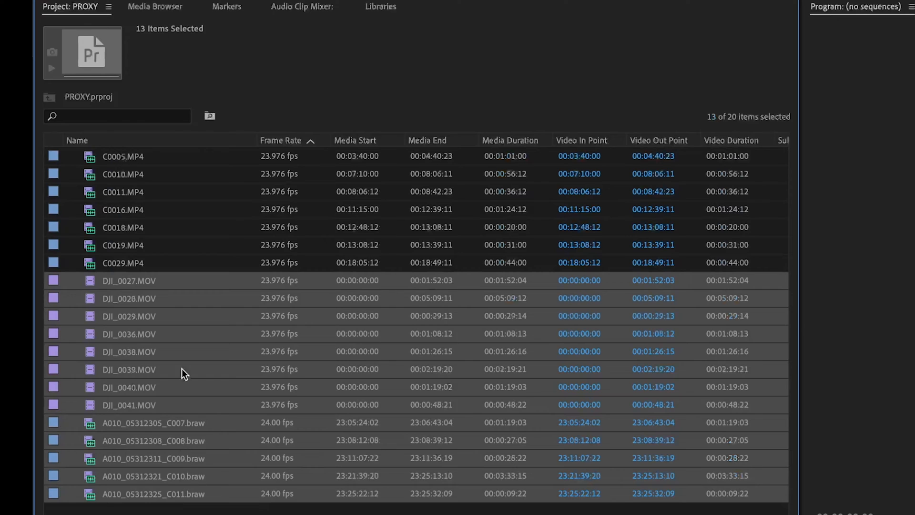
{"action": "mouse_move", "coordinate": [170, 286]}
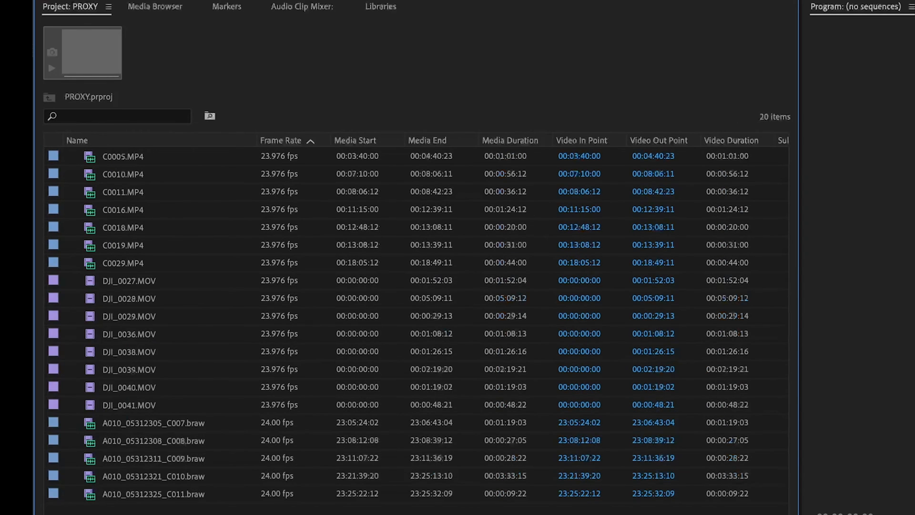
{"action": "key", "text": "ctrl+a"}
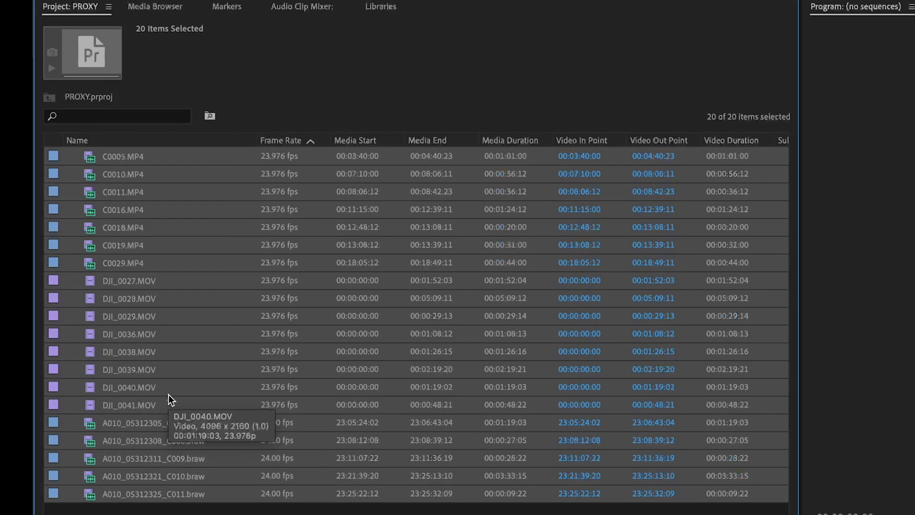
{"action": "mouse_move", "coordinate": [178, 360]}
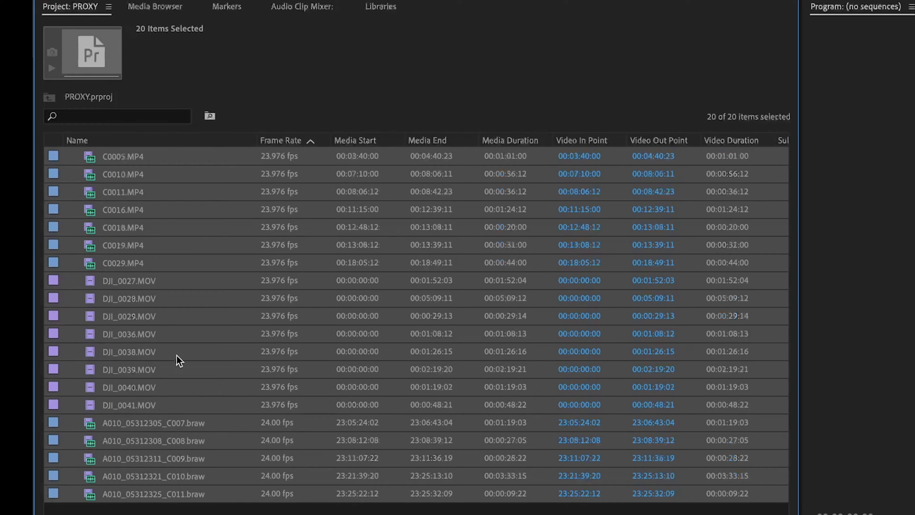
{"action": "right_click", "coordinate": [119, 307]}
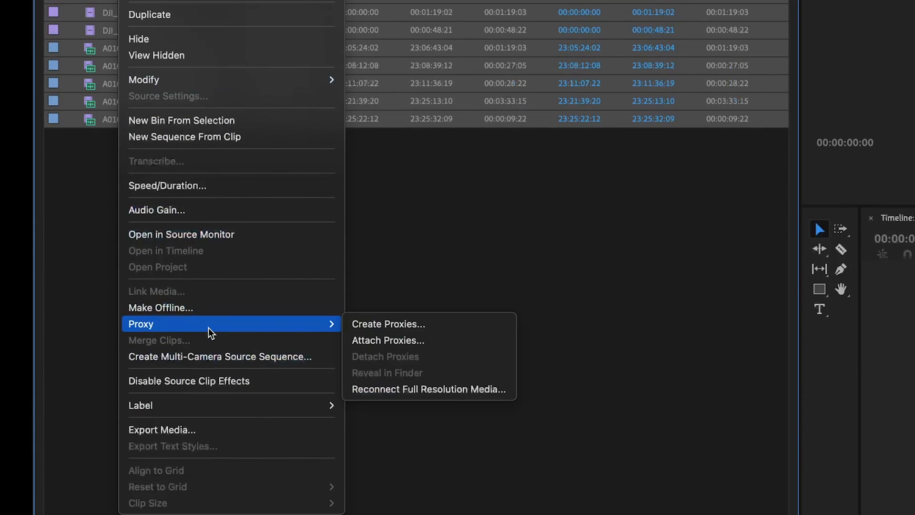
{"action": "mouse_move", "coordinate": [397, 324]}
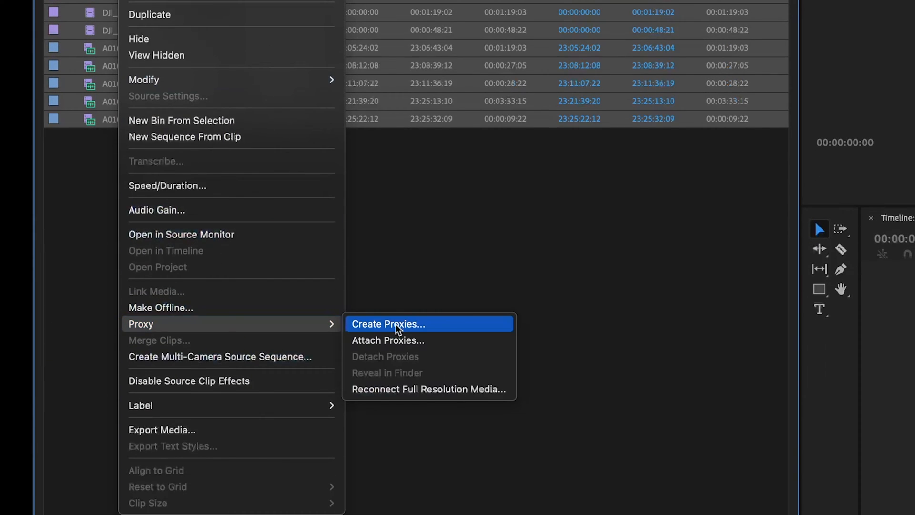
- Start Create Proxies for the 20 clips and keep the frame size at Half
{"action": "left_click", "coordinate": [388, 324]}
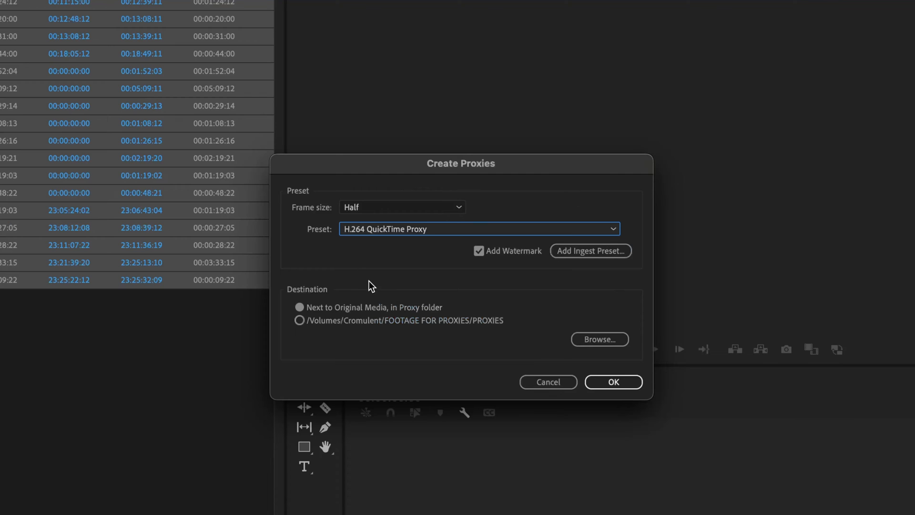
{"action": "mouse_move", "coordinate": [454, 335]}
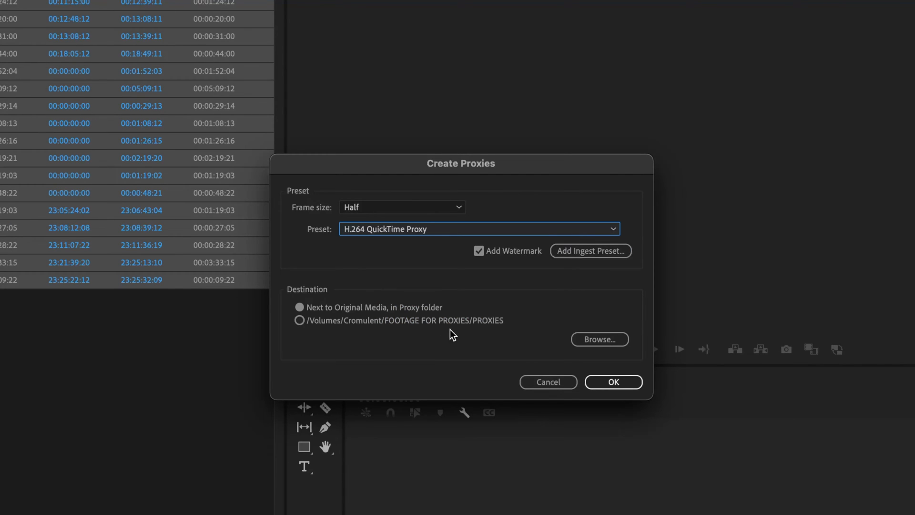
{"action": "mouse_move", "coordinate": [424, 221]}
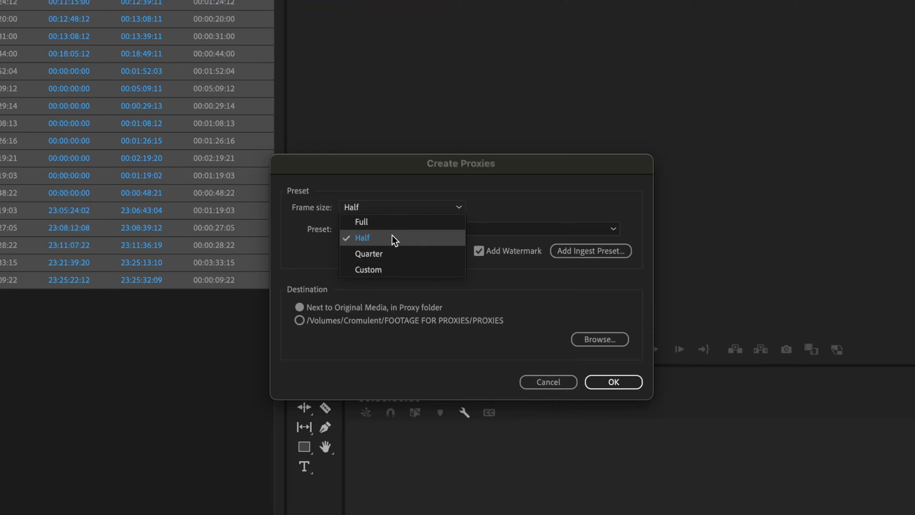
{"action": "left_click", "coordinate": [362, 237]}
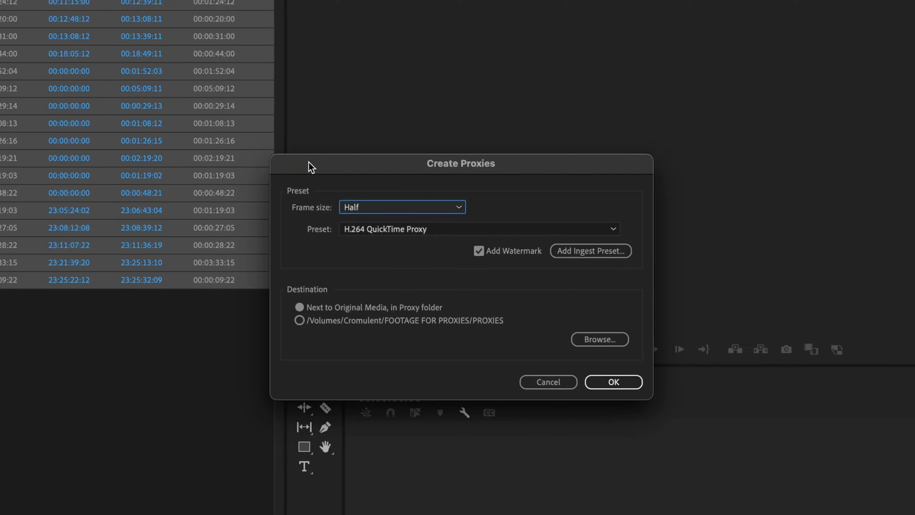
{"action": "mouse_move", "coordinate": [362, 218]}
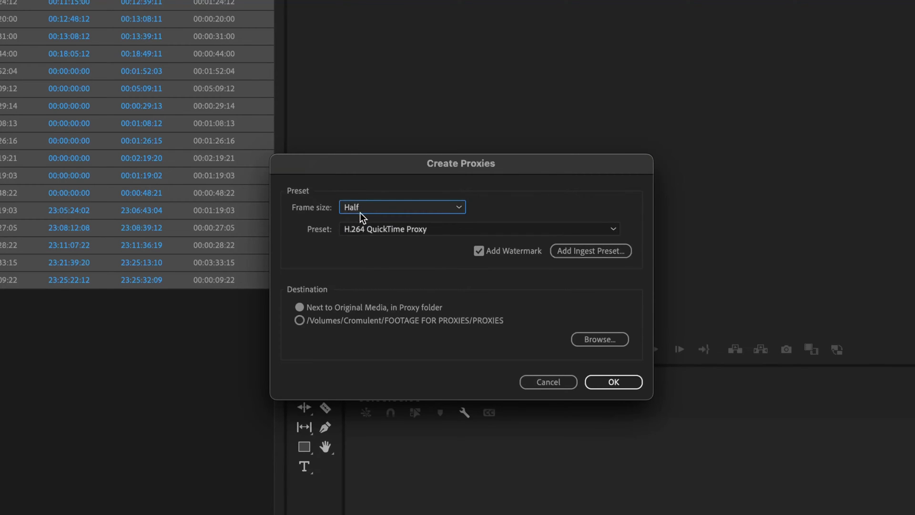
{"action": "mouse_move", "coordinate": [121, 42]}
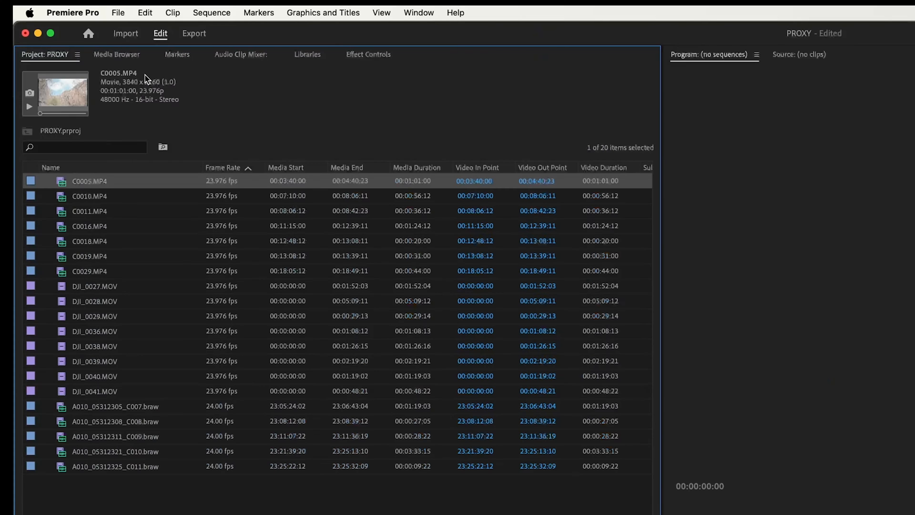
{"action": "mouse_move", "coordinate": [437, 330]}
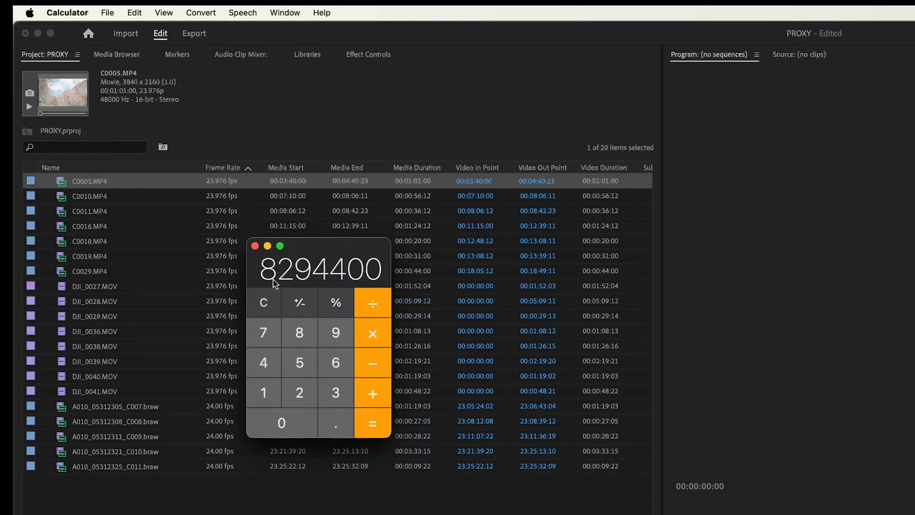
{"action": "mouse_move", "coordinate": [306, 256]}
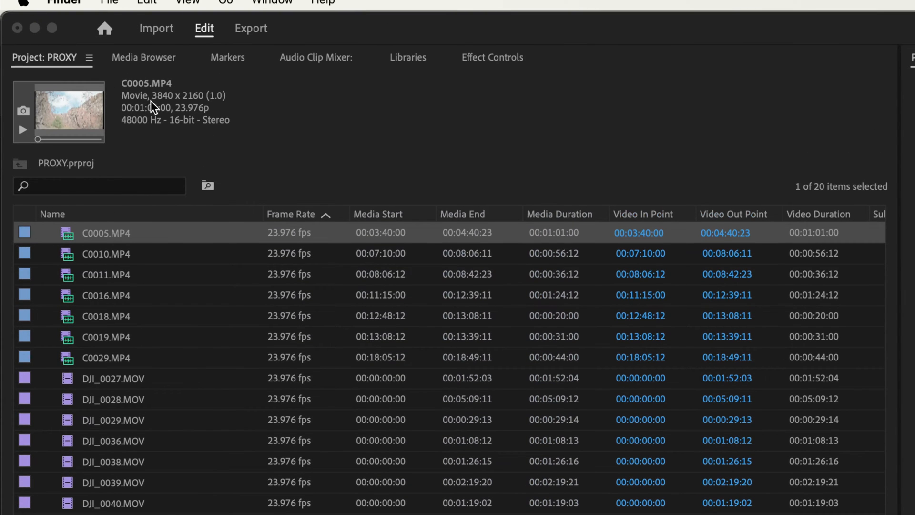
{"action": "mouse_move", "coordinate": [188, 101]}
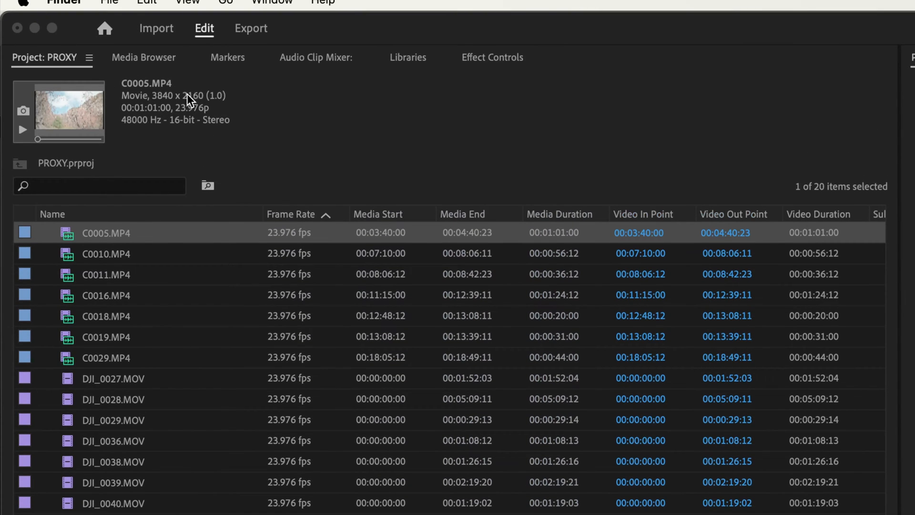
{"action": "mouse_move", "coordinate": [233, 137]}
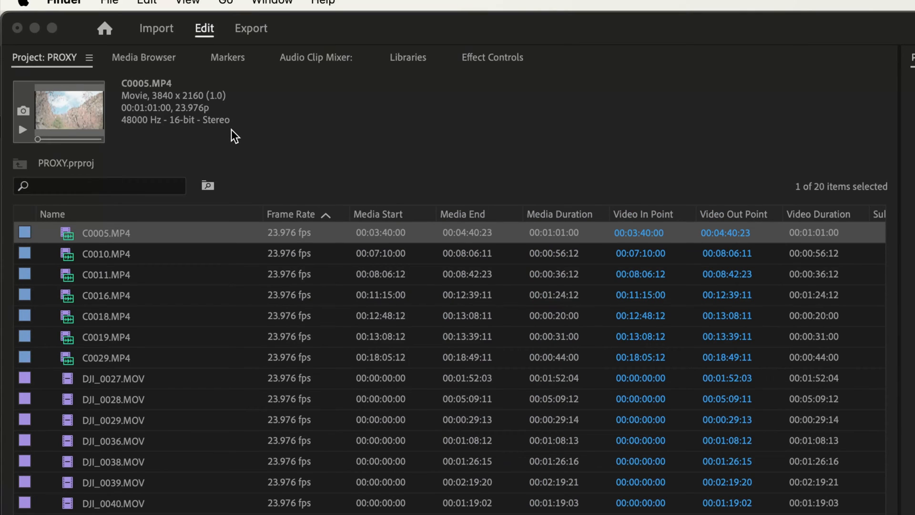
{"action": "mouse_move", "coordinate": [185, 99]}
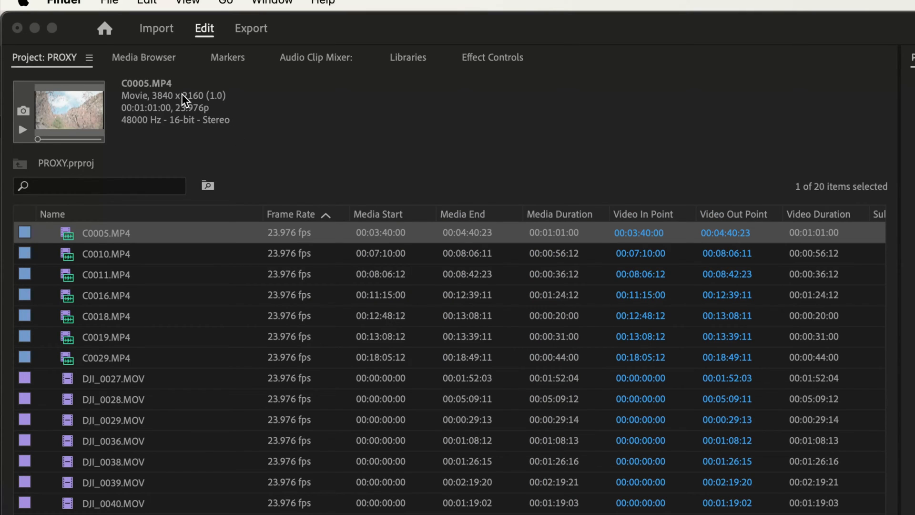
{"action": "mouse_move", "coordinate": [168, 111]}
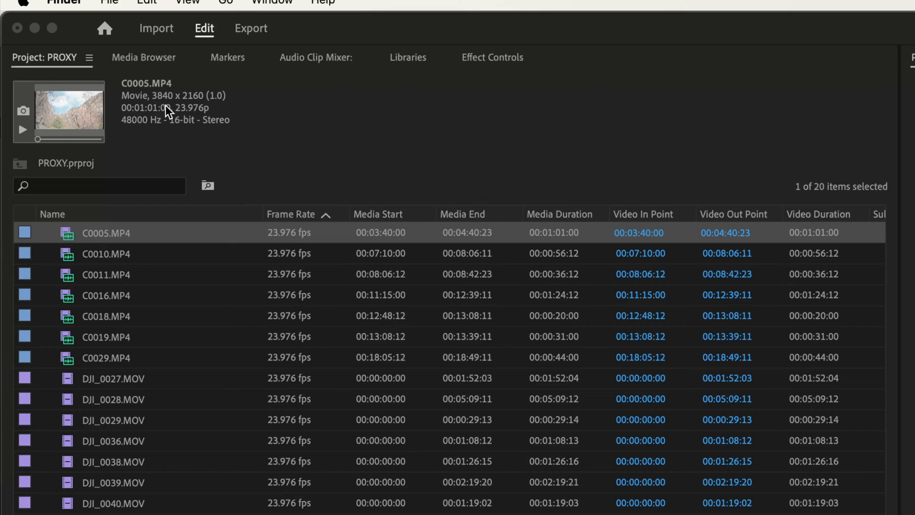
{"action": "mouse_move", "coordinate": [197, 104]}
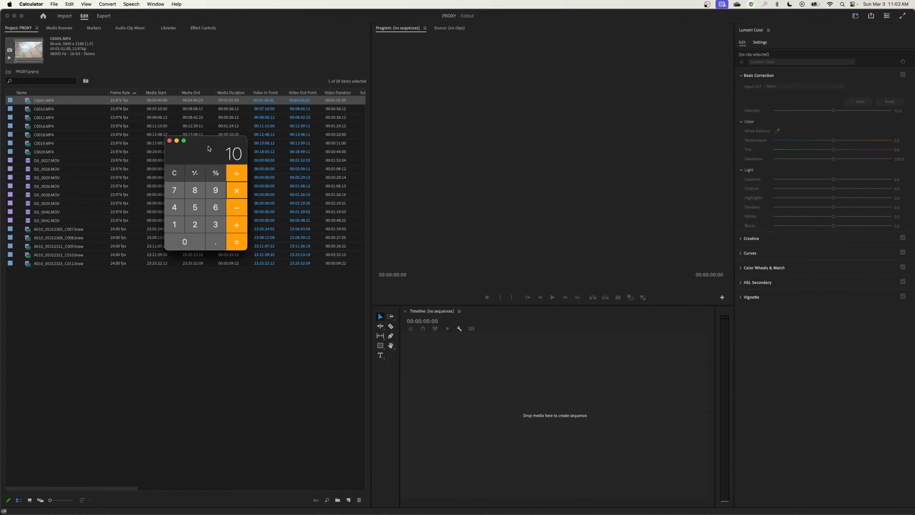
- Work out the half-size frame pixel count of 2,073,600 in Calculator
{"action": "left_click", "coordinate": [236, 190]}
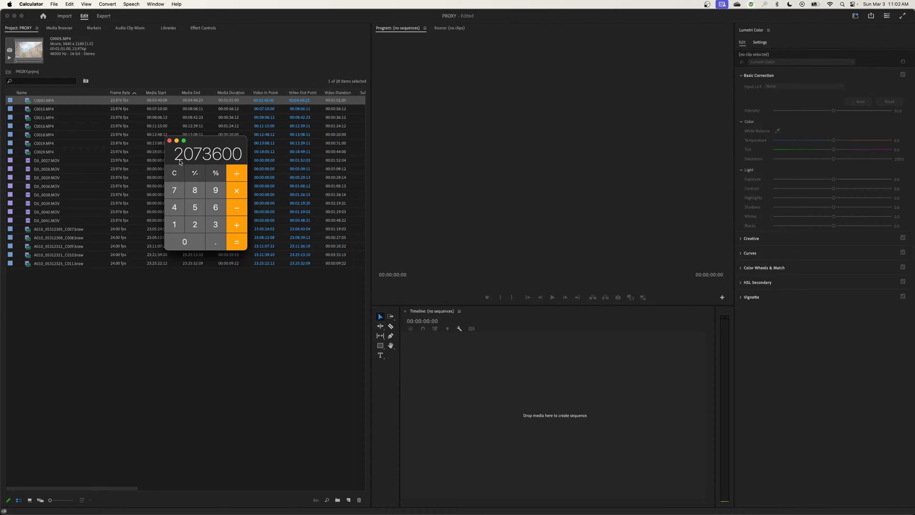
{"action": "mouse_move", "coordinate": [191, 158]}
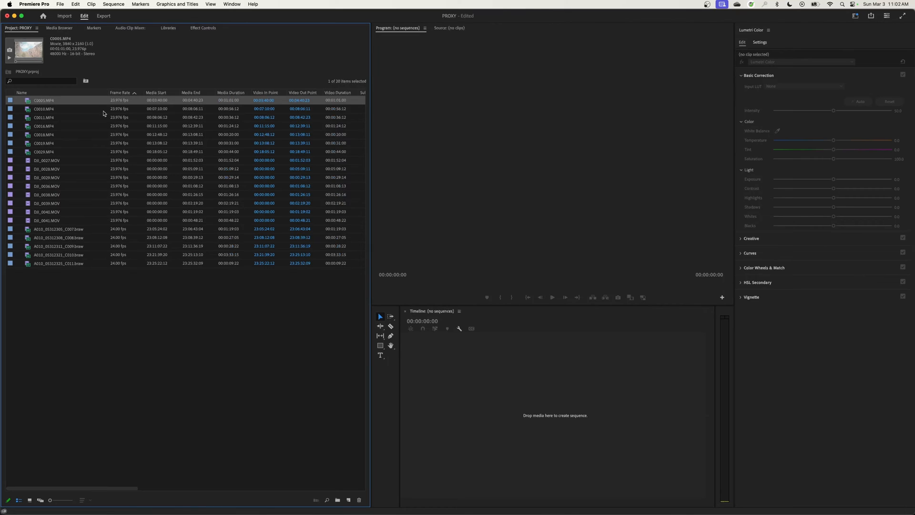
{"action": "mouse_move", "coordinate": [79, 293]}
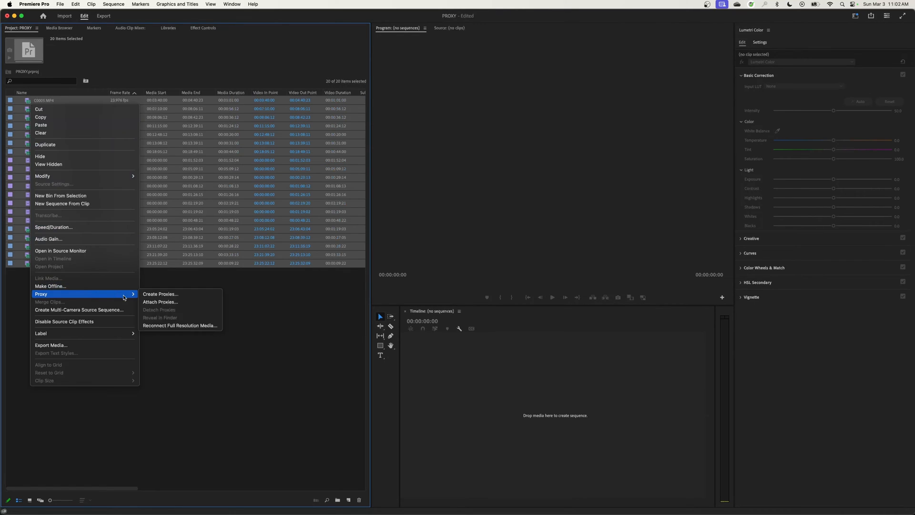
- Reopen Create Proxies for the selected clips with the frame size kept at Half
{"action": "left_click", "coordinate": [160, 293]}
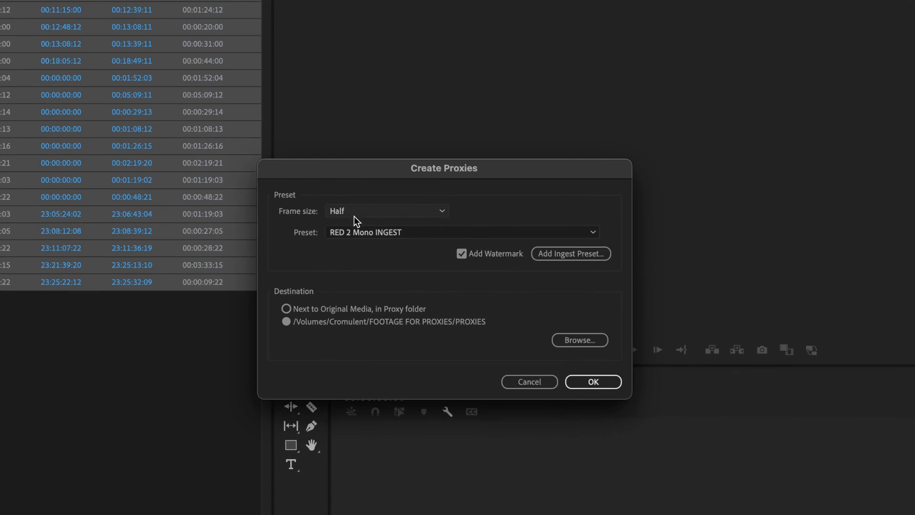
{"action": "mouse_move", "coordinate": [368, 227]}
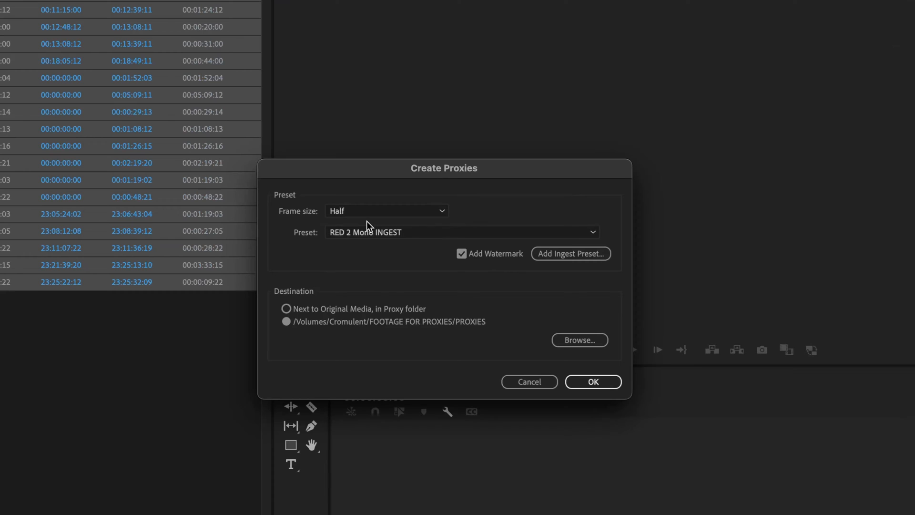
{"action": "mouse_move", "coordinate": [371, 211]}
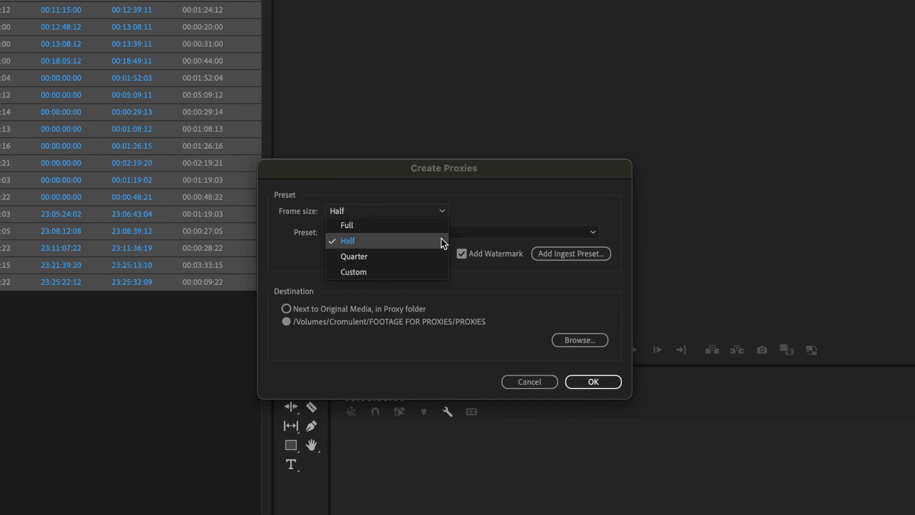
{"action": "mouse_move", "coordinate": [487, 222]}
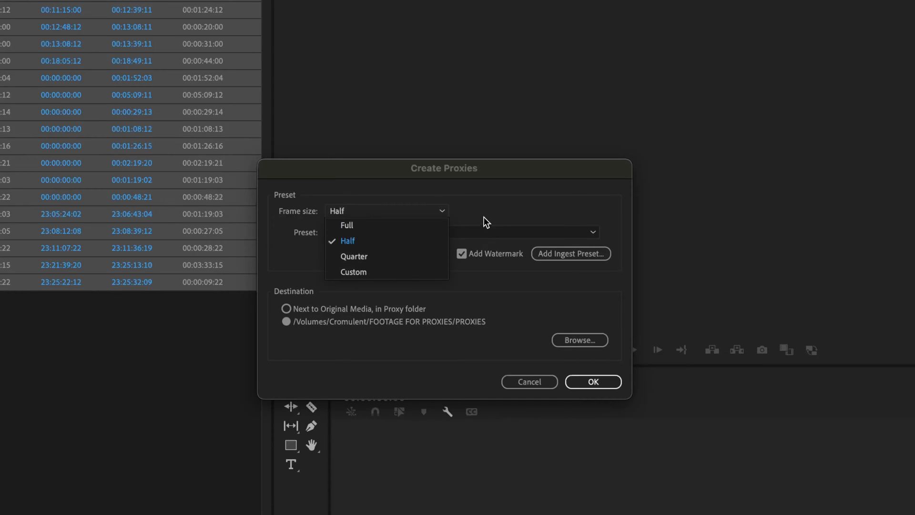
{"action": "mouse_move", "coordinate": [414, 242]}
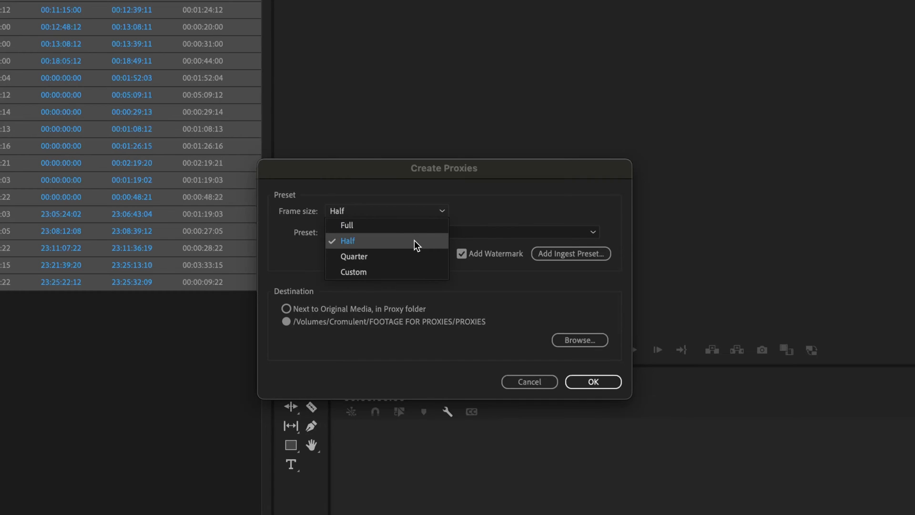
{"action": "left_click", "coordinate": [347, 240]}
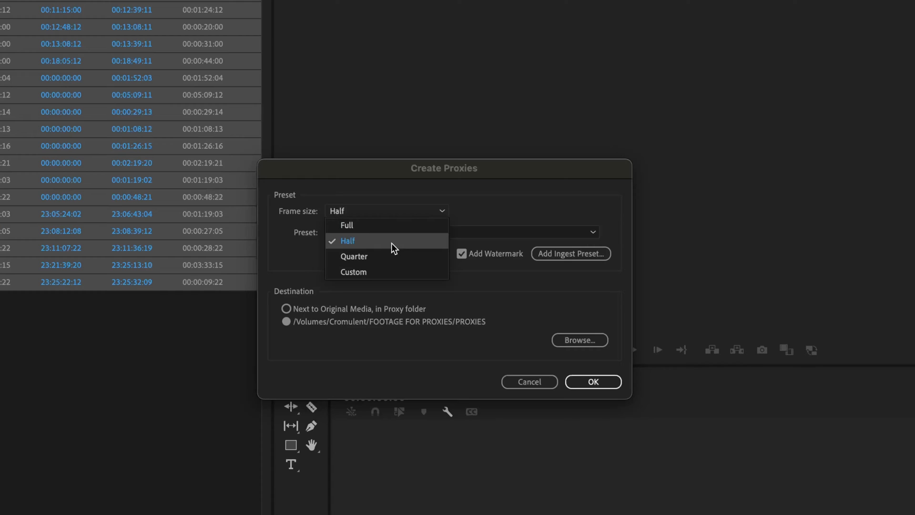
{"action": "left_click", "coordinate": [347, 240]}
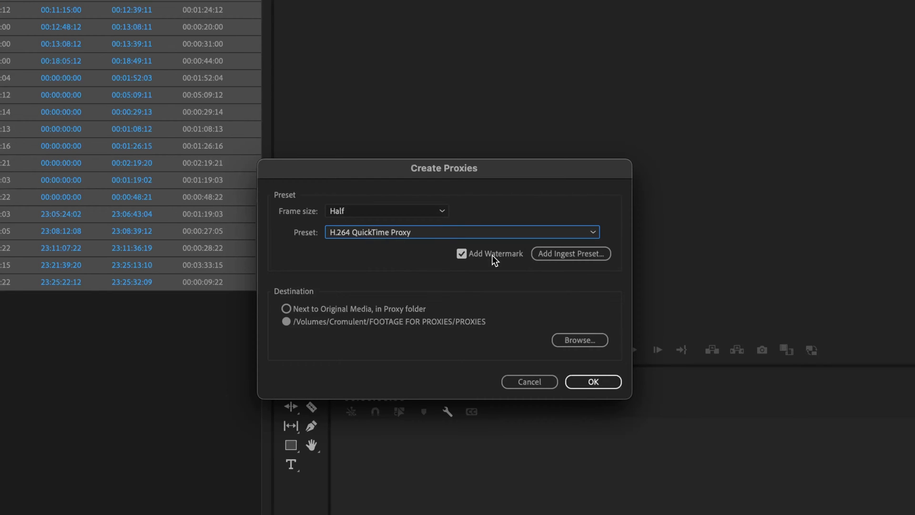
{"action": "mouse_move", "coordinate": [474, 264]}
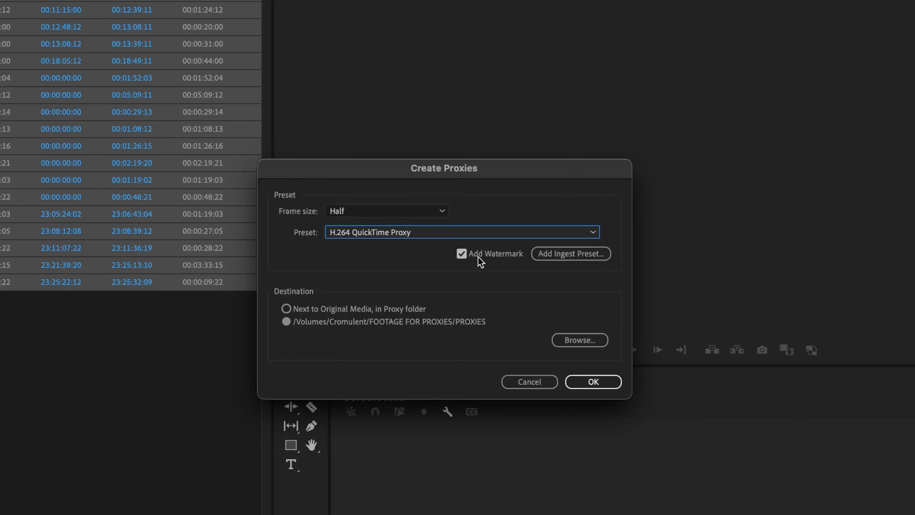
{"action": "mouse_move", "coordinate": [381, 241]}
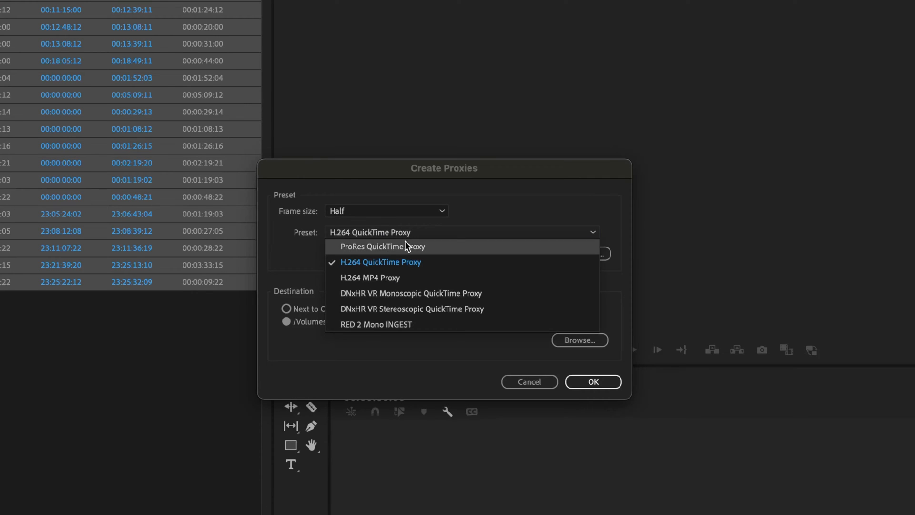
{"action": "mouse_move", "coordinate": [411, 250]}
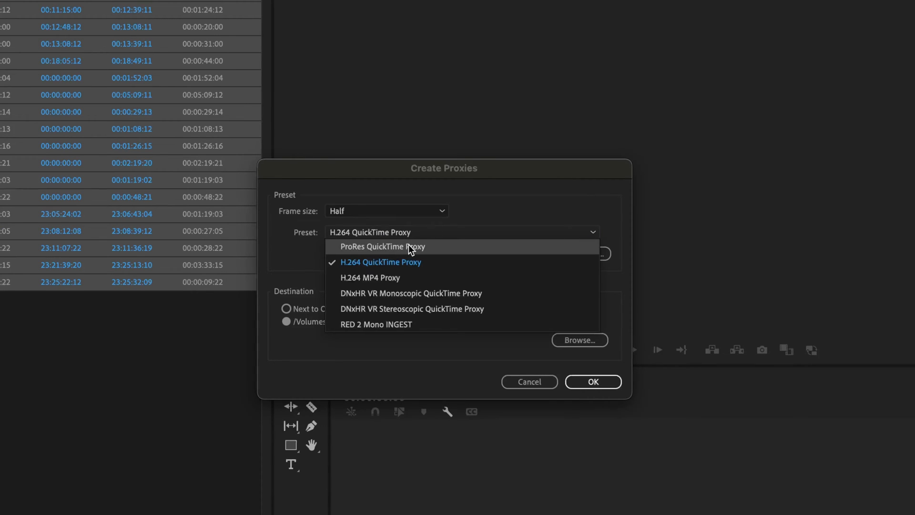
{"action": "mouse_move", "coordinate": [421, 253]}
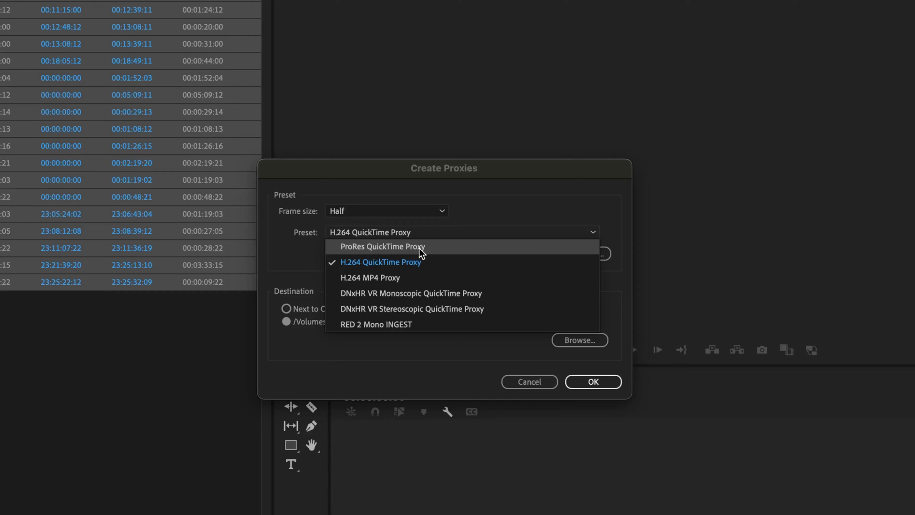
- Choose the ProRes QuickTime Proxy preset for the proxies
{"action": "left_click", "coordinate": [382, 246]}
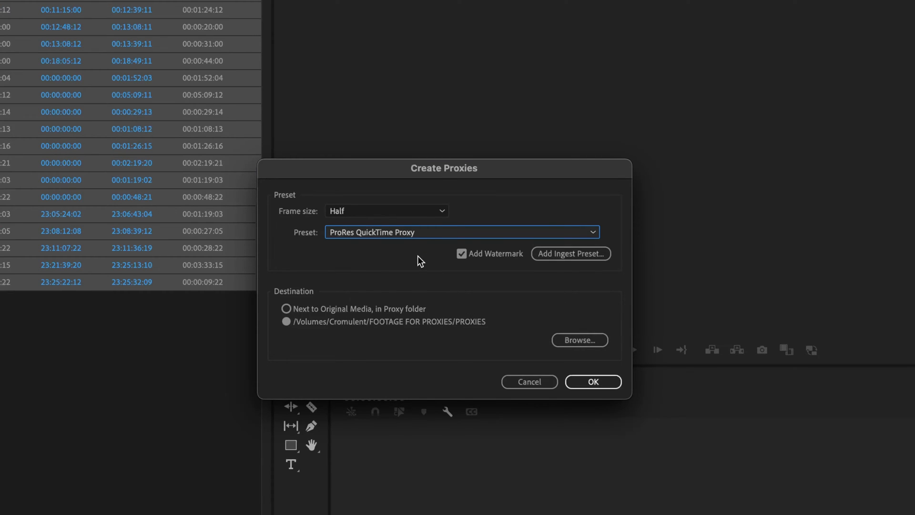
{"action": "mouse_move", "coordinate": [408, 243]}
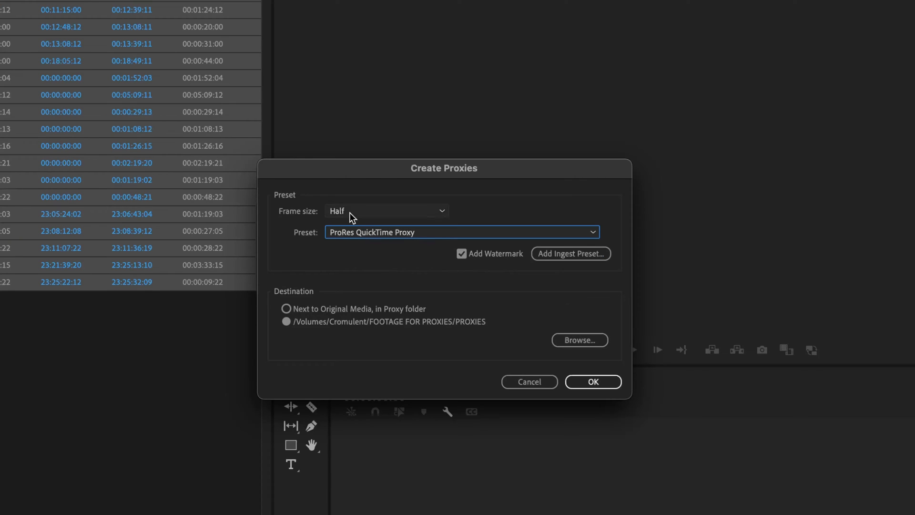
{"action": "mouse_move", "coordinate": [346, 279]}
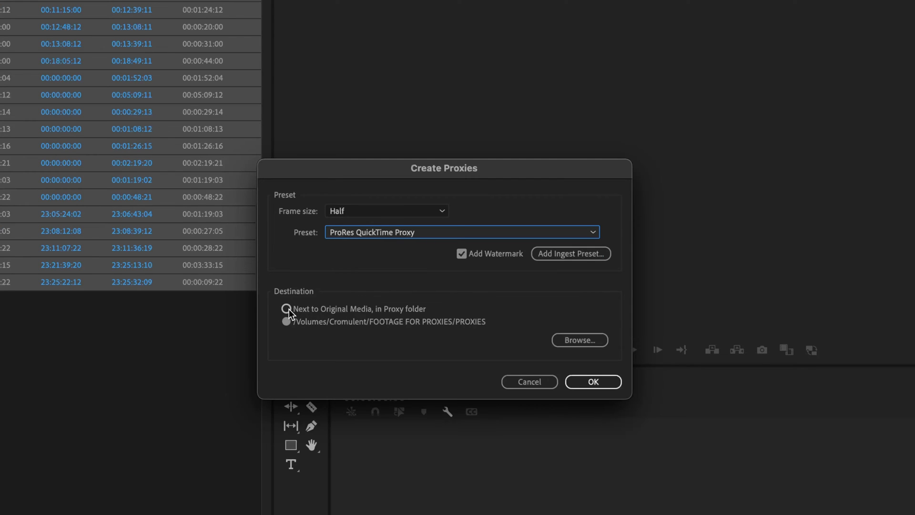
- Set the proxy destination to /Volumes/Cromulent/FOOTAGE FOR PROXIES/PROXIES instead of next to originals
{"action": "left_click", "coordinate": [287, 309]}
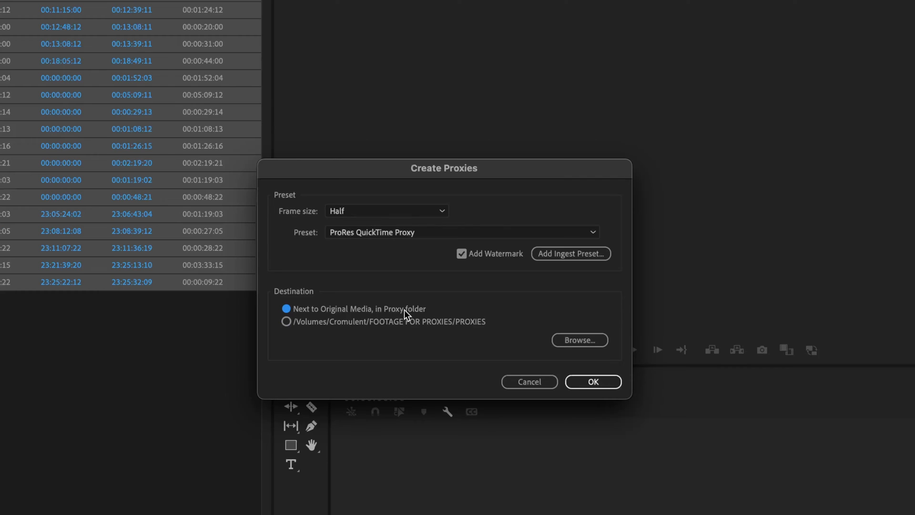
{"action": "mouse_move", "coordinate": [408, 301]}
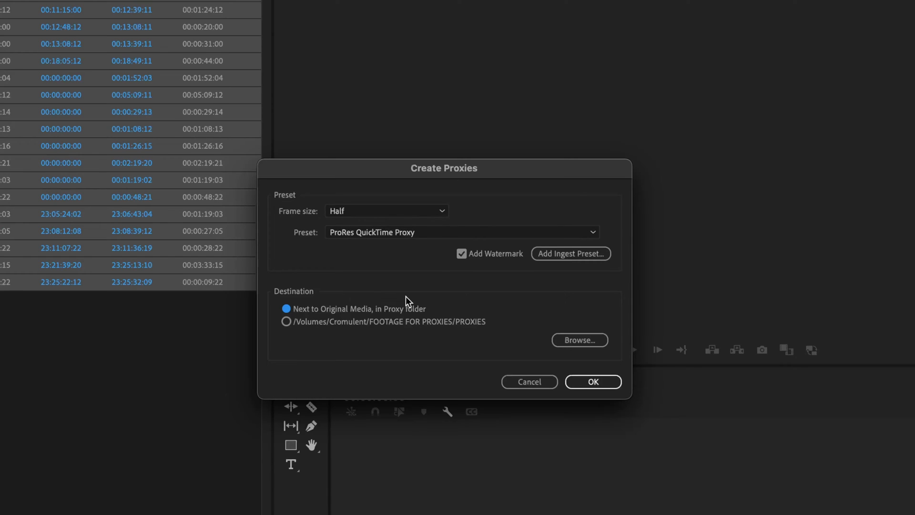
{"action": "mouse_move", "coordinate": [350, 326]}
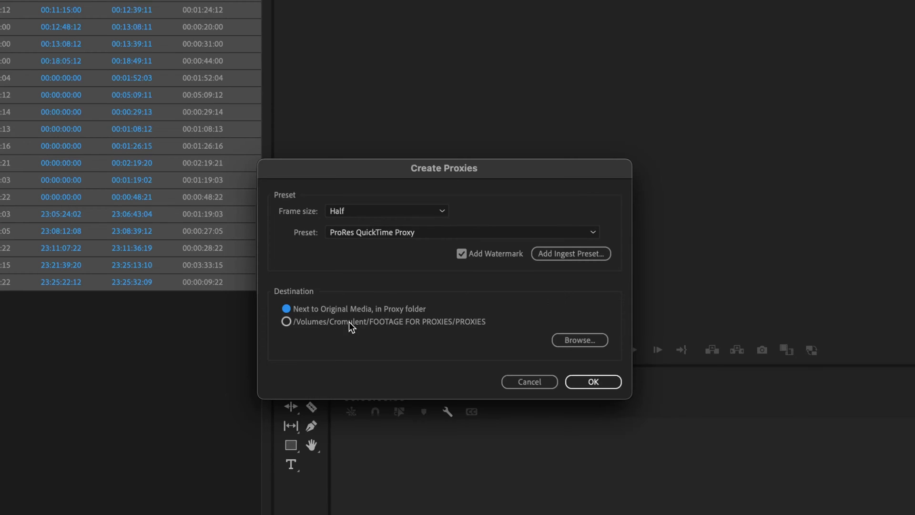
{"action": "left_click", "coordinate": [286, 322]}
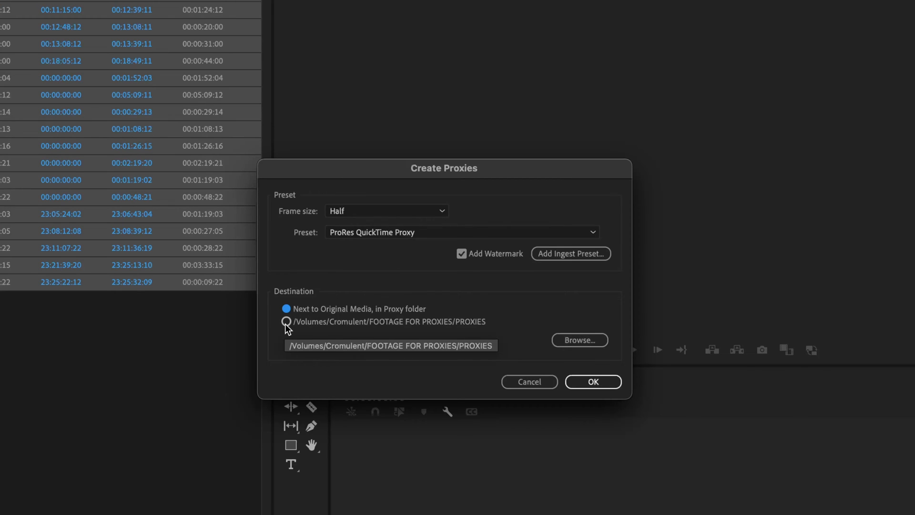
{"action": "left_click", "coordinate": [287, 309]}
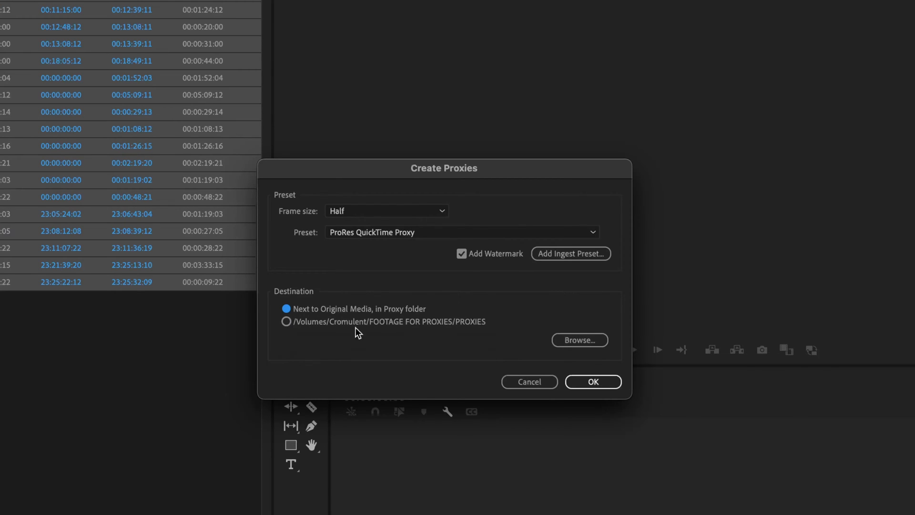
{"action": "left_click", "coordinate": [286, 321]}
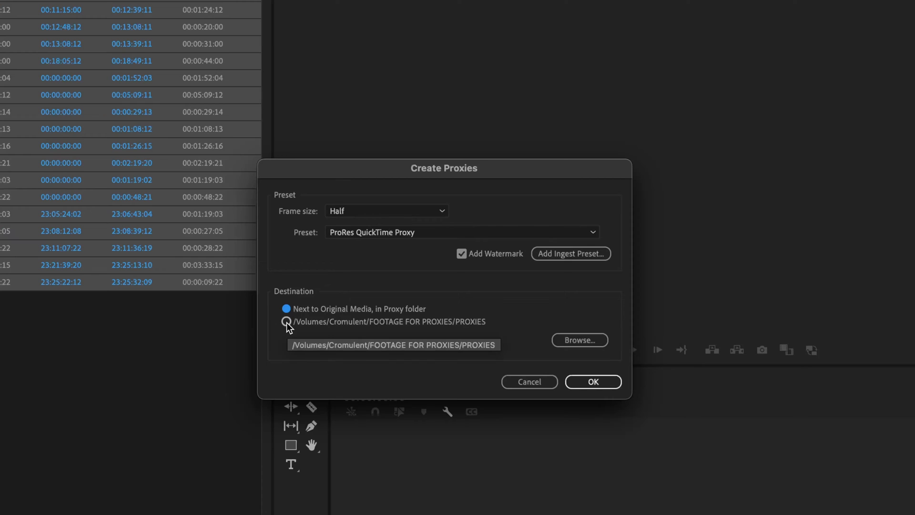
{"action": "left_click", "coordinate": [287, 322]}
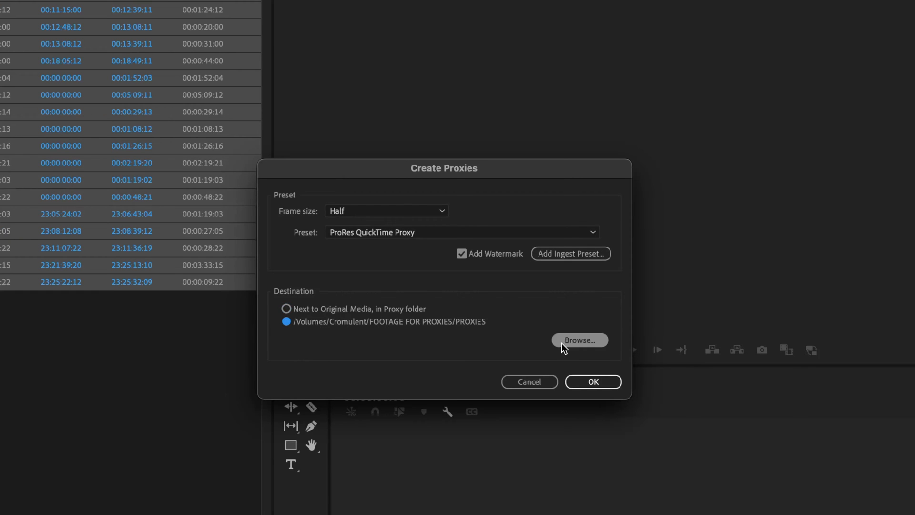
{"action": "left_click", "coordinate": [579, 341]}
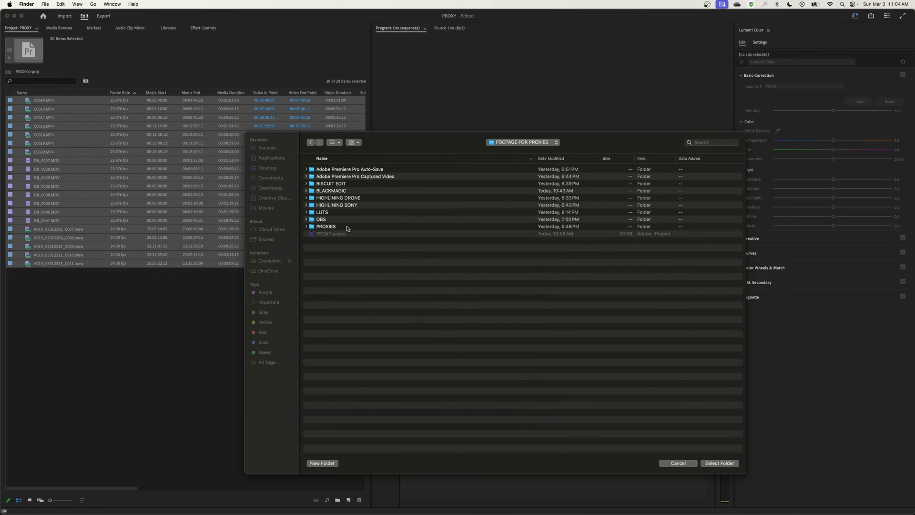
{"action": "mouse_move", "coordinate": [346, 220]}
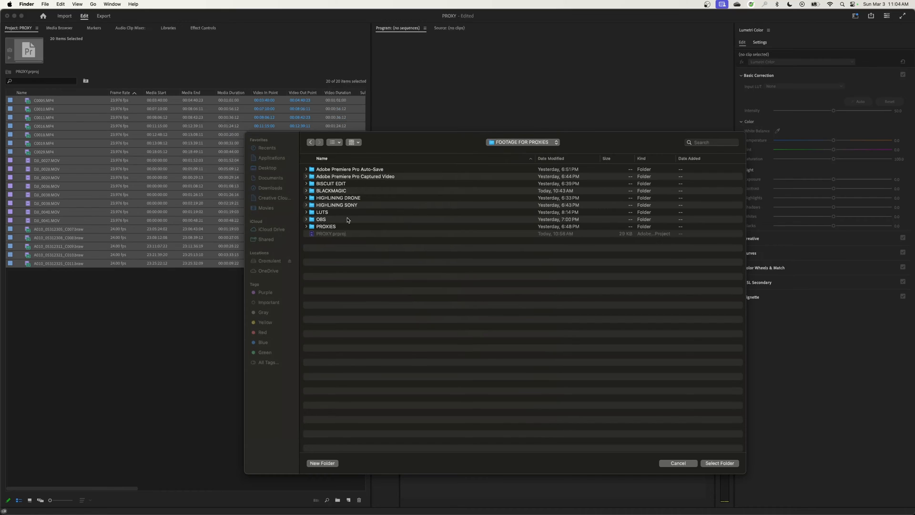
{"action": "left_click", "coordinate": [326, 226]}
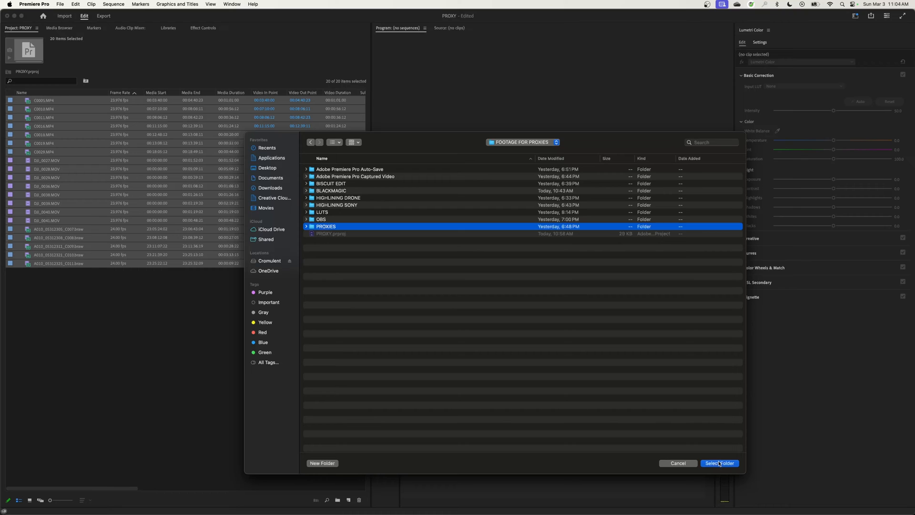
{"action": "left_click", "coordinate": [720, 463]}
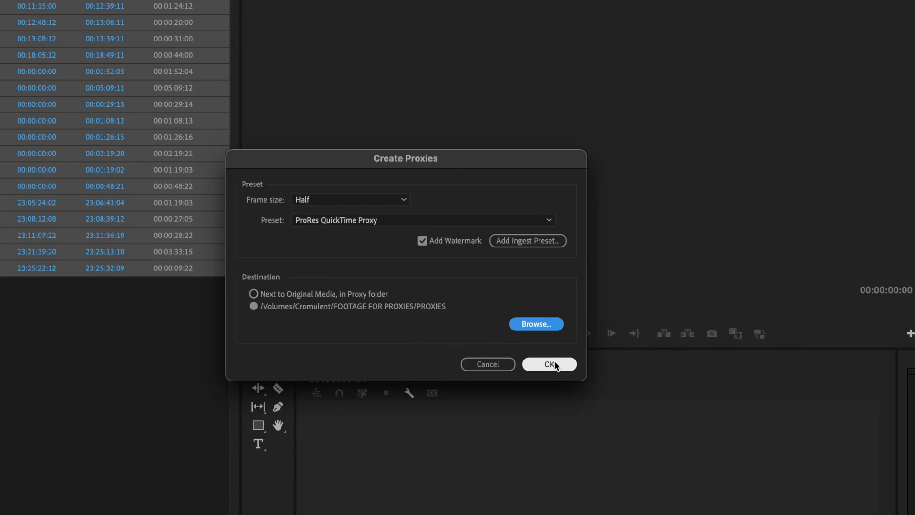
- Start proxy generation and scroll through the Media Encoder queue of ingest jobs
{"action": "left_click", "coordinate": [548, 364]}
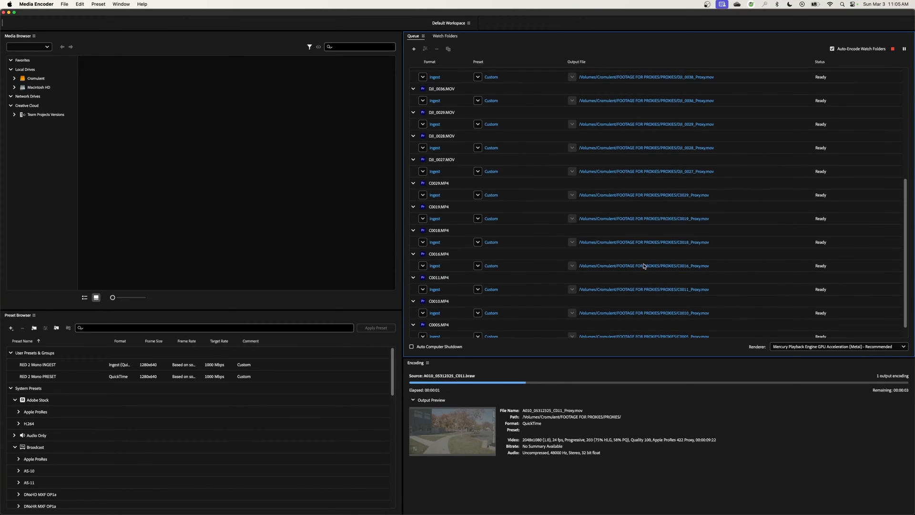
{"action": "scroll", "scroll_direction": "up", "scroll_amount": 3}
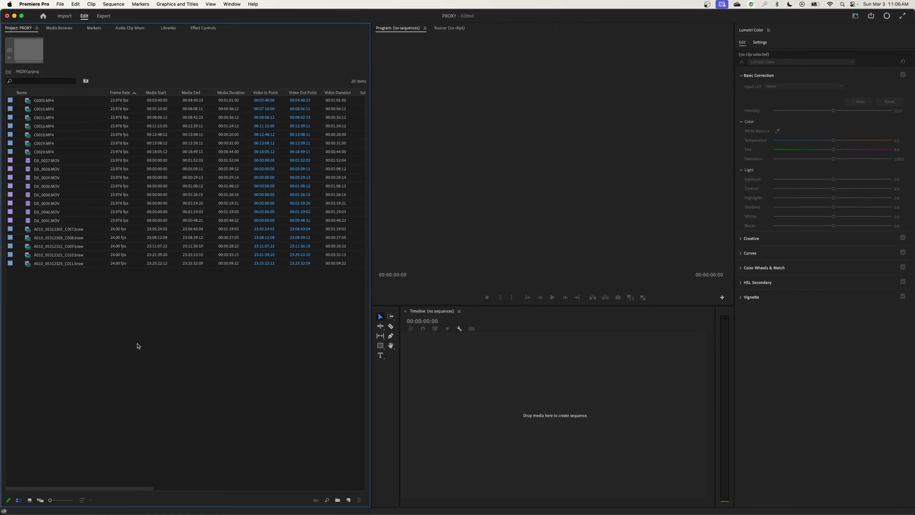
{"action": "mouse_move", "coordinate": [184, 342]}
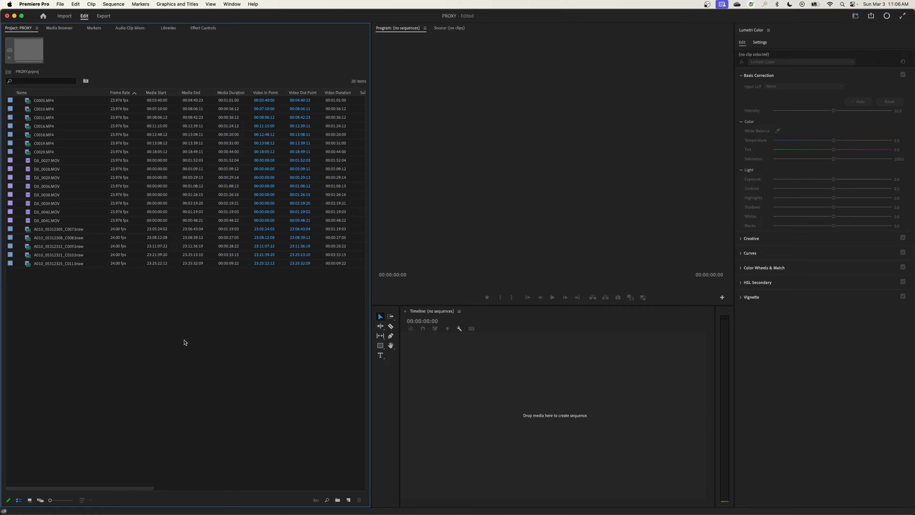
{"action": "mouse_move", "coordinate": [164, 283]}
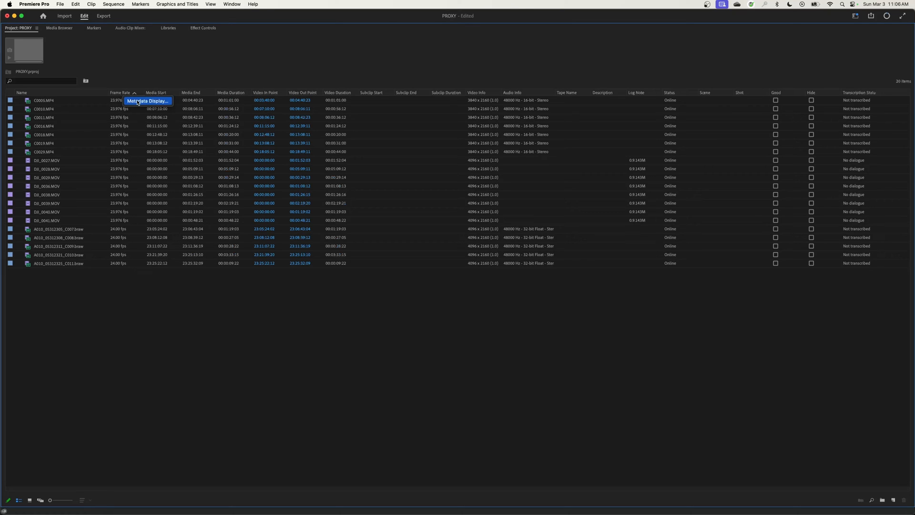
- Add proxy metadata columns, including Proxy, via Metadata Display searching 'proxy'
{"action": "left_click", "coordinate": [146, 101]}
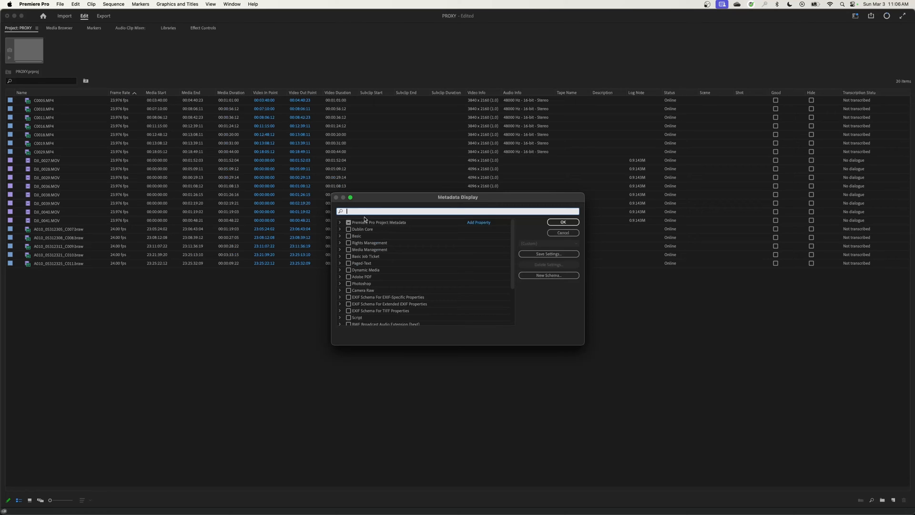
{"action": "type", "text": "prox"}
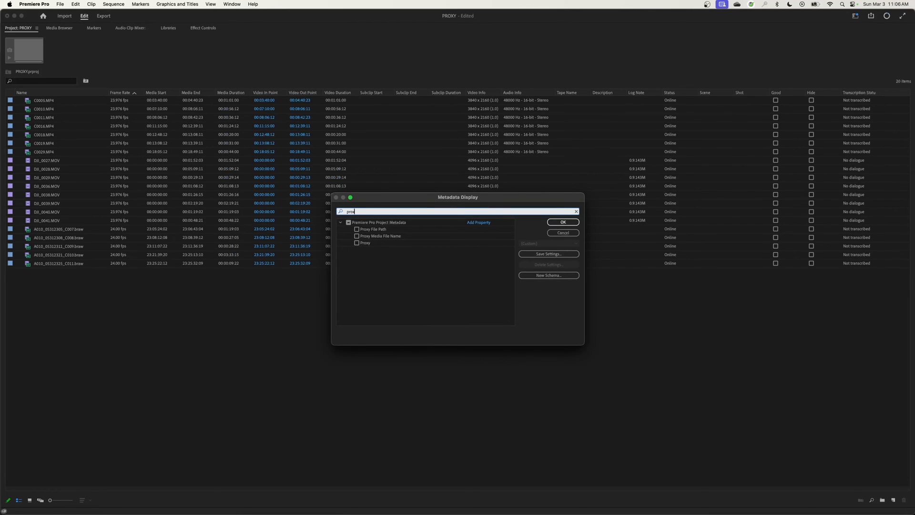
{"action": "type", "text": "xy"}
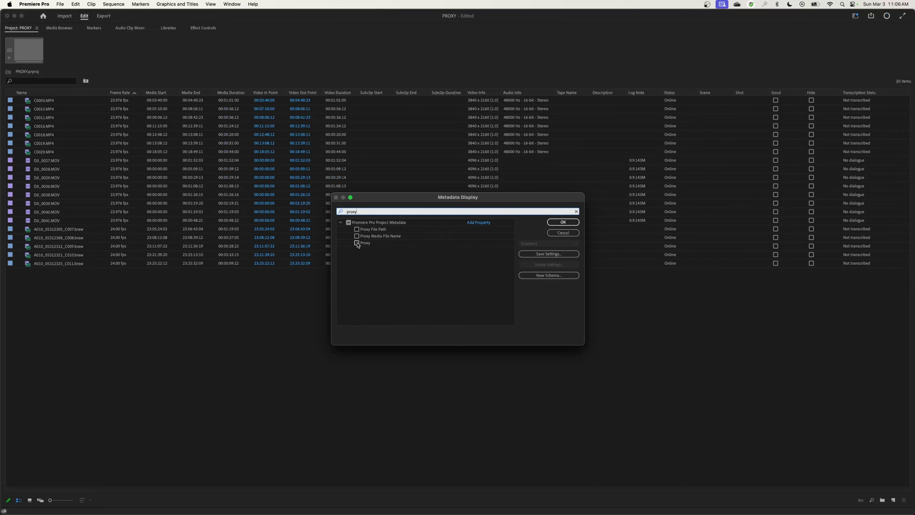
{"action": "mouse_move", "coordinate": [365, 242]}
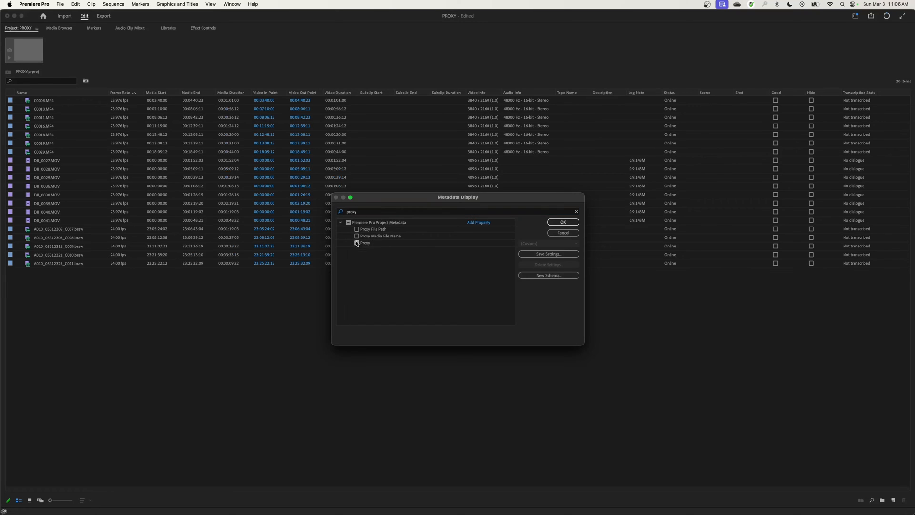
{"action": "left_click", "coordinate": [357, 243]}
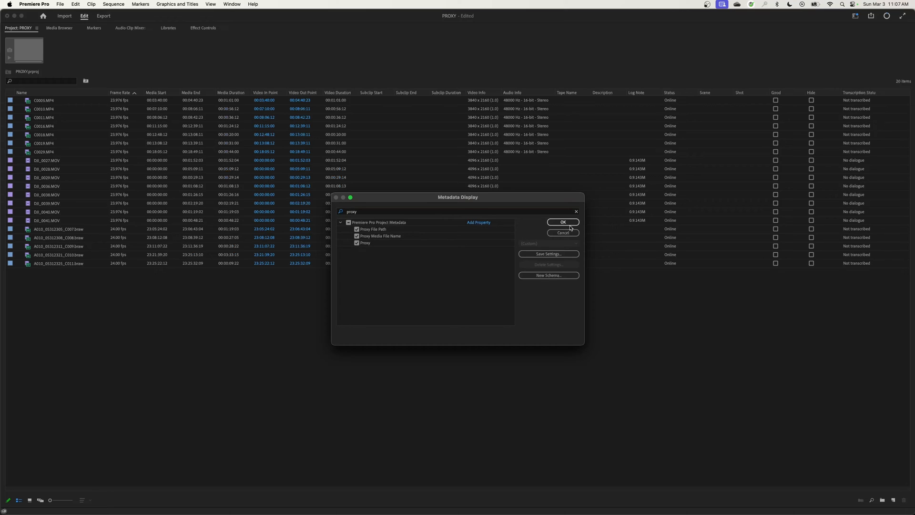
{"action": "left_click", "coordinate": [562, 222]}
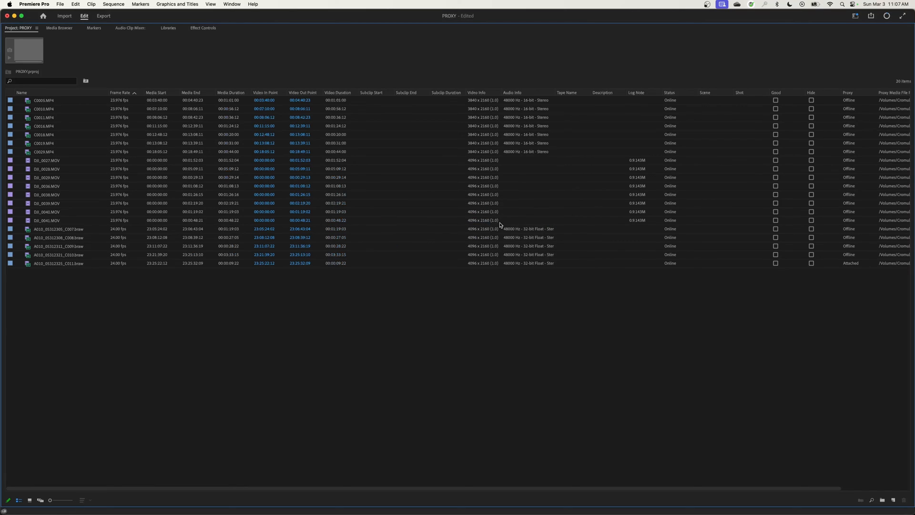
- Move the proxy columns next to Name and widen Proxy Media File Name
{"action": "left_click", "coordinate": [847, 92]}
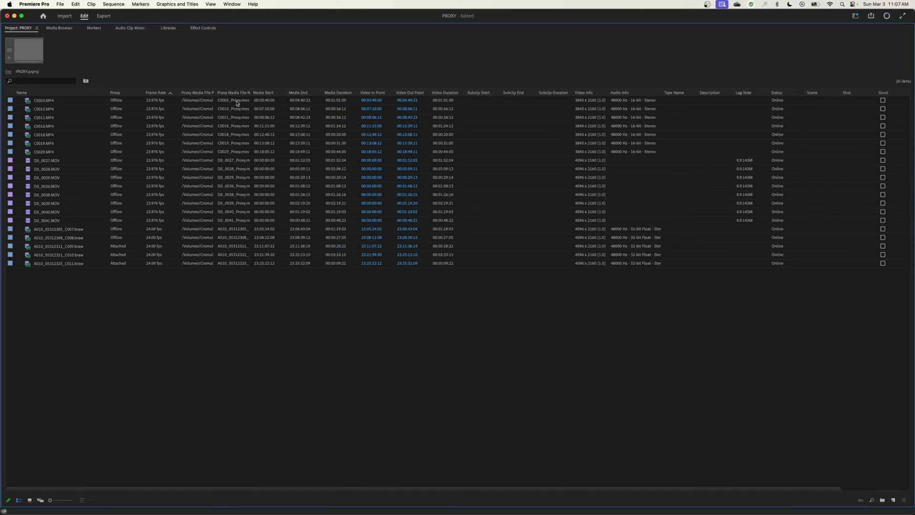
{"action": "mouse_move", "coordinate": [234, 109]}
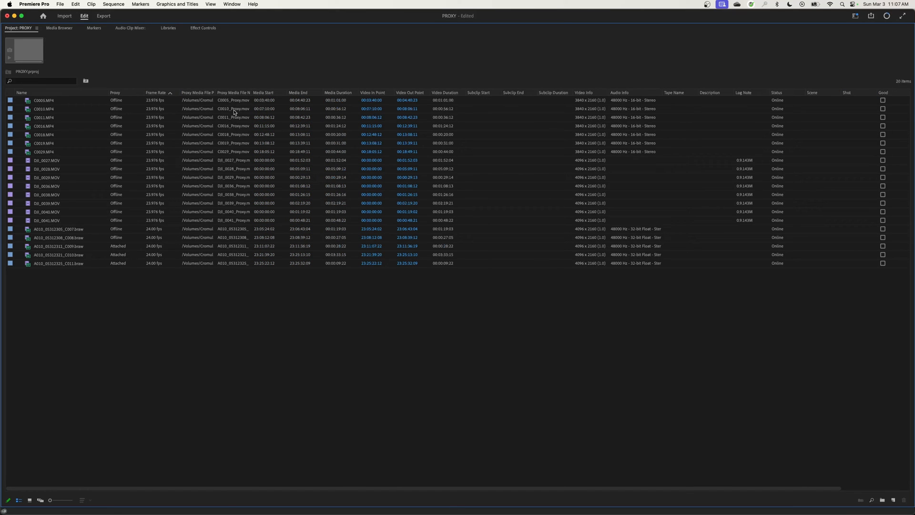
{"action": "left_click", "coordinate": [43, 100]}
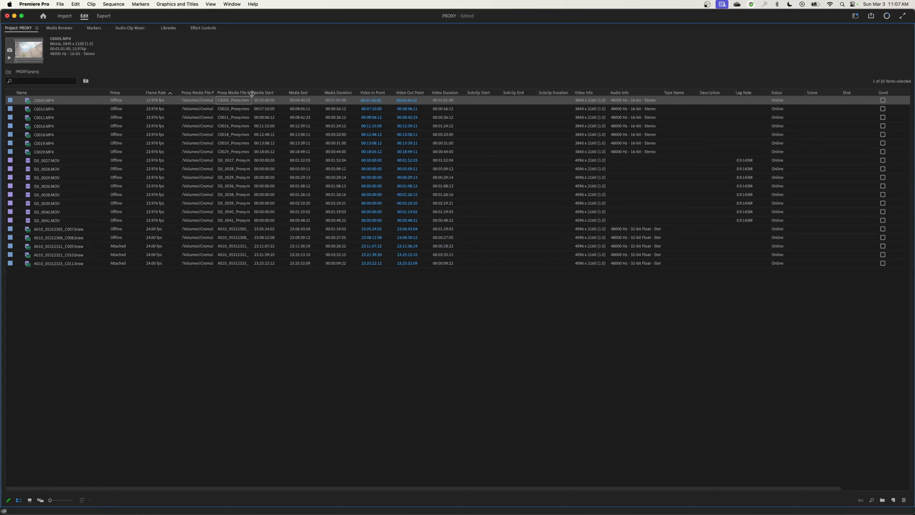
{"action": "left_click_drag", "start_coordinate": [252, 92], "coordinate": [295, 92]}
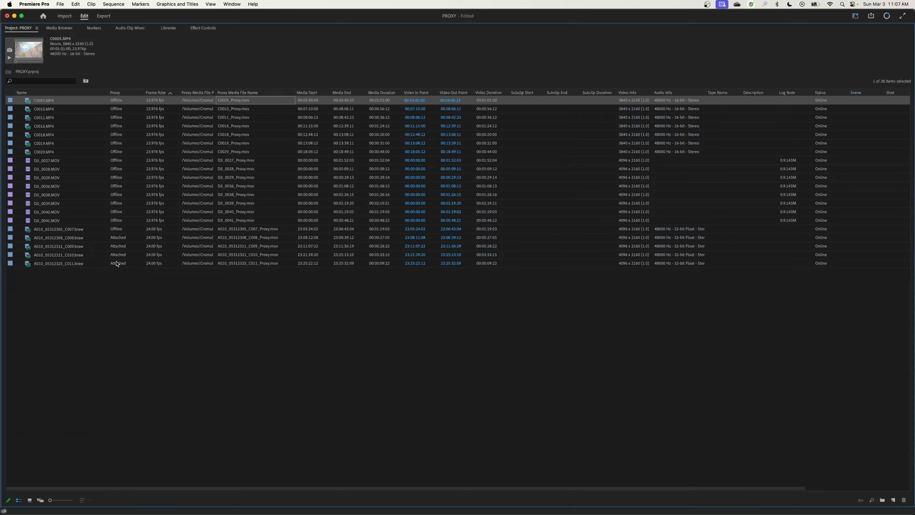
{"action": "mouse_move", "coordinate": [120, 237]}
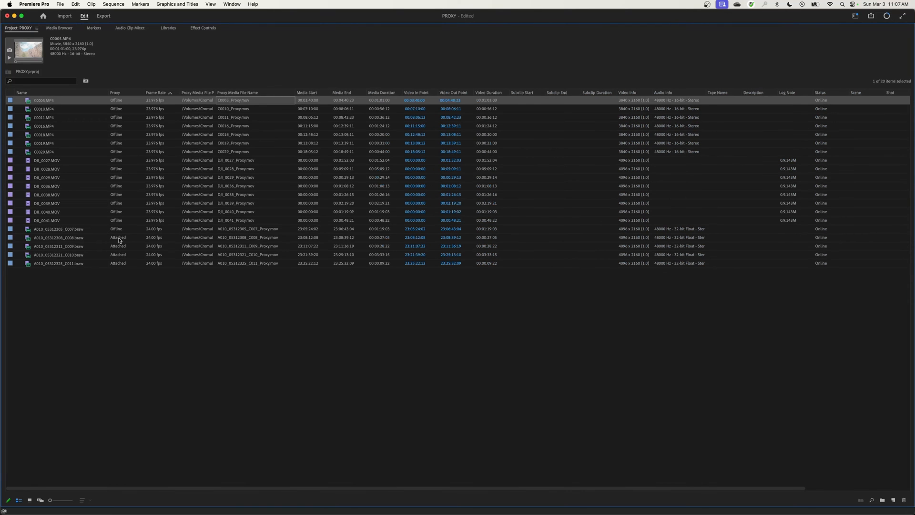
- Select the attached and offline BRAW clips, including A010_05312325_C011 and A010_05312305_C007
{"action": "left_click", "coordinate": [58, 262]}
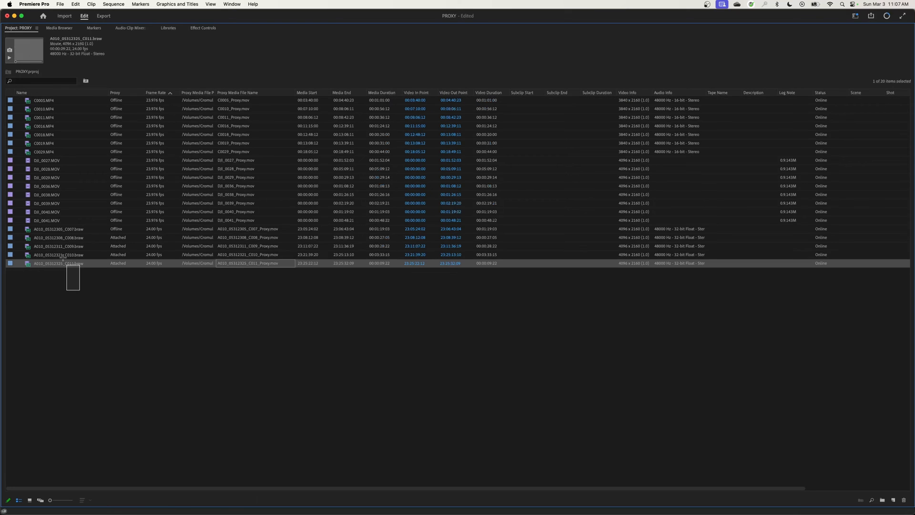
{"action": "left_click", "coordinate": [58, 236]}
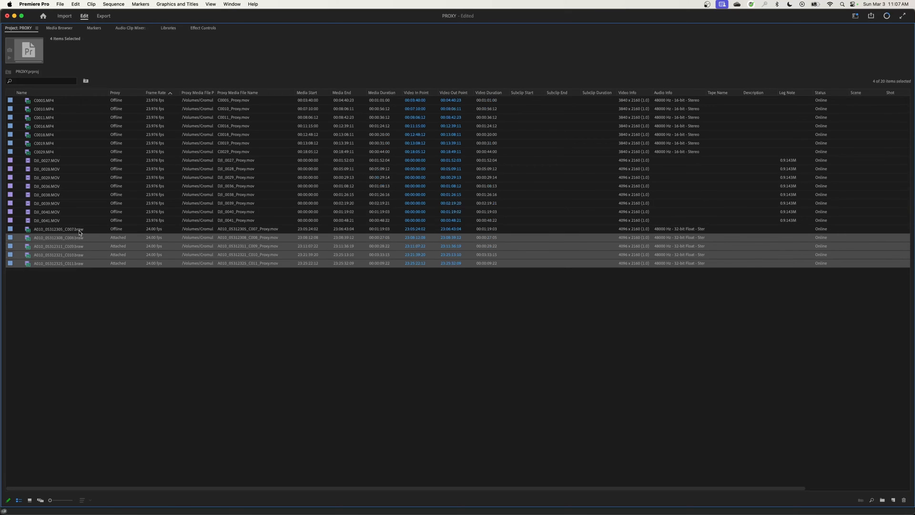
{"action": "left_click", "coordinate": [59, 229]}
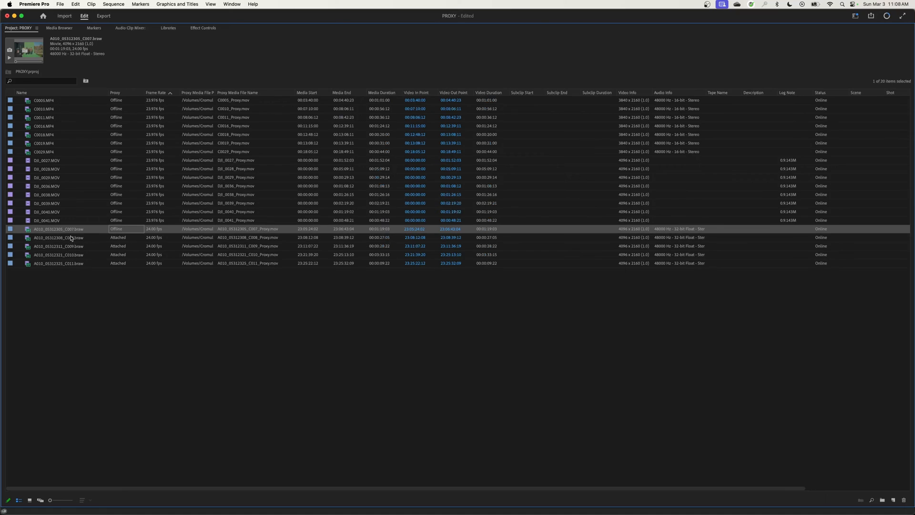
{"action": "mouse_move", "coordinate": [77, 241]}
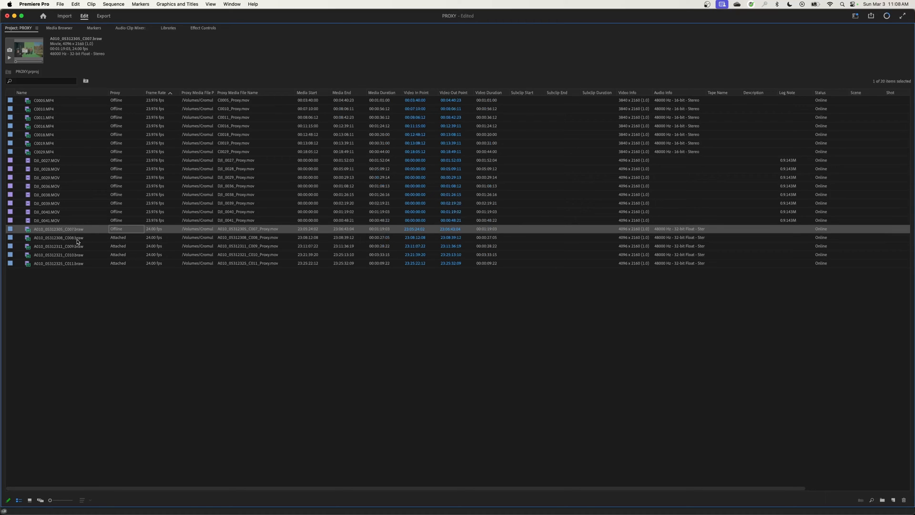
{"action": "left_click", "coordinate": [58, 237]}
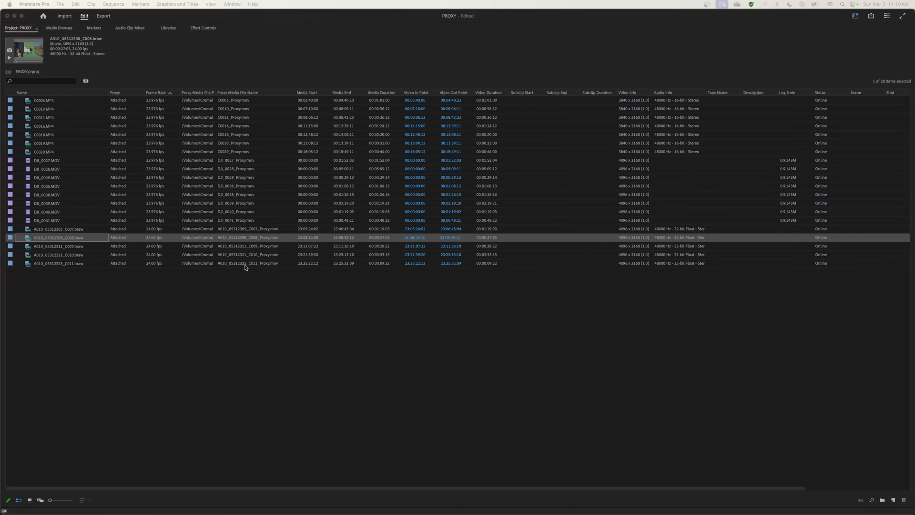
{"action": "mouse_move", "coordinate": [127, 252]}
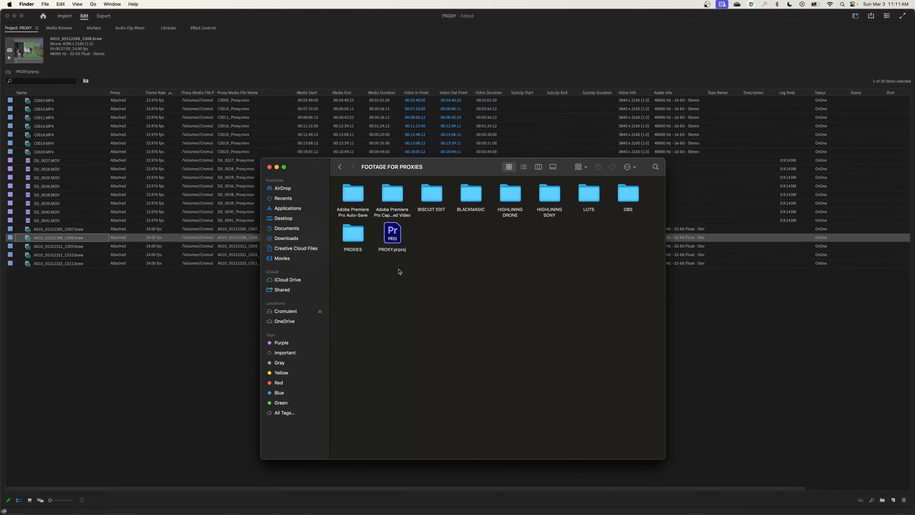
- Open the PROXIES folder and view DJI_0041_Proxy.mov in QuickTime as 2048×1080 ProRes 422 Proxy
{"action": "double_click", "coordinate": [352, 232]}
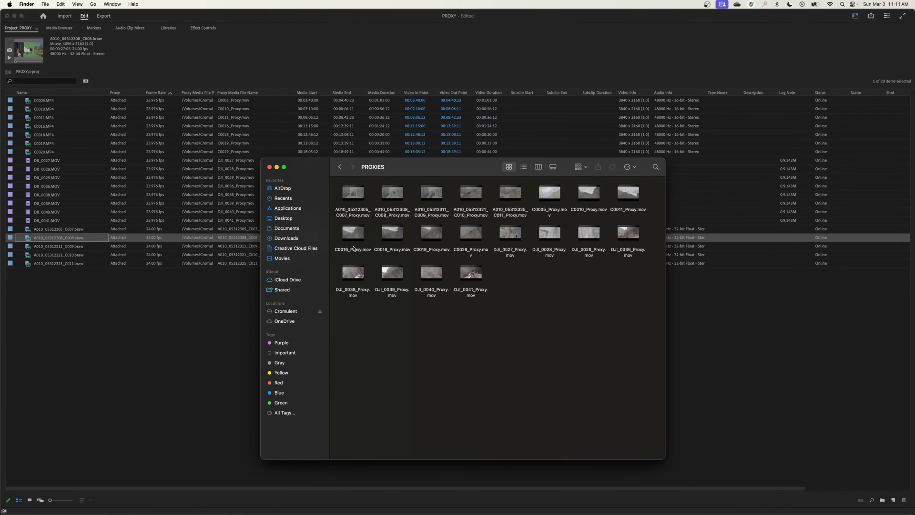
{"action": "mouse_move", "coordinate": [394, 208]}
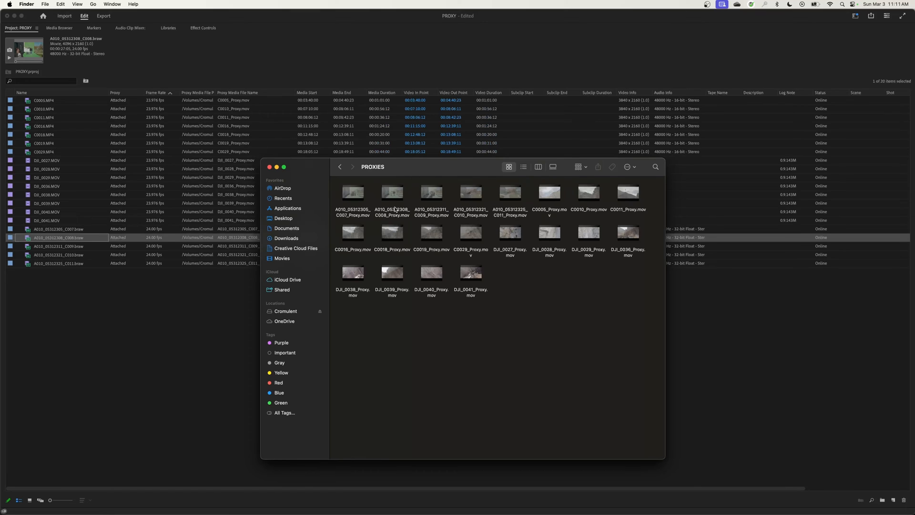
{"action": "mouse_move", "coordinate": [169, 356]}
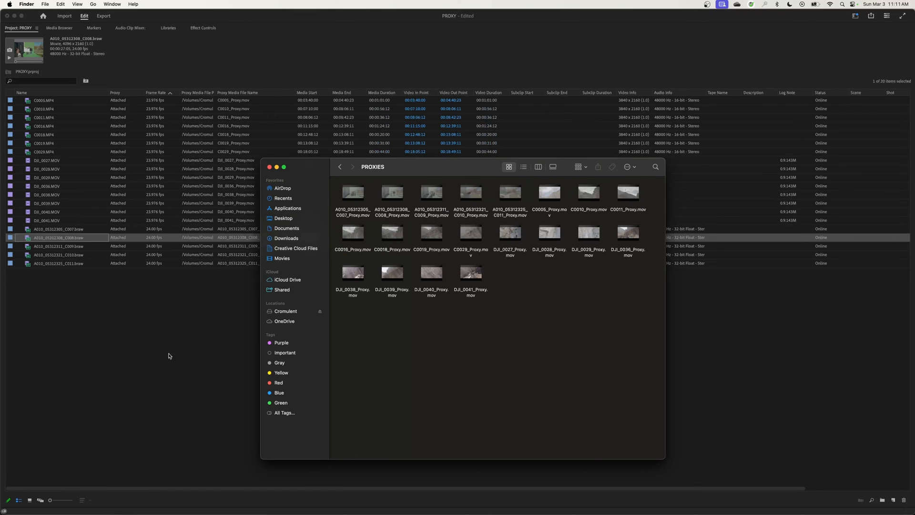
{"action": "mouse_move", "coordinate": [352, 272]}
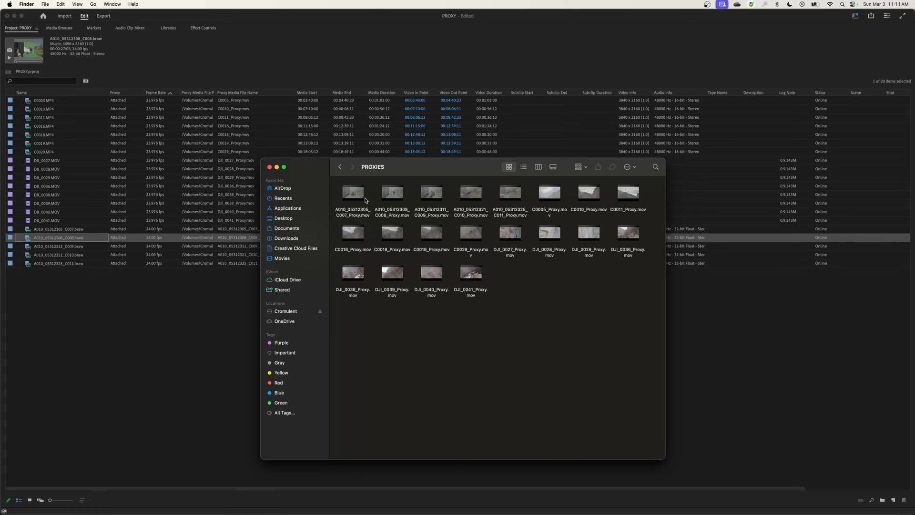
{"action": "left_click", "coordinate": [352, 196]}
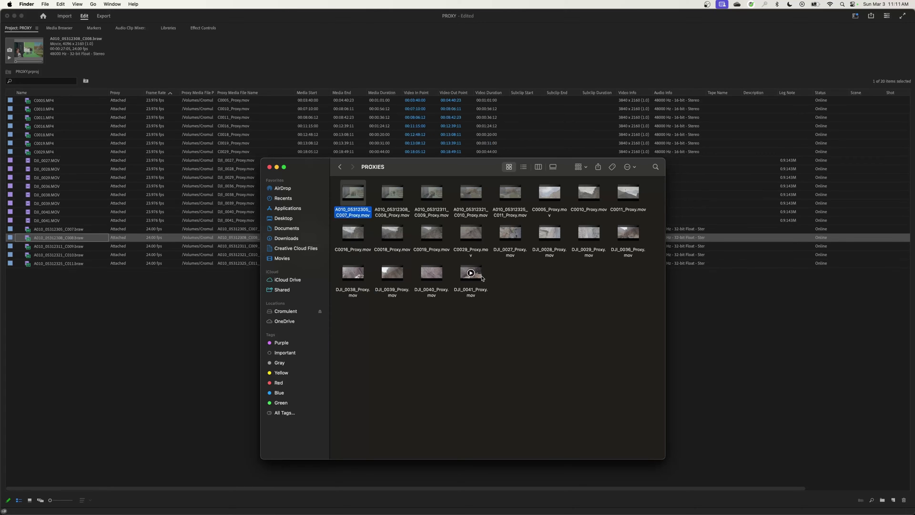
{"action": "double_click", "coordinate": [470, 272]}
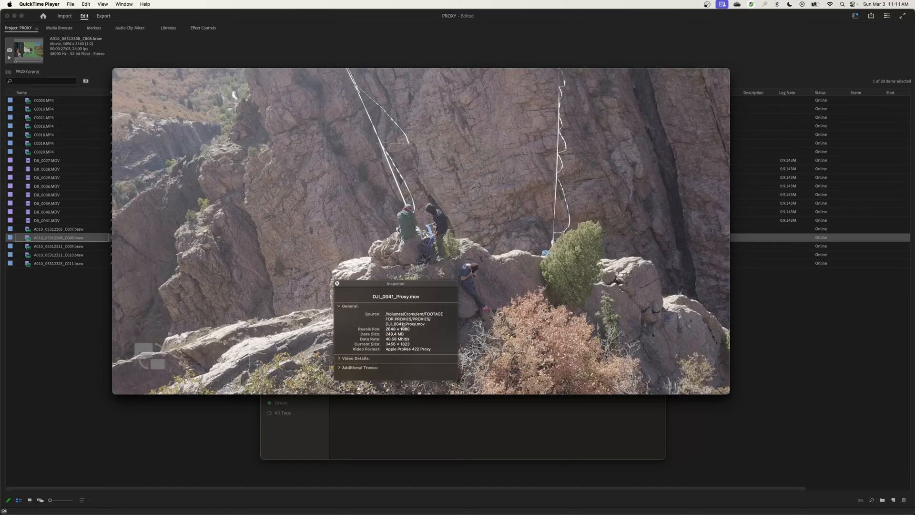
{"action": "double_click", "coordinate": [397, 329]}
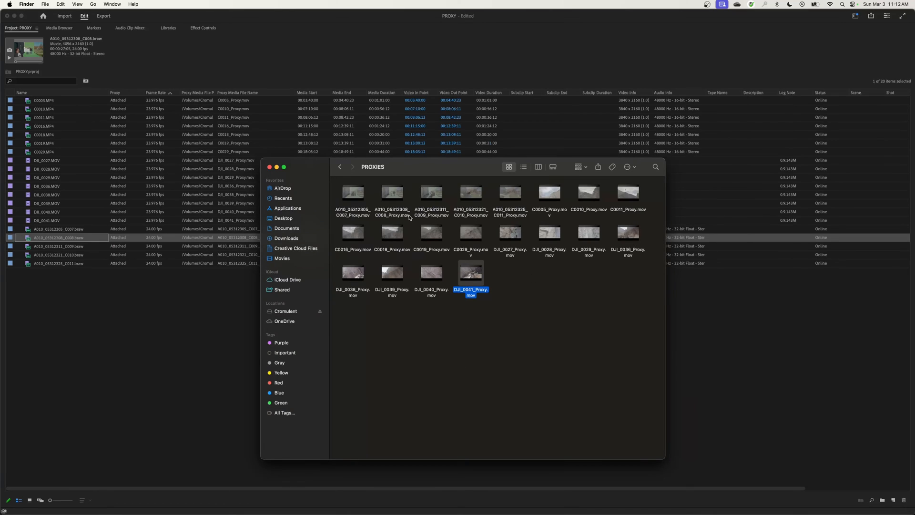
{"action": "mouse_move", "coordinate": [473, 327]}
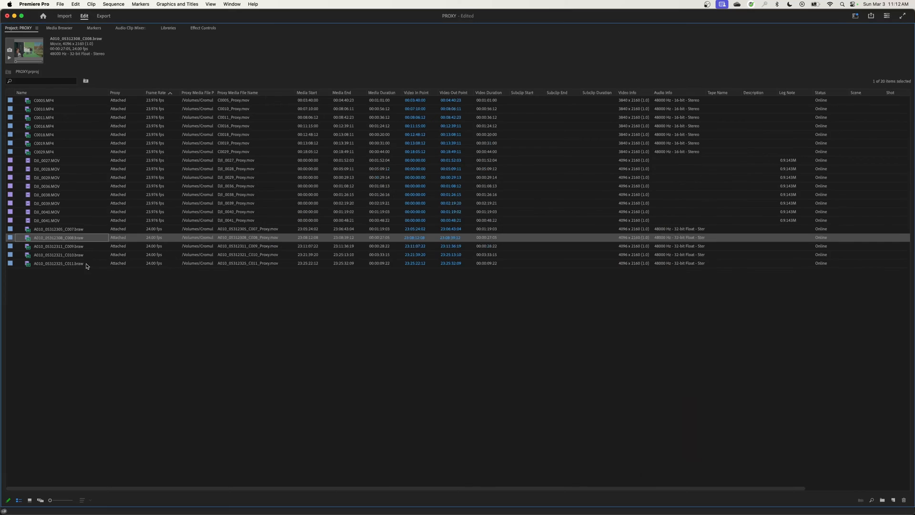
{"action": "mouse_move", "coordinate": [107, 263]}
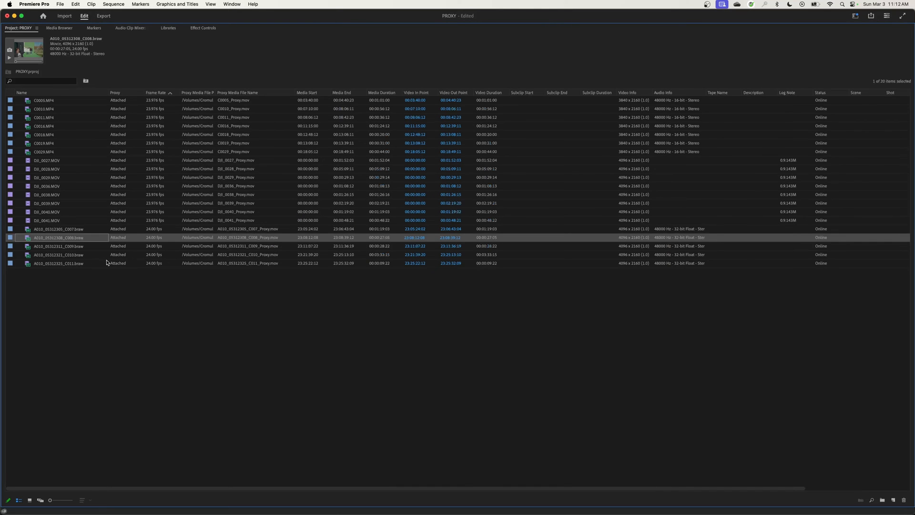
{"action": "mouse_move", "coordinate": [86, 258]}
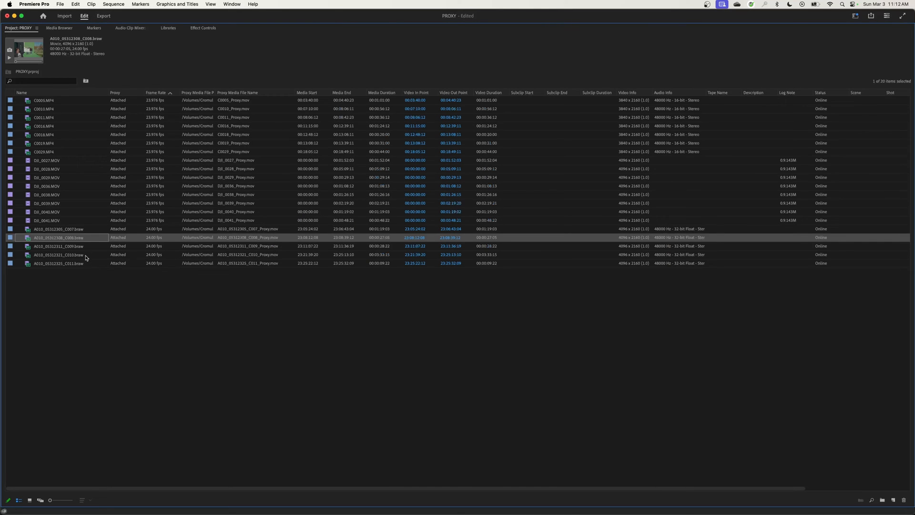
{"action": "mouse_move", "coordinate": [105, 273]}
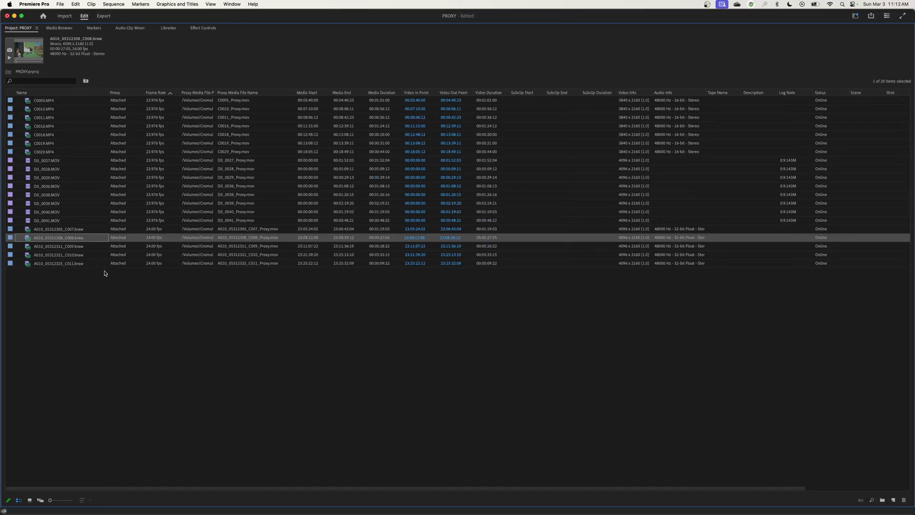
{"action": "mouse_move", "coordinate": [103, 307]}
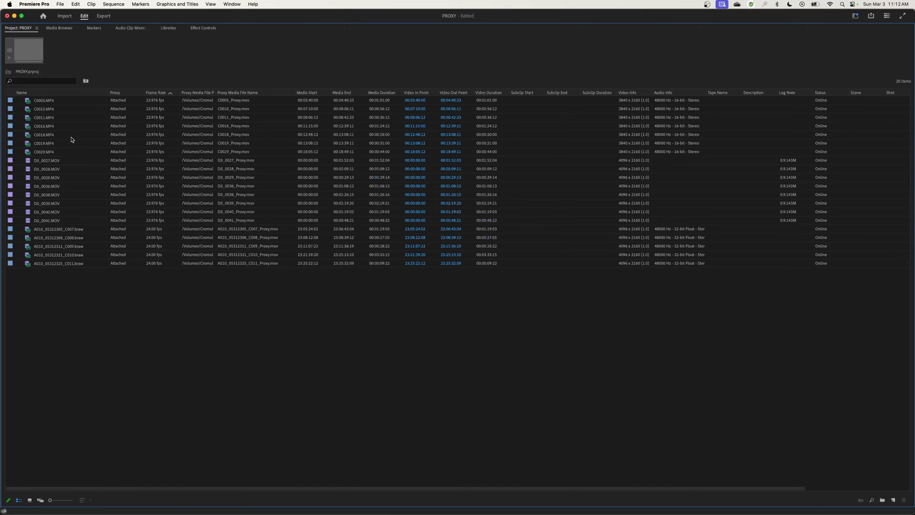
{"action": "left_click", "coordinate": [43, 99]}
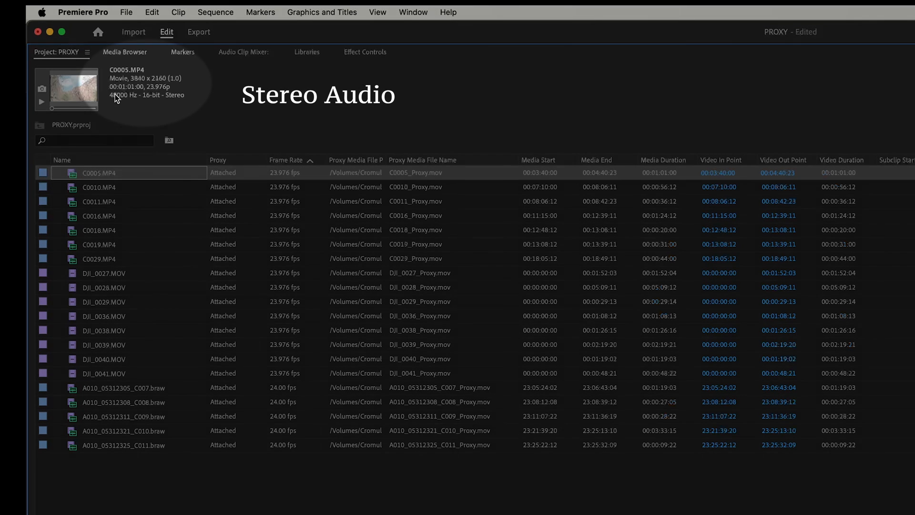
{"action": "left_click", "coordinate": [105, 273]}
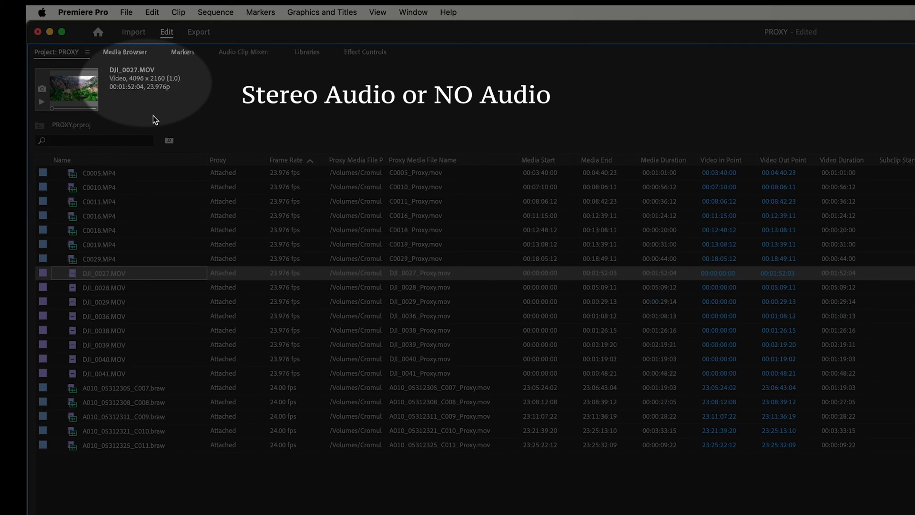
{"action": "mouse_move", "coordinate": [115, 218]}
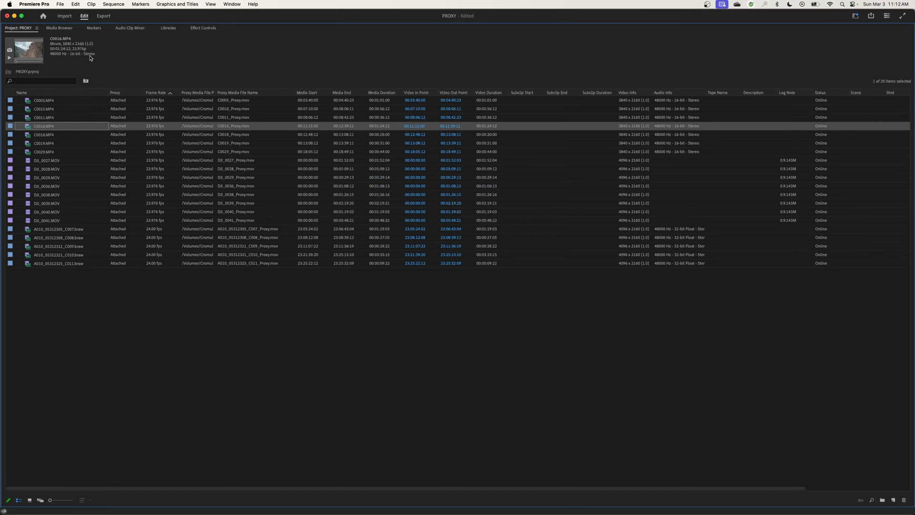
{"action": "mouse_move", "coordinate": [98, 84]}
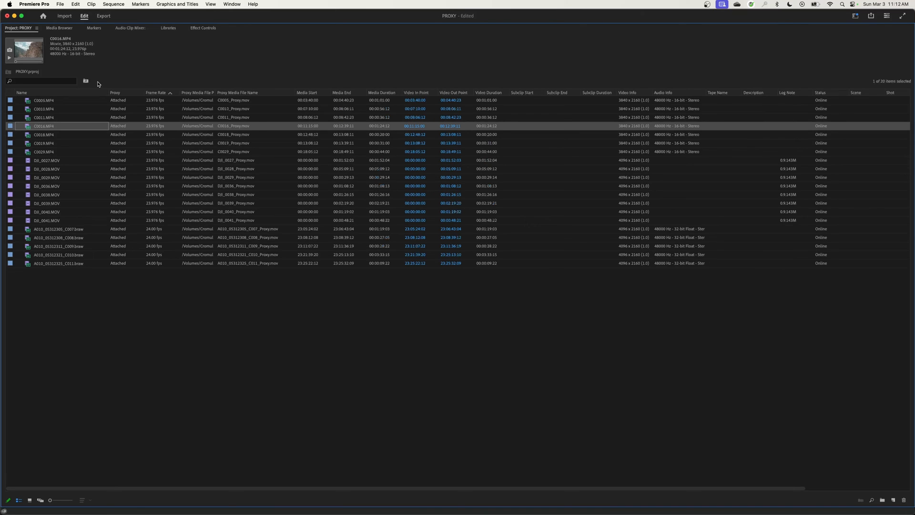
{"action": "mouse_move", "coordinate": [81, 320]}
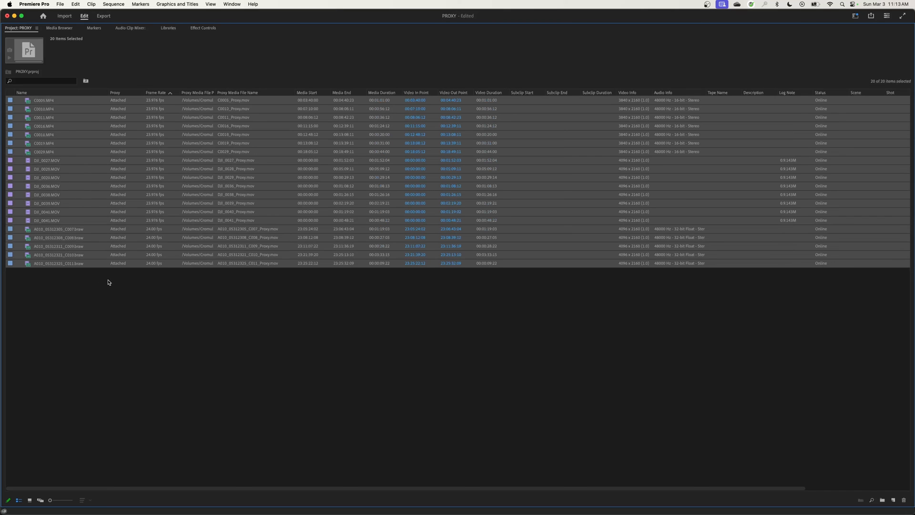
{"action": "mouse_move", "coordinate": [114, 281]}
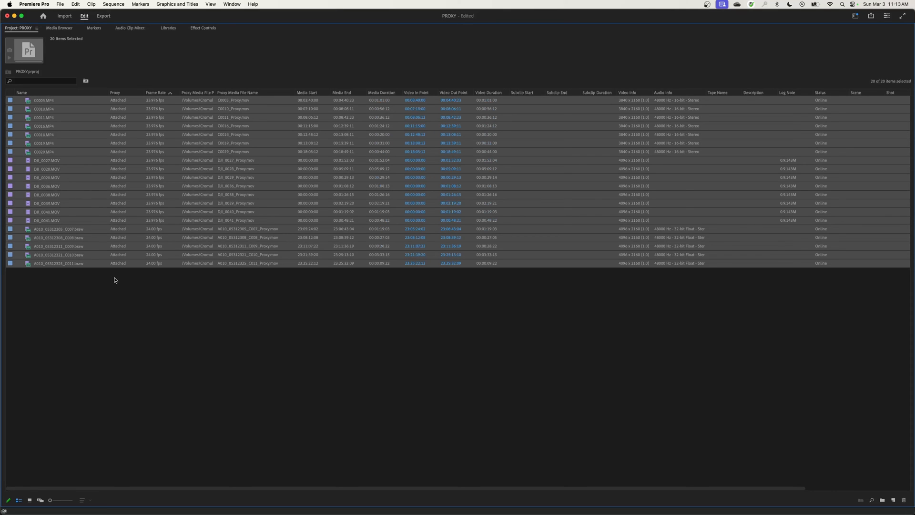
{"action": "left_click", "coordinate": [44, 117]}
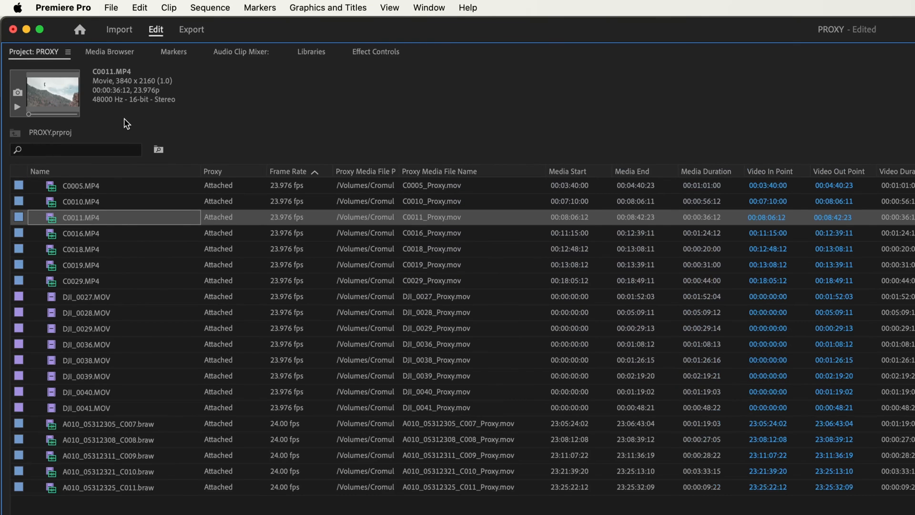
{"action": "mouse_move", "coordinate": [170, 111]}
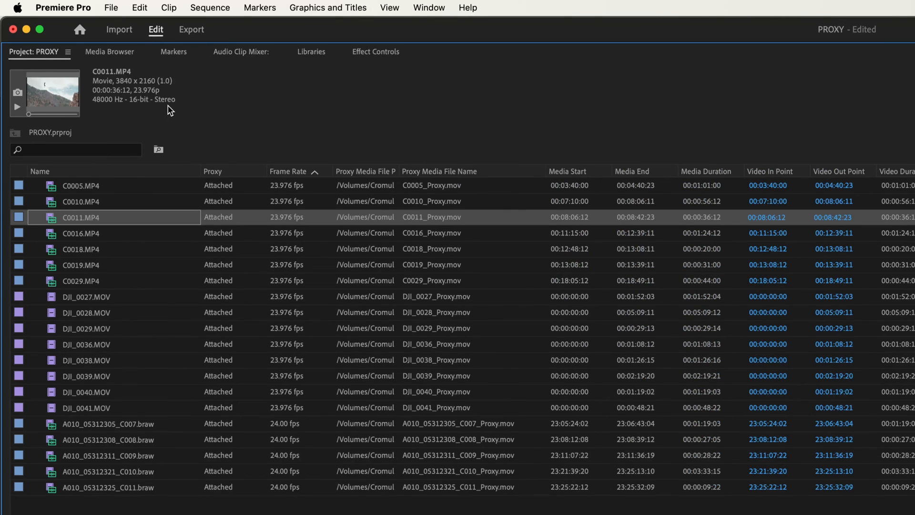
{"action": "left_click", "coordinate": [86, 296]}
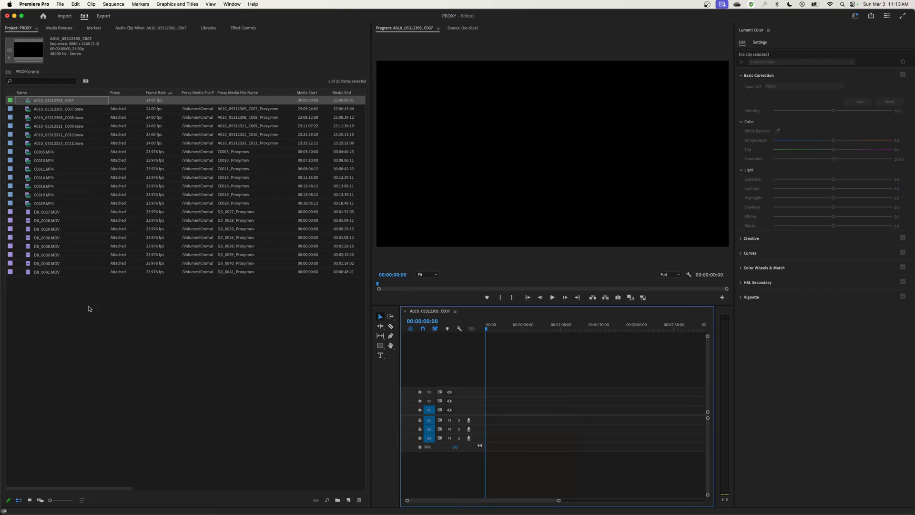
{"action": "mouse_move", "coordinate": [39, 155]}
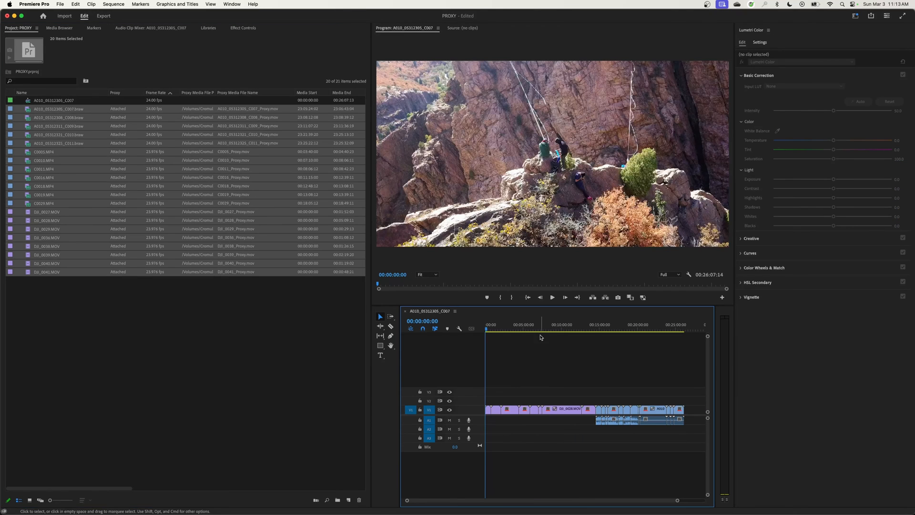
{"action": "mouse_move", "coordinate": [596, 133]}
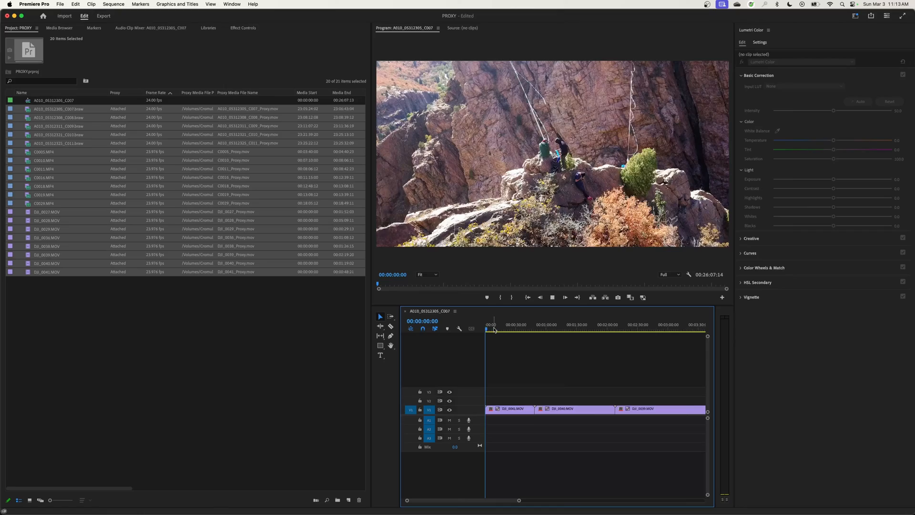
- Scrub the time ruler across the first and second clips to preview the climbing footage
{"action": "left_click", "coordinate": [492, 325]}
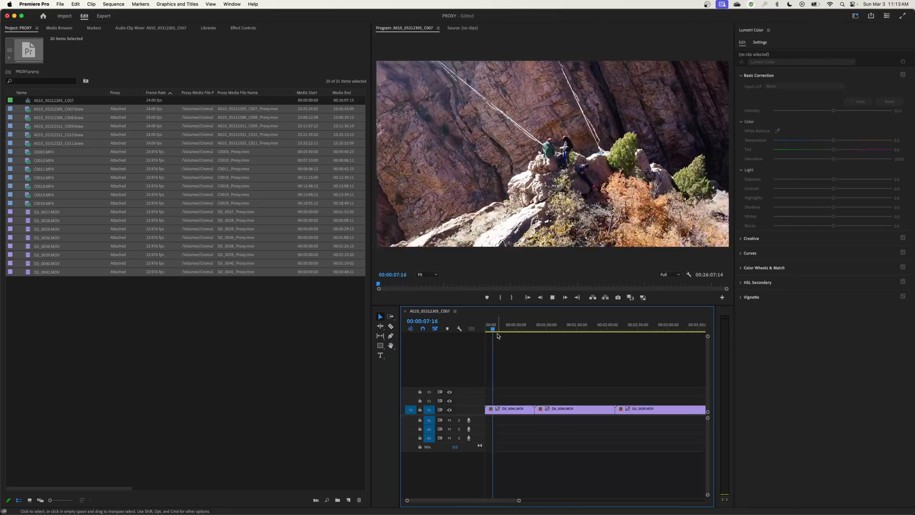
{"action": "left_click", "coordinate": [520, 324]}
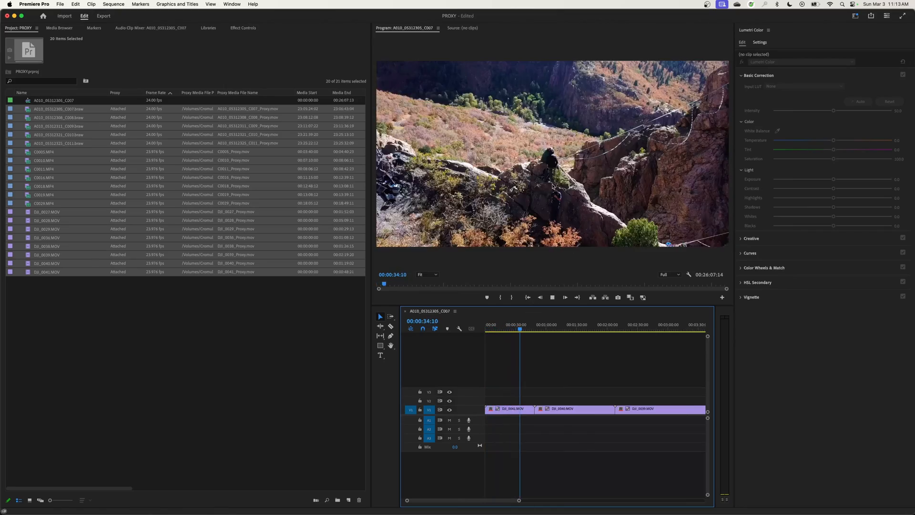
{"action": "left_click", "coordinate": [552, 328]}
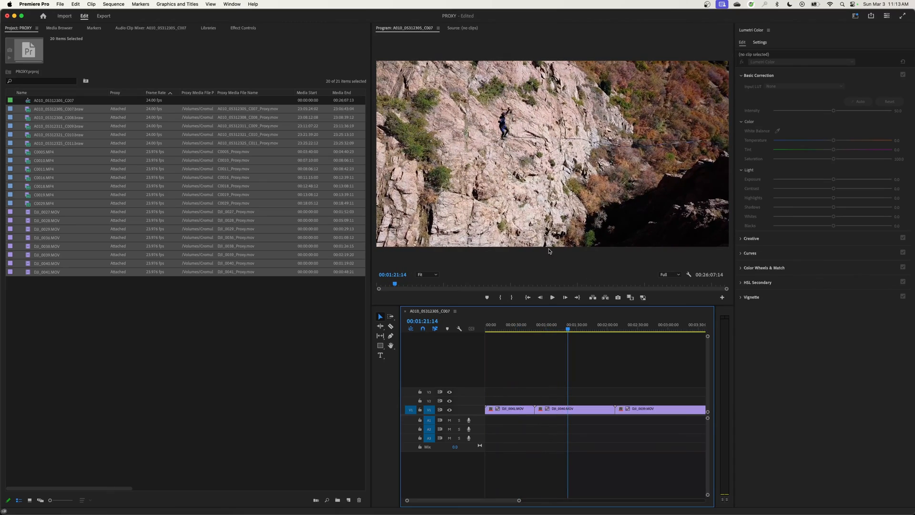
{"action": "left_click", "coordinate": [582, 325]}
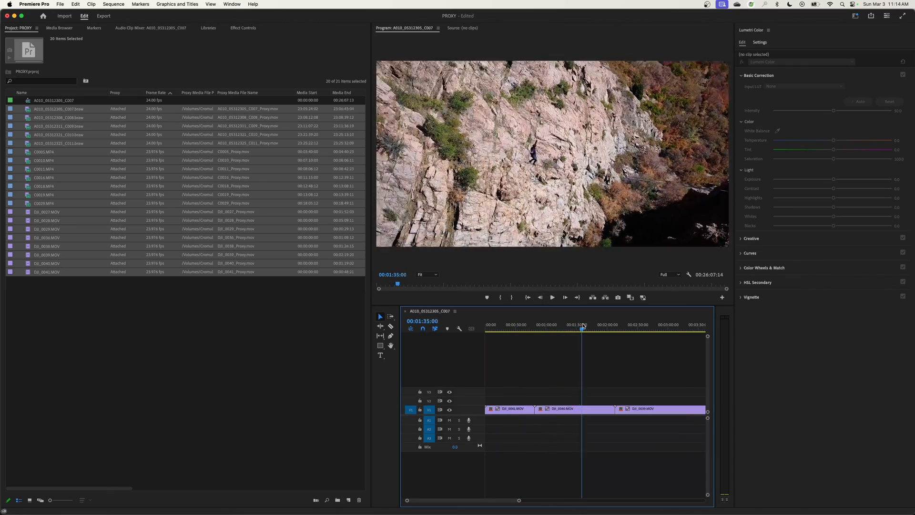
{"action": "left_click", "coordinate": [609, 328]}
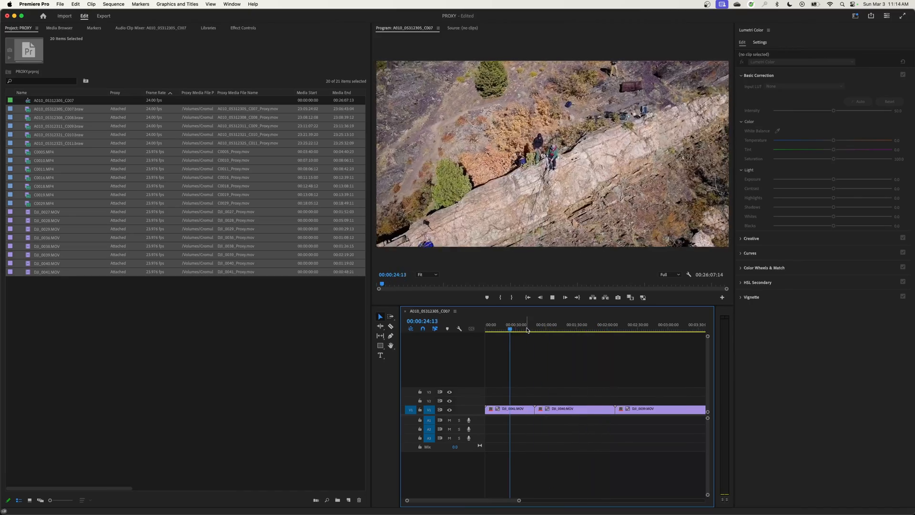
{"action": "left_click", "coordinate": [521, 328]}
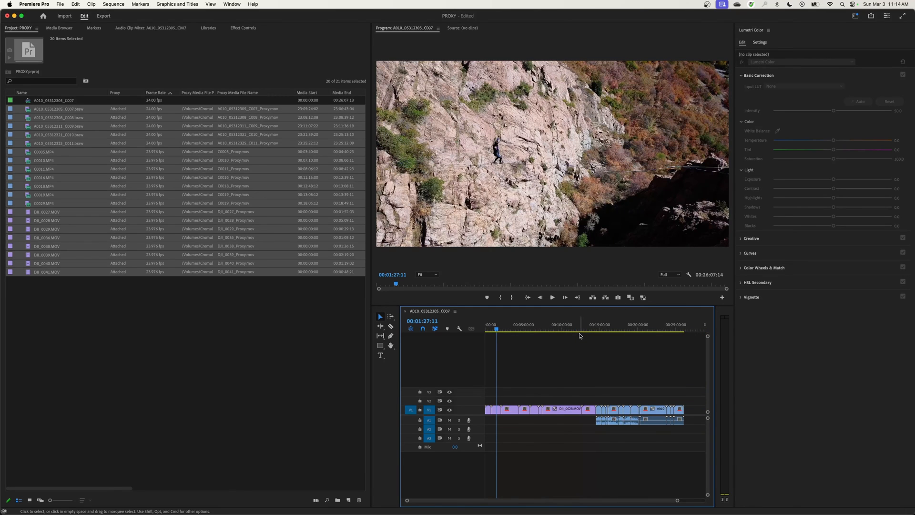
{"action": "mouse_move", "coordinate": [632, 340]}
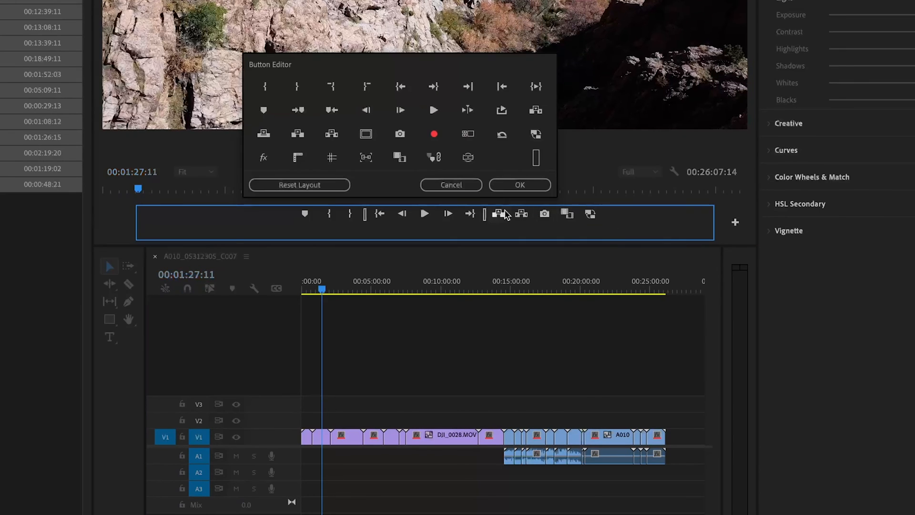
- Cancel the button customisation and reopen the Program monitor's button settings menu
{"action": "left_click", "coordinate": [518, 185]}
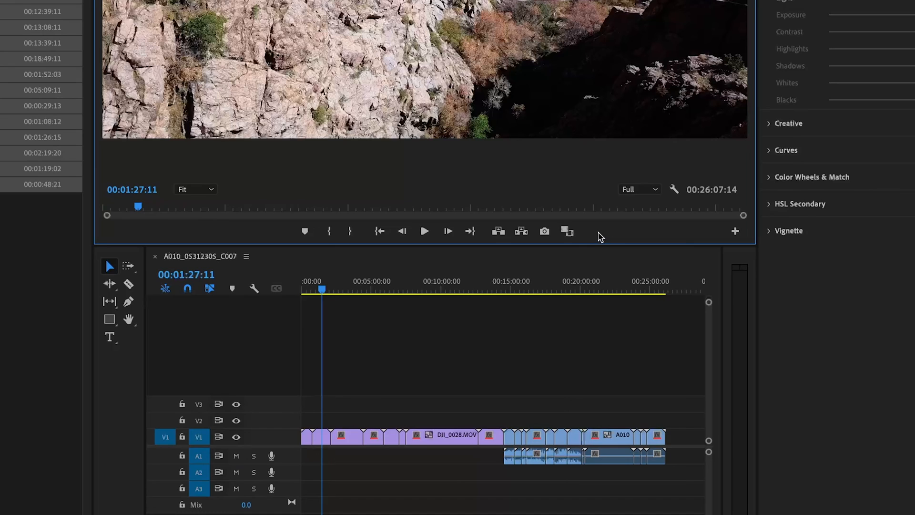
{"action": "mouse_move", "coordinate": [738, 237]}
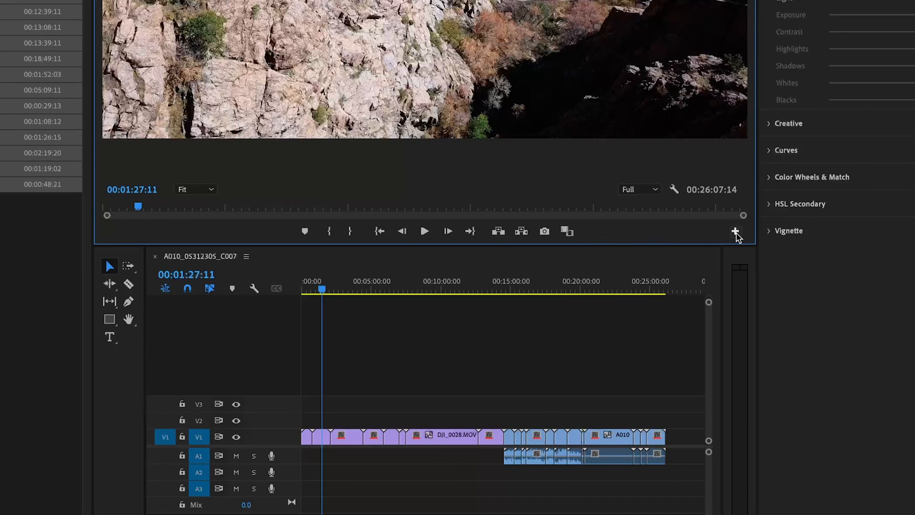
{"action": "left_click", "coordinate": [735, 232]}
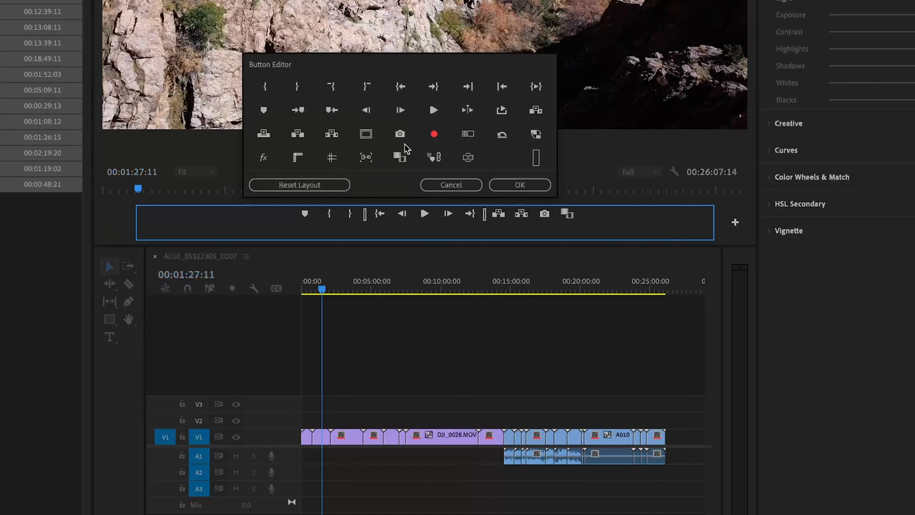
{"action": "mouse_move", "coordinate": [535, 134]}
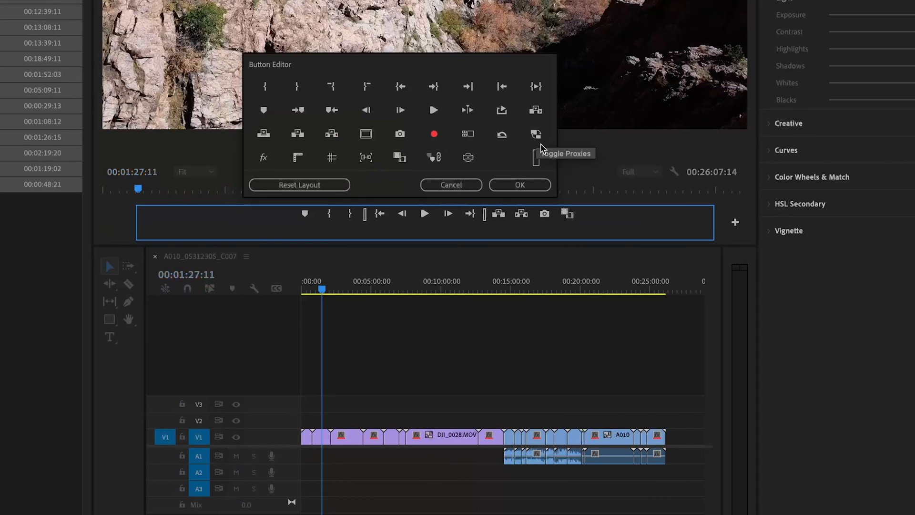
{"action": "mouse_move", "coordinate": [536, 135]}
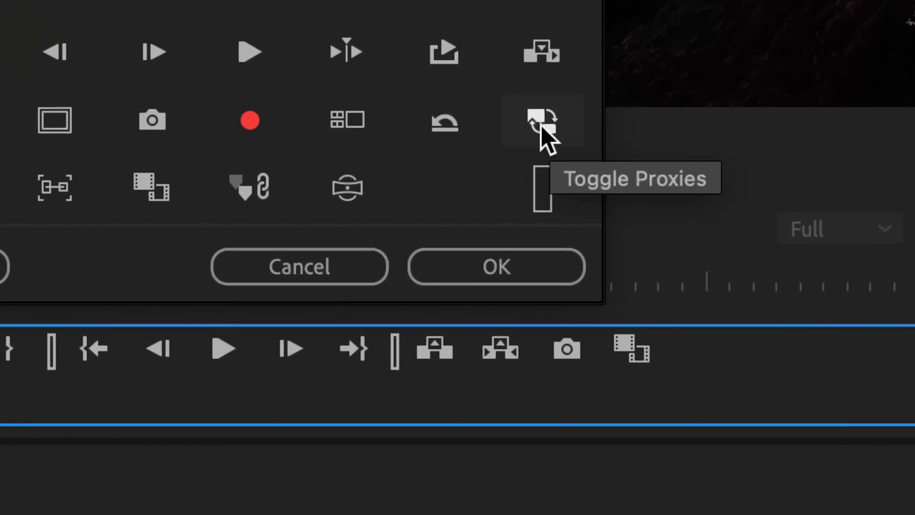
{"action": "mouse_move", "coordinate": [546, 140]}
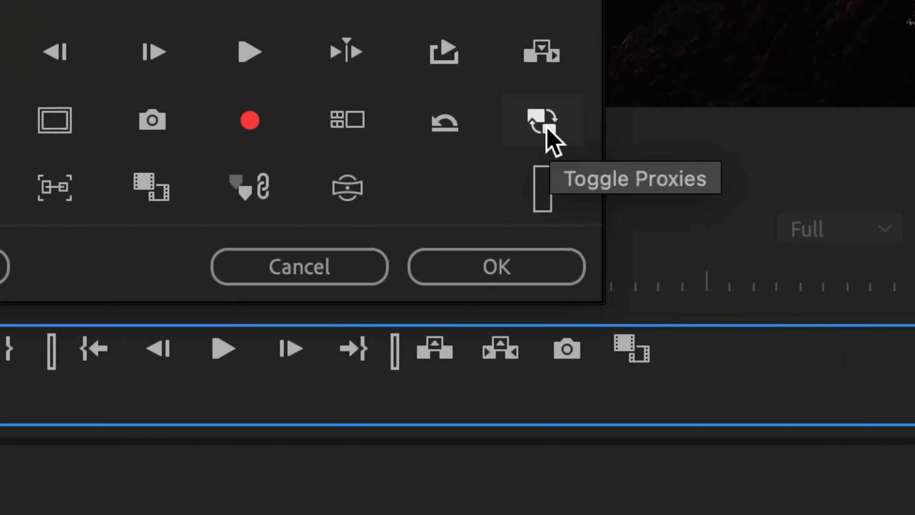
{"action": "mouse_move", "coordinate": [677, 350]}
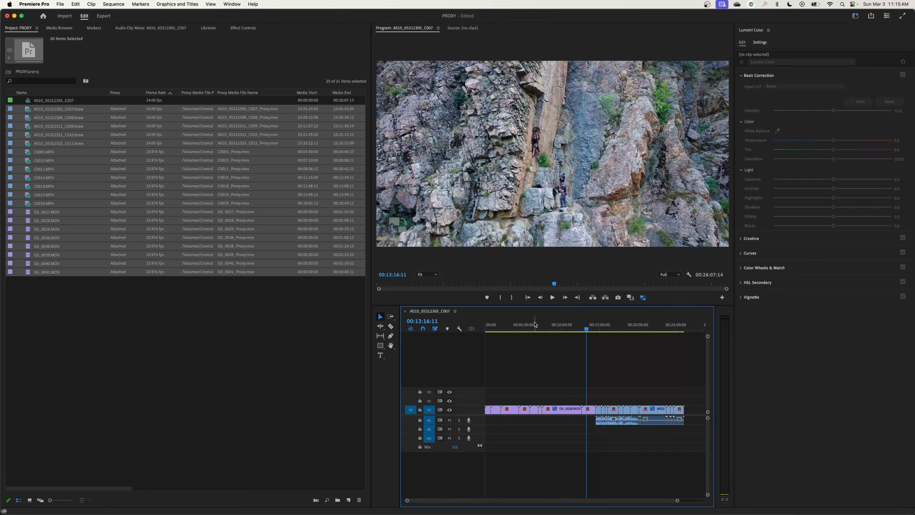
- Scrub the playhead to earlier footage, about ten minutes in, then the 00:13:02:09 climbing shot
{"action": "left_click", "coordinate": [507, 324]}
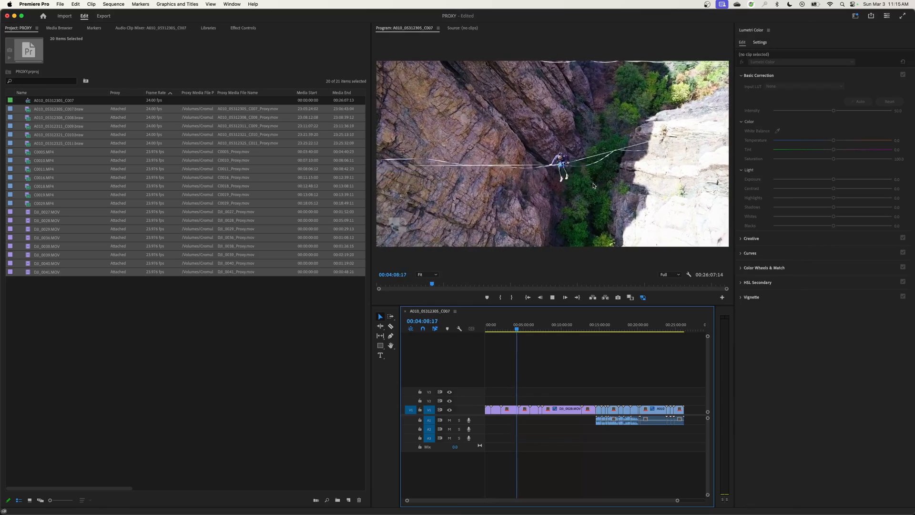
{"action": "left_click", "coordinate": [543, 325]}
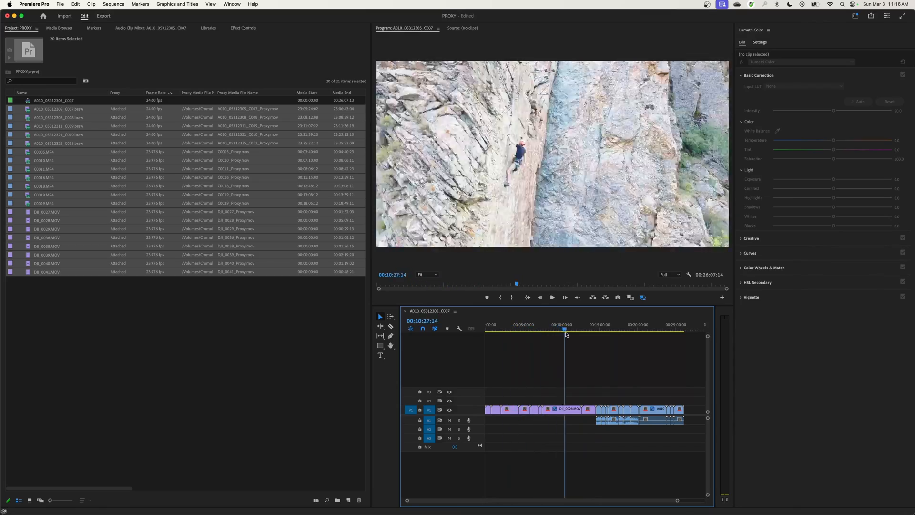
{"action": "left_click", "coordinate": [585, 329]}
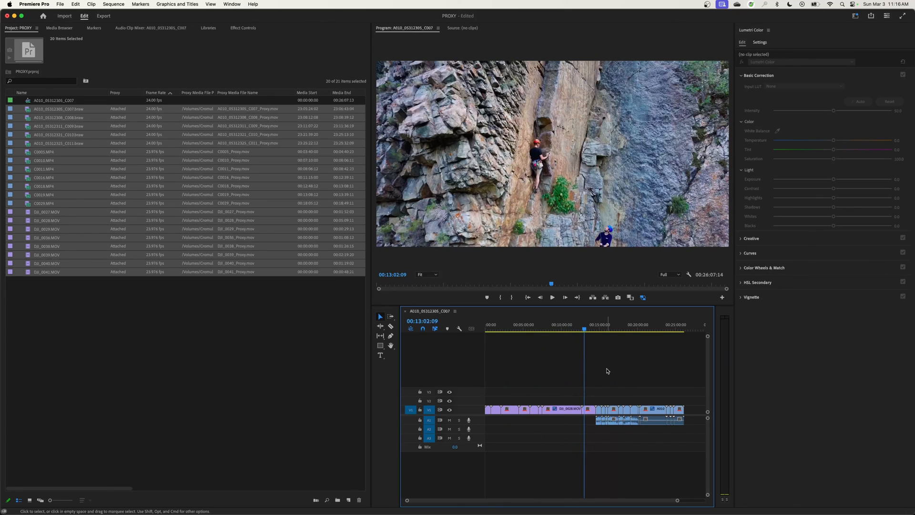
{"action": "mouse_move", "coordinate": [636, 318]}
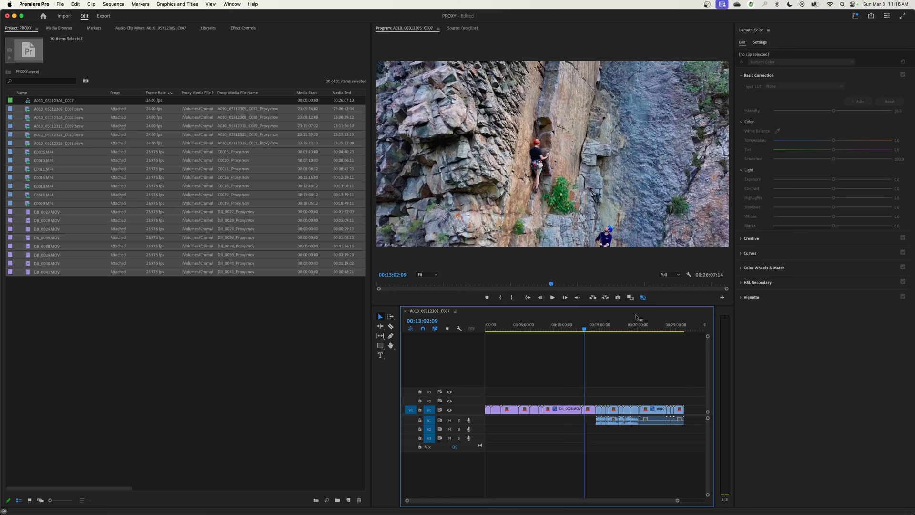
{"action": "mouse_move", "coordinate": [643, 298]}
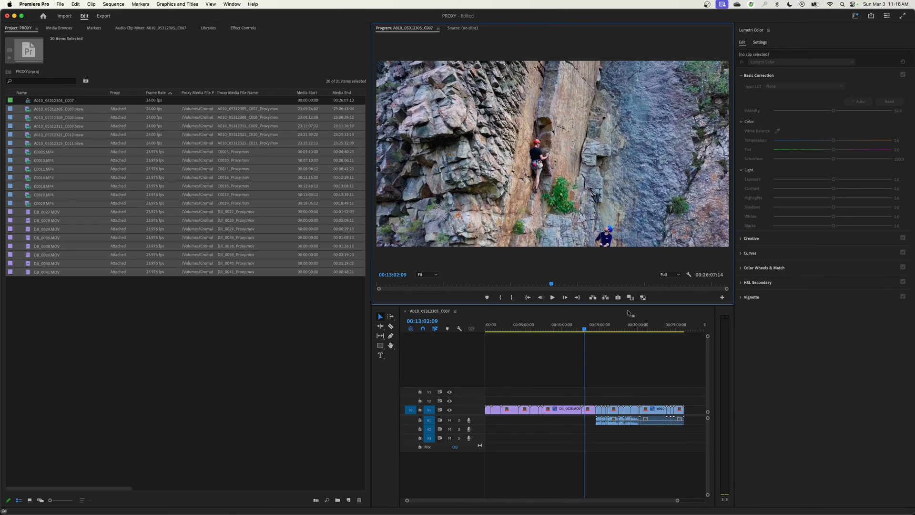
{"action": "mouse_move", "coordinate": [608, 327]}
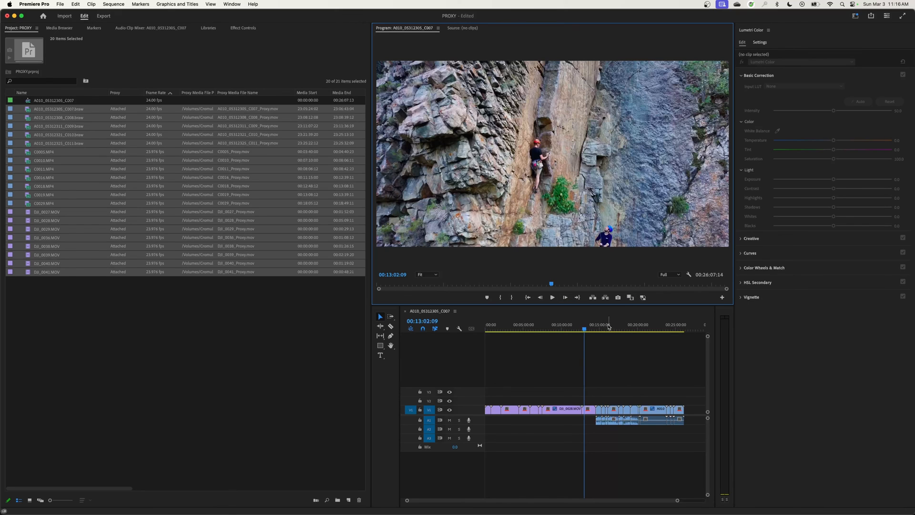
{"action": "mouse_move", "coordinate": [647, 305]}
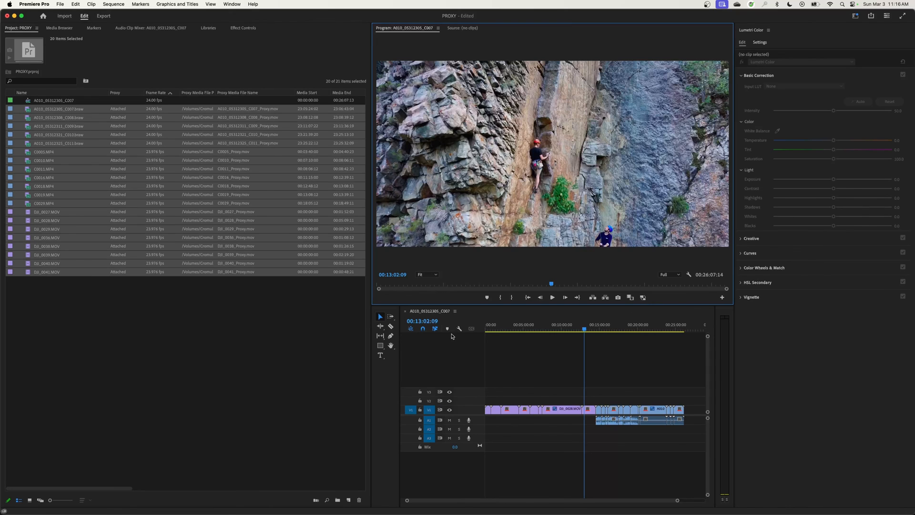
{"action": "mouse_move", "coordinate": [539, 323]}
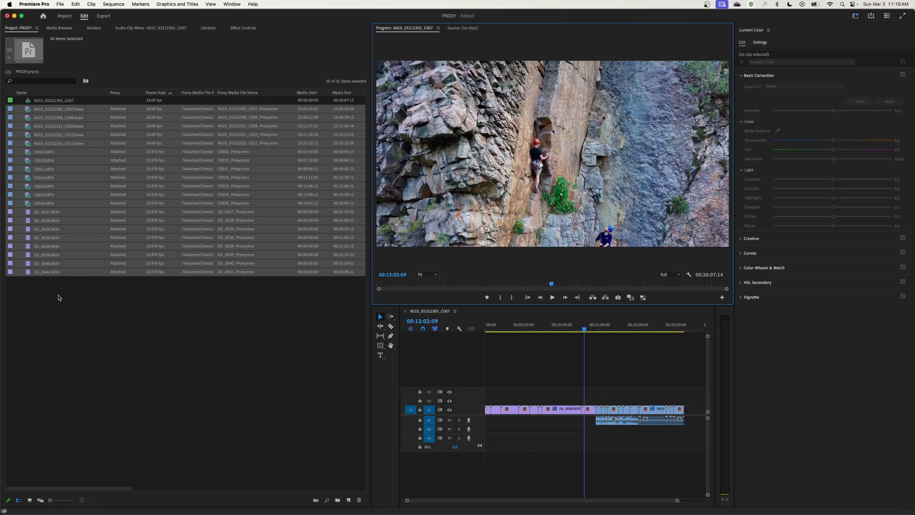
- Deselect all clips in the Project panel, then dismiss its right-click context menu unused
{"action": "left_click", "coordinate": [107, 291]}
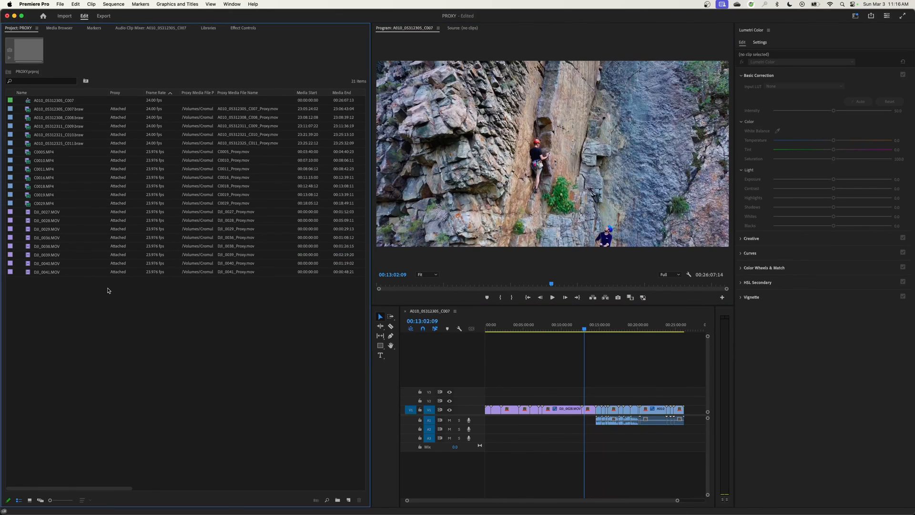
{"action": "mouse_move", "coordinate": [130, 289]}
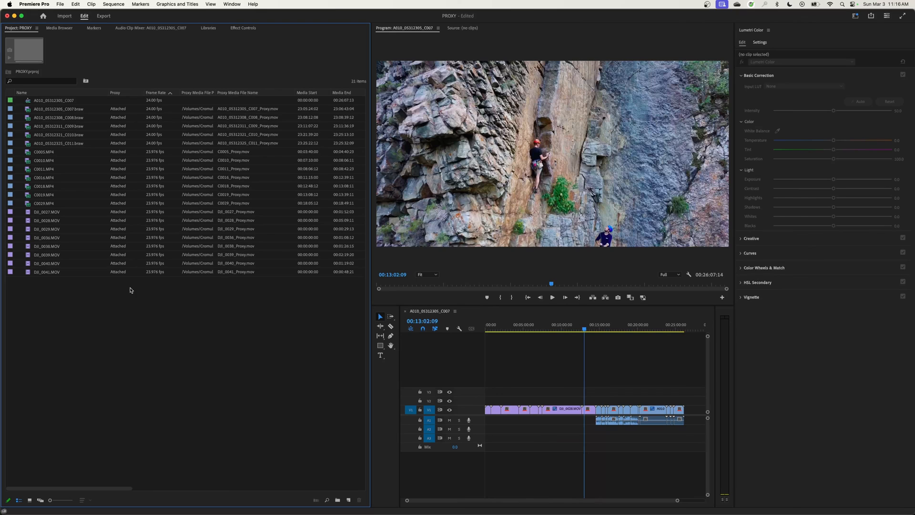
{"action": "mouse_move", "coordinate": [79, 179]}
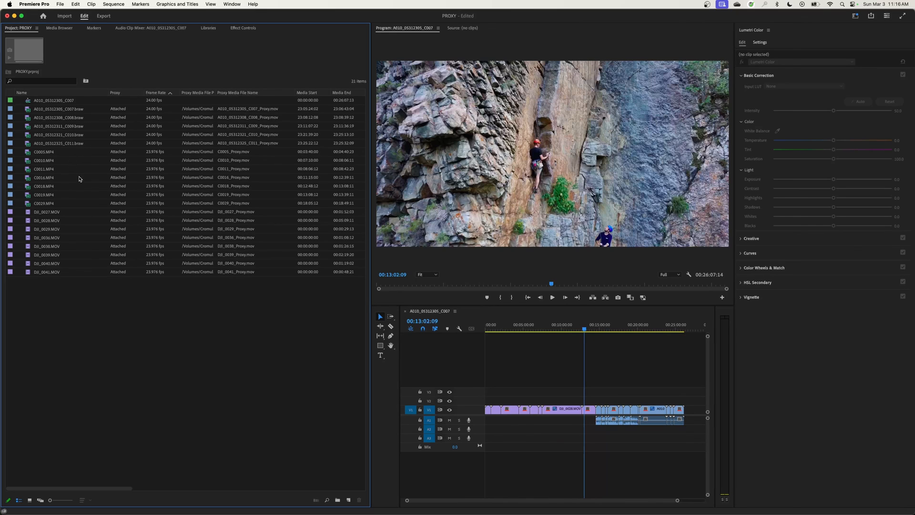
{"action": "mouse_move", "coordinate": [97, 293]}
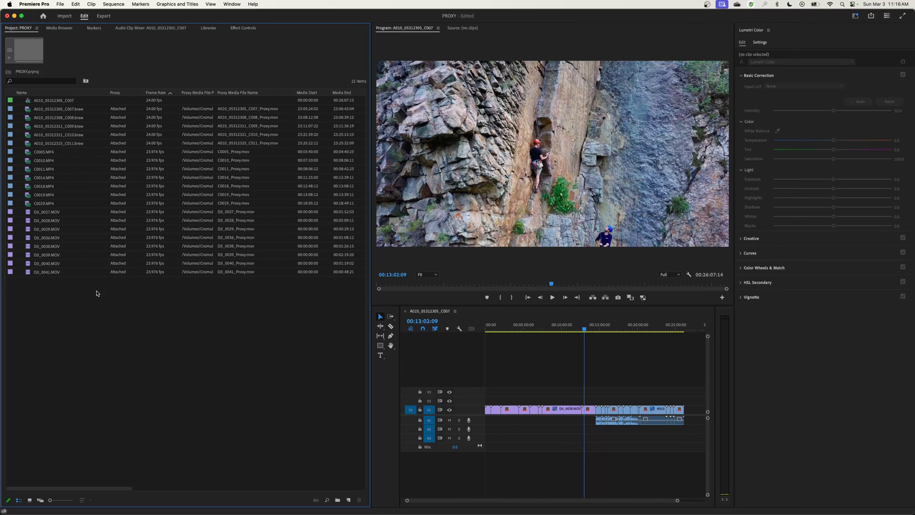
{"action": "mouse_move", "coordinate": [166, 293]}
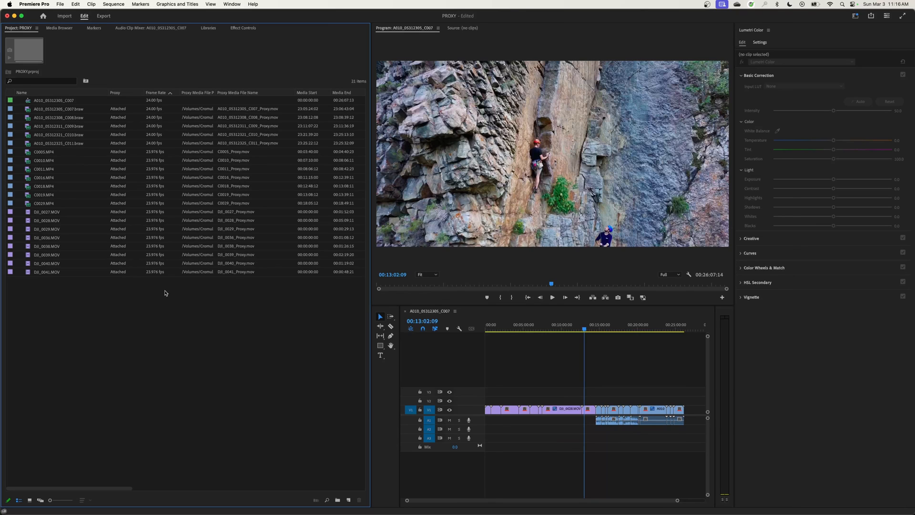
{"action": "mouse_move", "coordinate": [164, 300]}
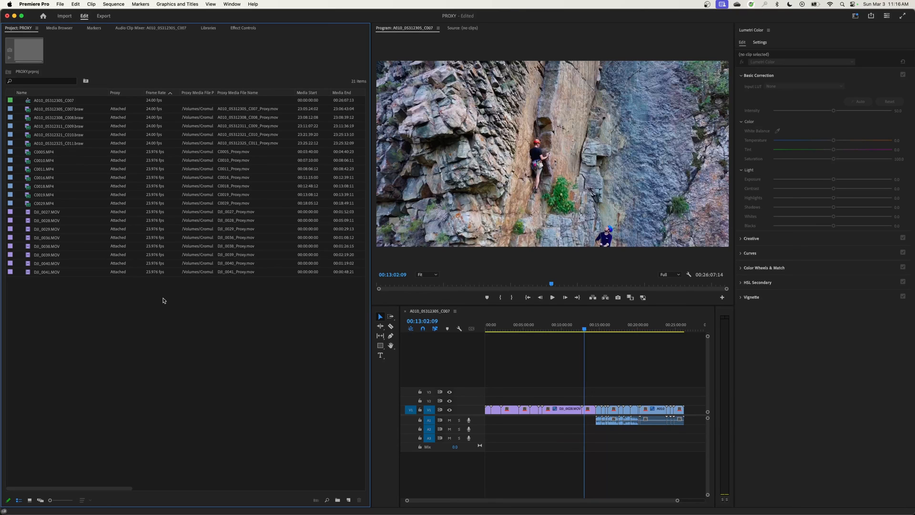
{"action": "mouse_move", "coordinate": [232, 308]}
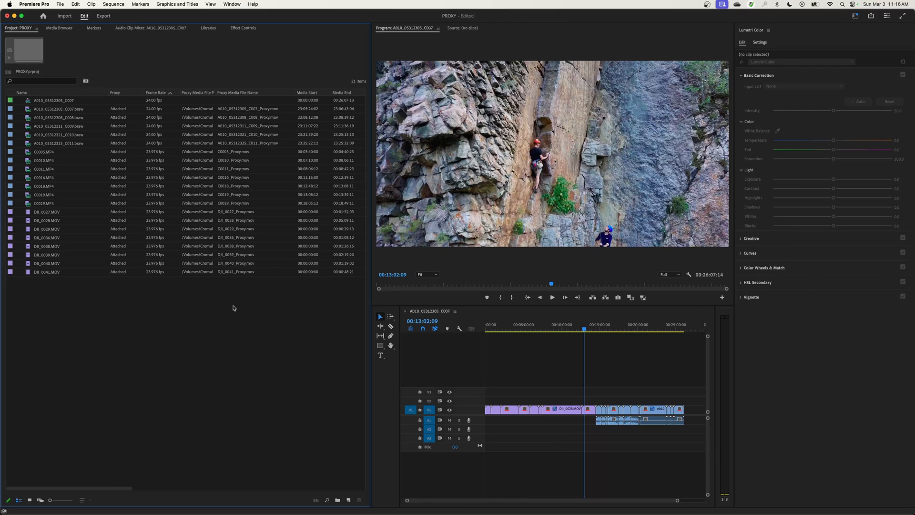
{"action": "mouse_move", "coordinate": [263, 291]}
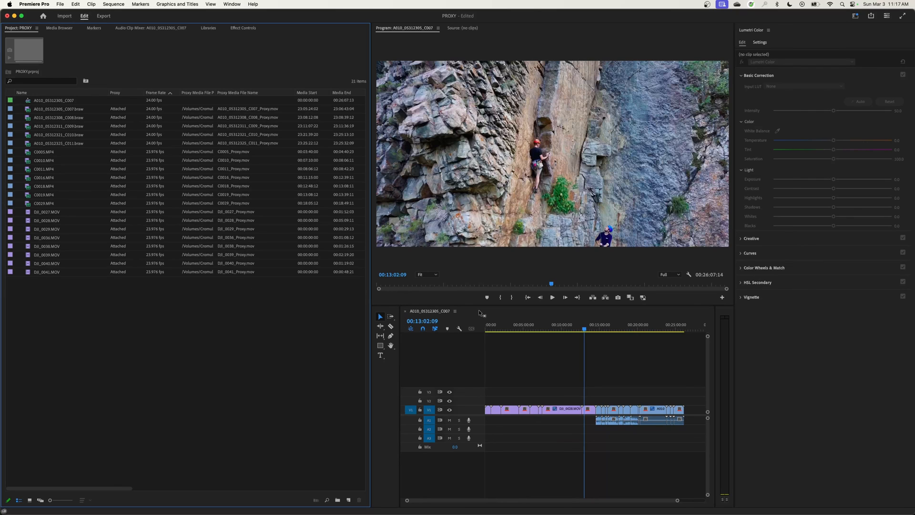
{"action": "mouse_move", "coordinate": [643, 298]}
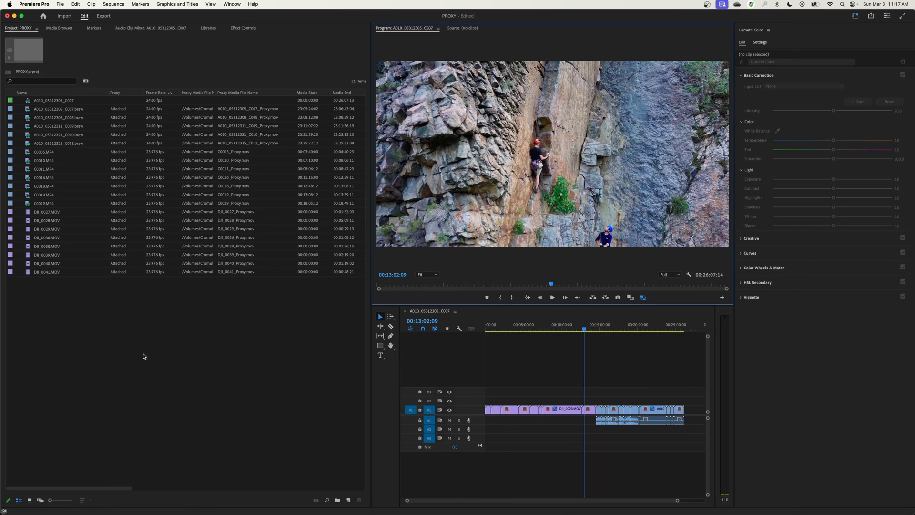
{"action": "mouse_move", "coordinate": [98, 332]}
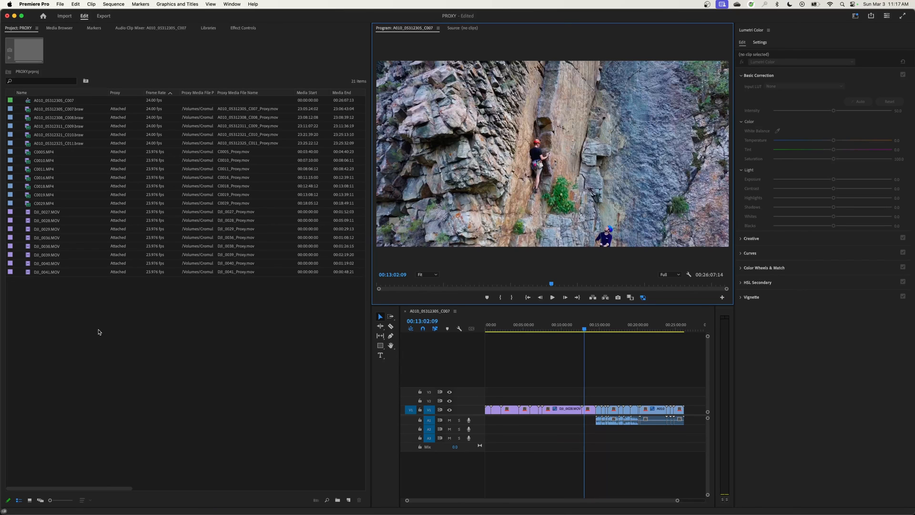
{"action": "right_click", "coordinate": [98, 332]}
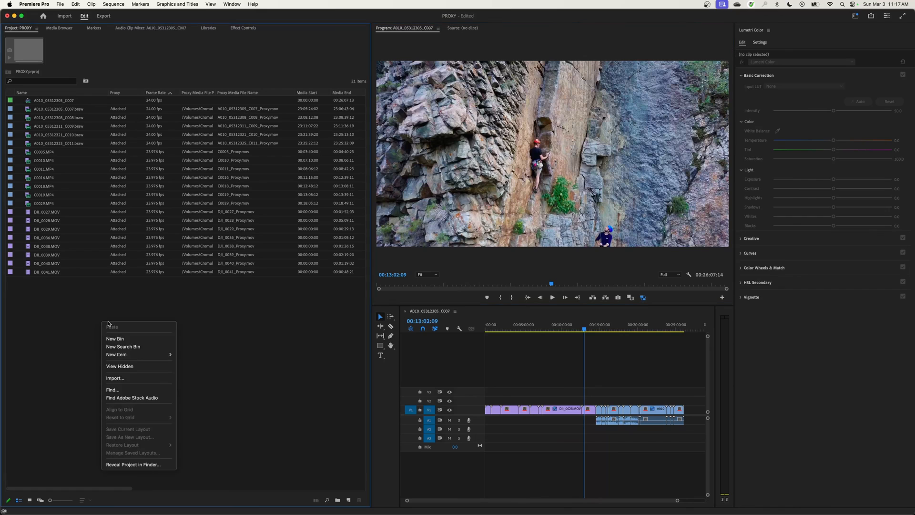
{"action": "left_click", "coordinate": [113, 313]}
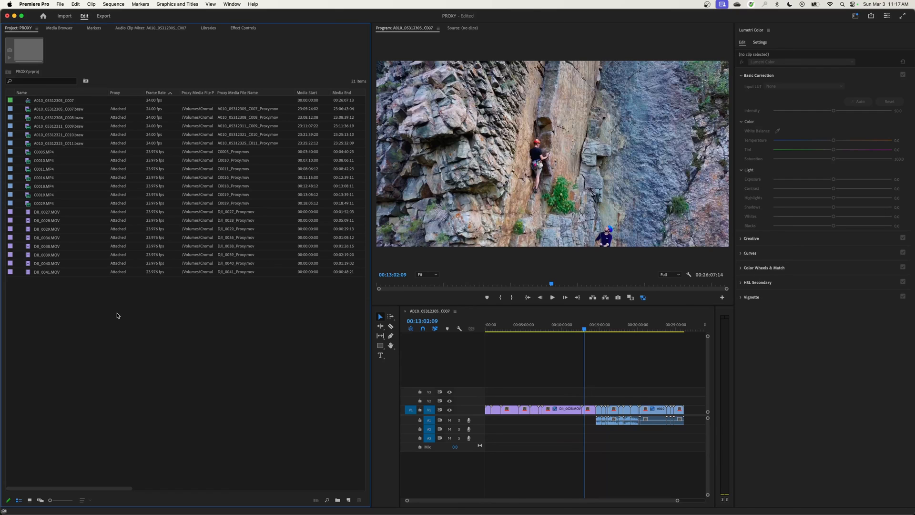
{"action": "mouse_move", "coordinate": [105, 329]}
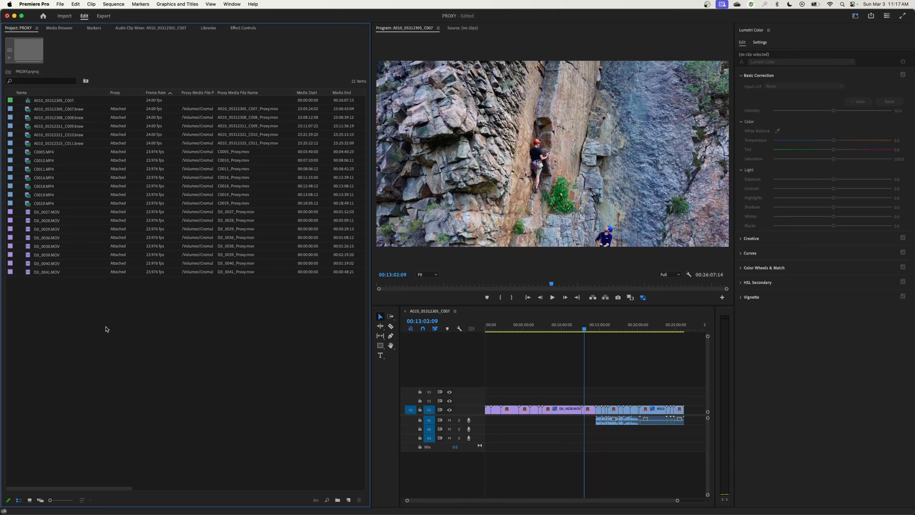
{"action": "mouse_move", "coordinate": [232, 368]}
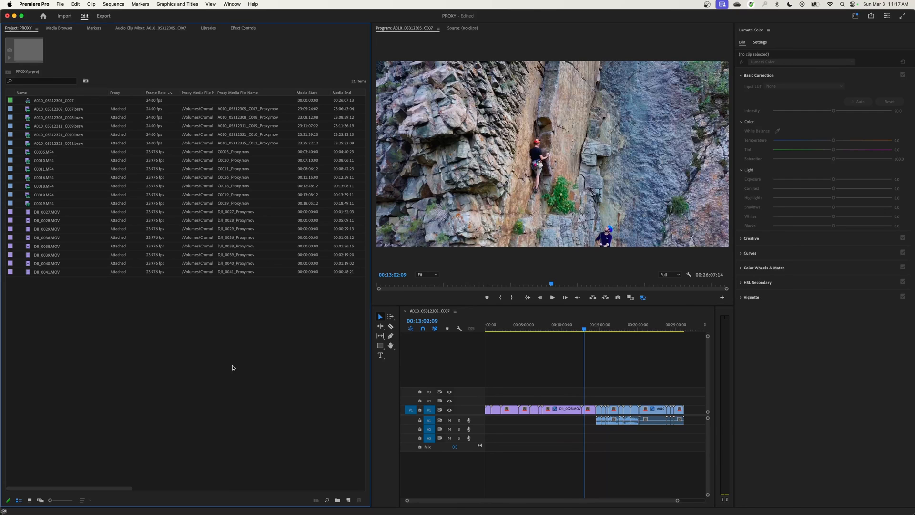